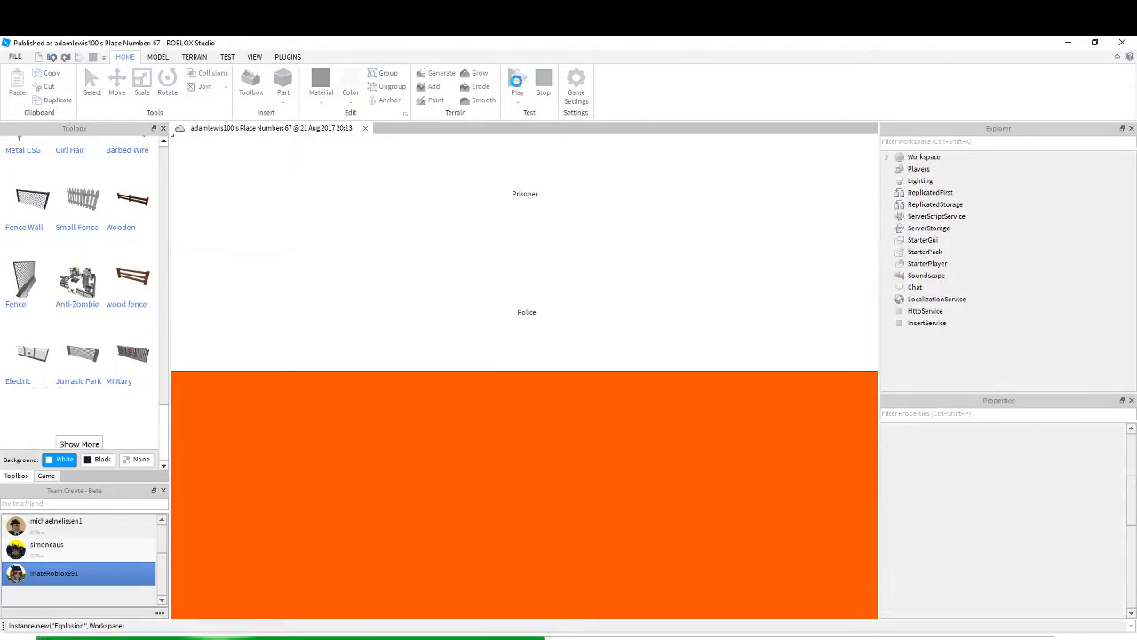
View the Baseplate place with the Explorer showing the Teams service
left_click(517, 80)
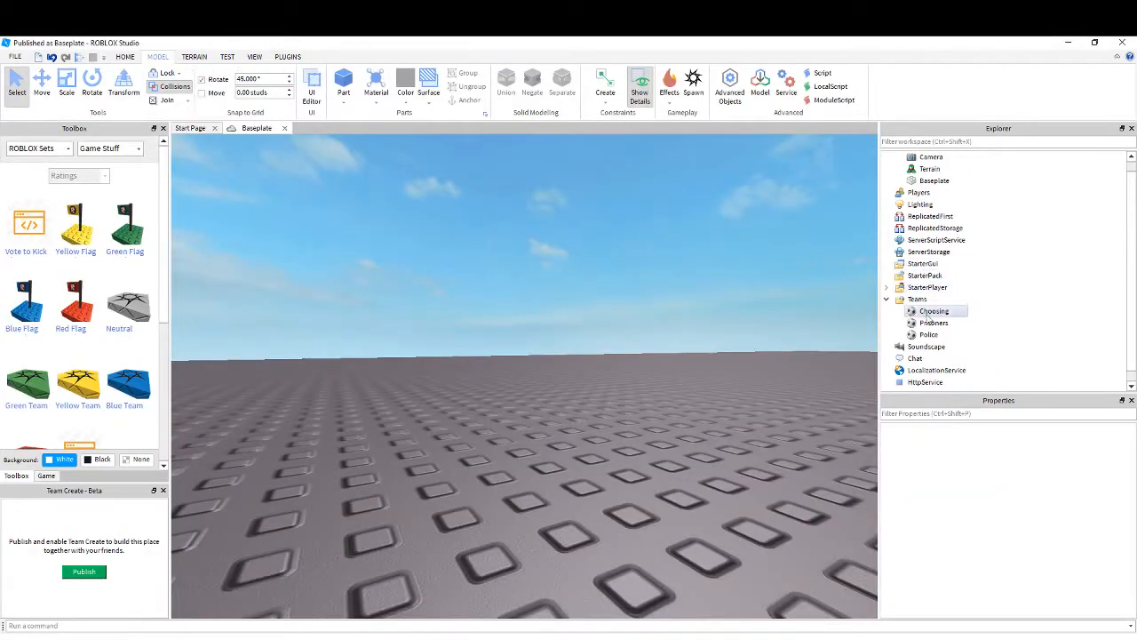
Insert the ready-made Blue, Green and Yellow Team models and select Bright blue Team
left_click(934, 311)
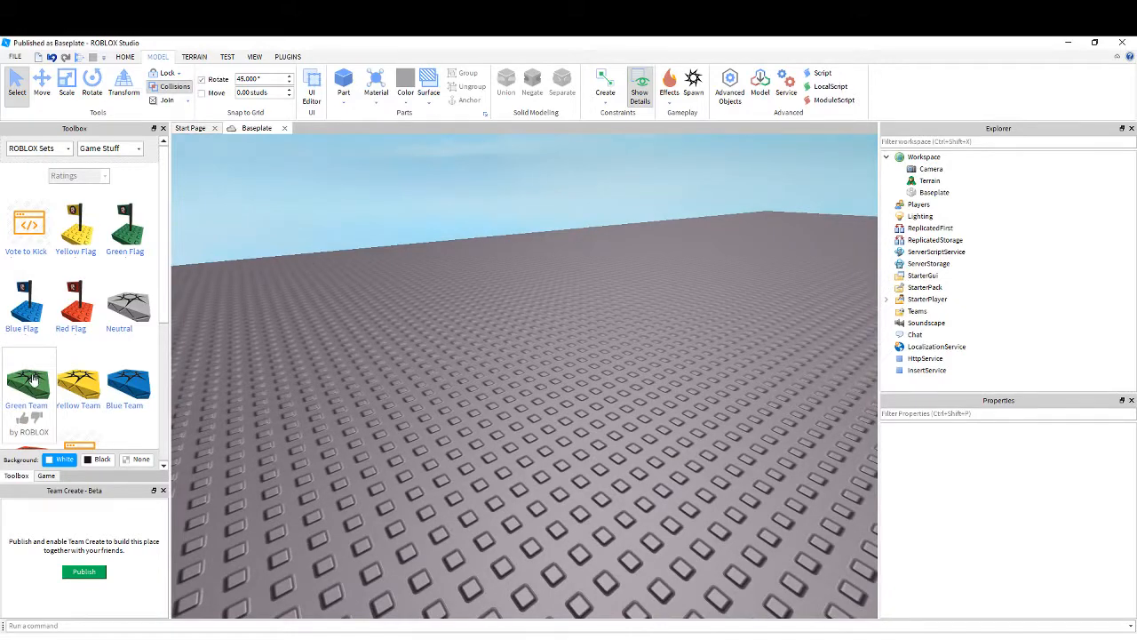
left_click(124, 382)
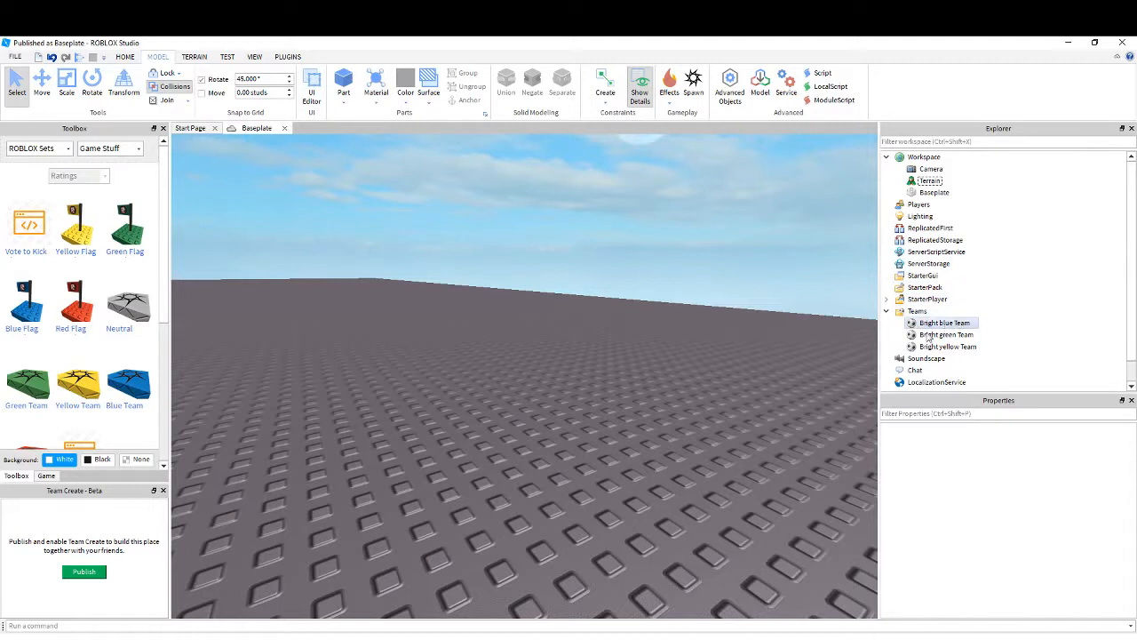
left_click(941, 323)
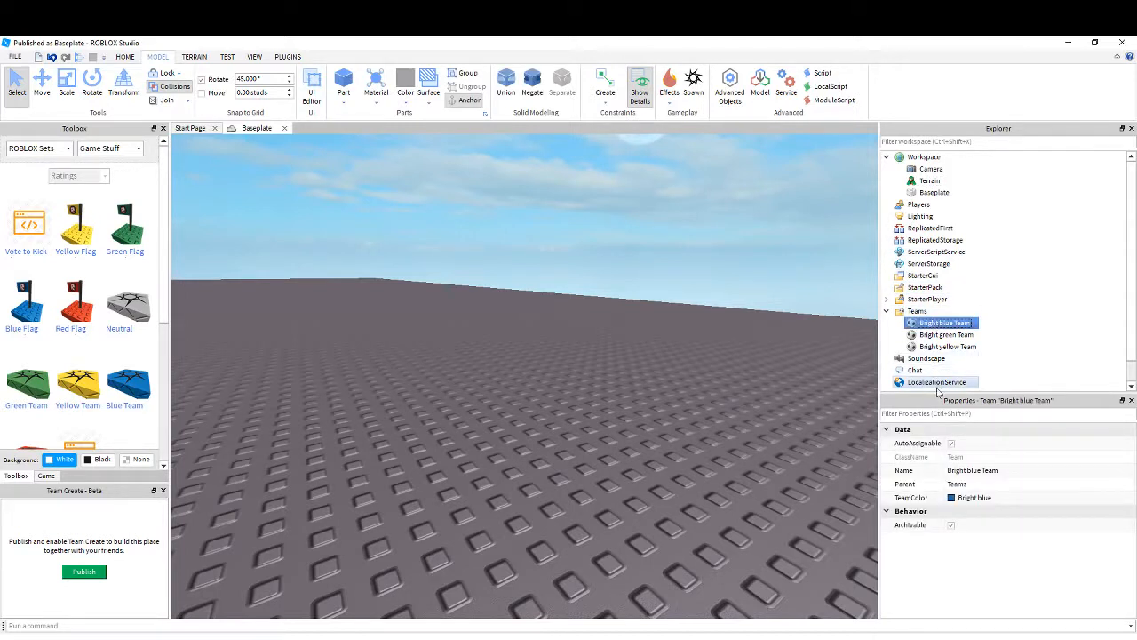
Set Bright blue Team's TeamColor to Institutional white and Bright green Team's to Deep blue
left_click(974, 497)
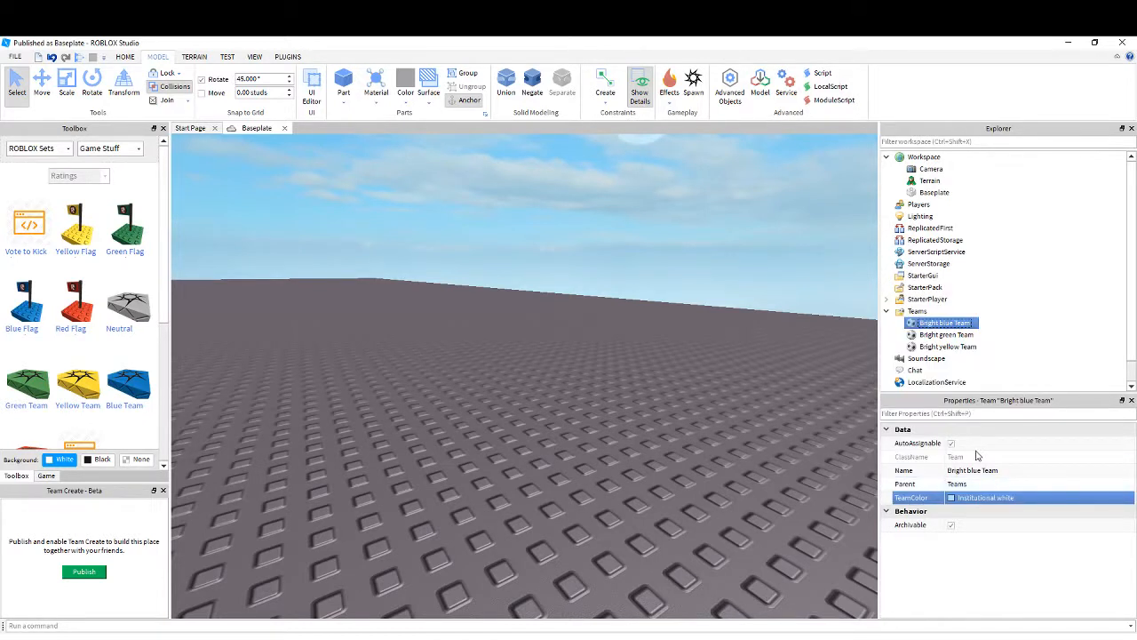
left_click(947, 334)
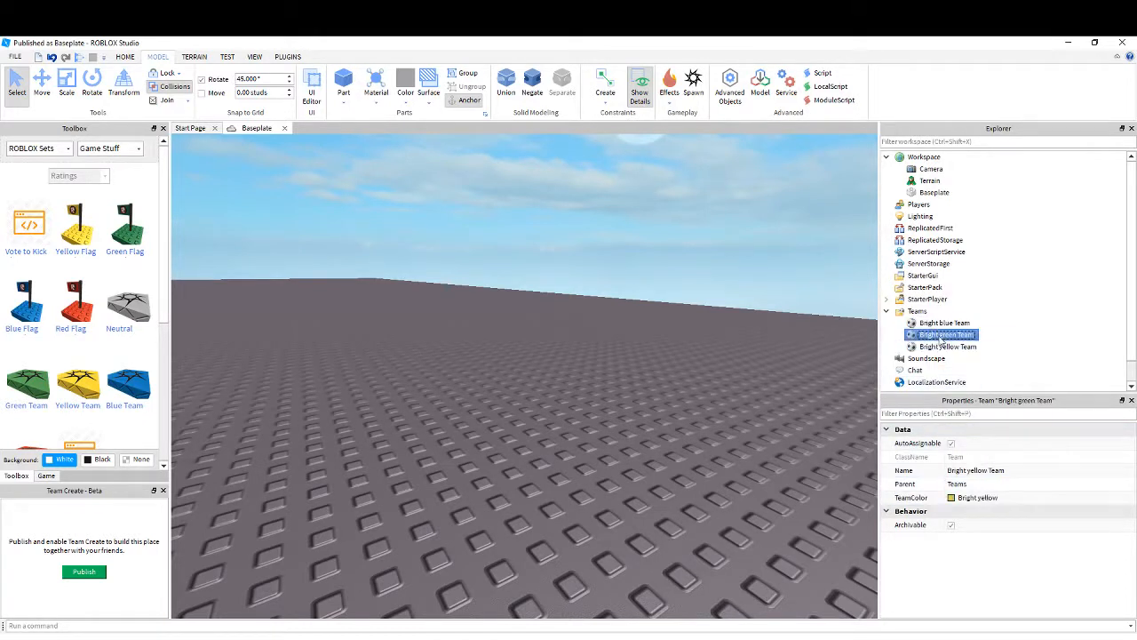
left_click(945, 334)
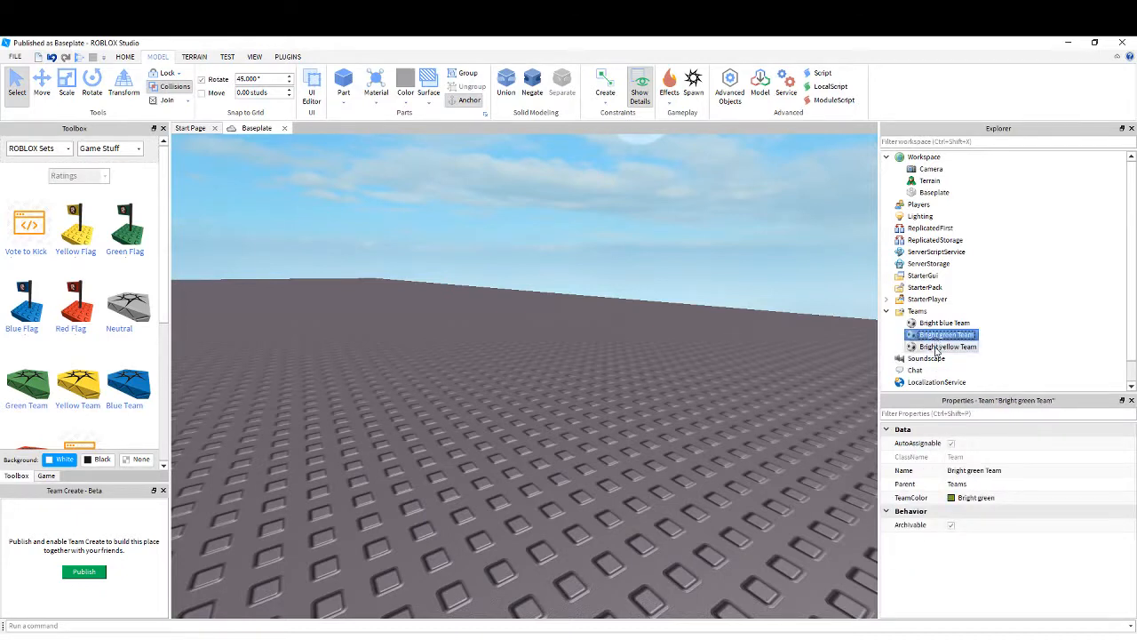
left_click(945, 344)
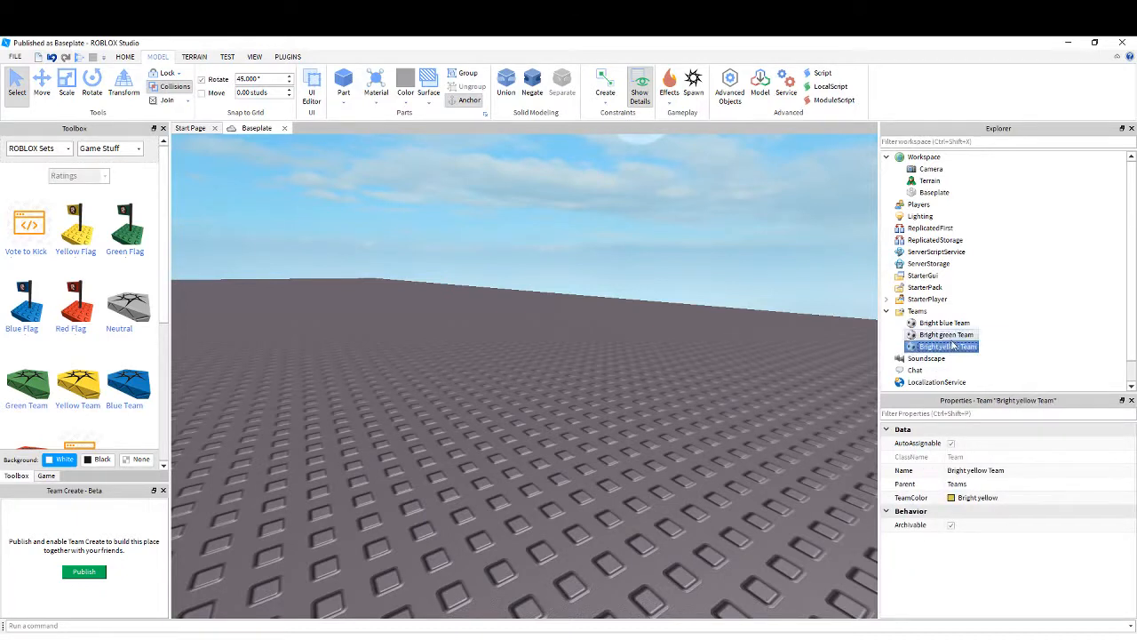
left_click(945, 334)
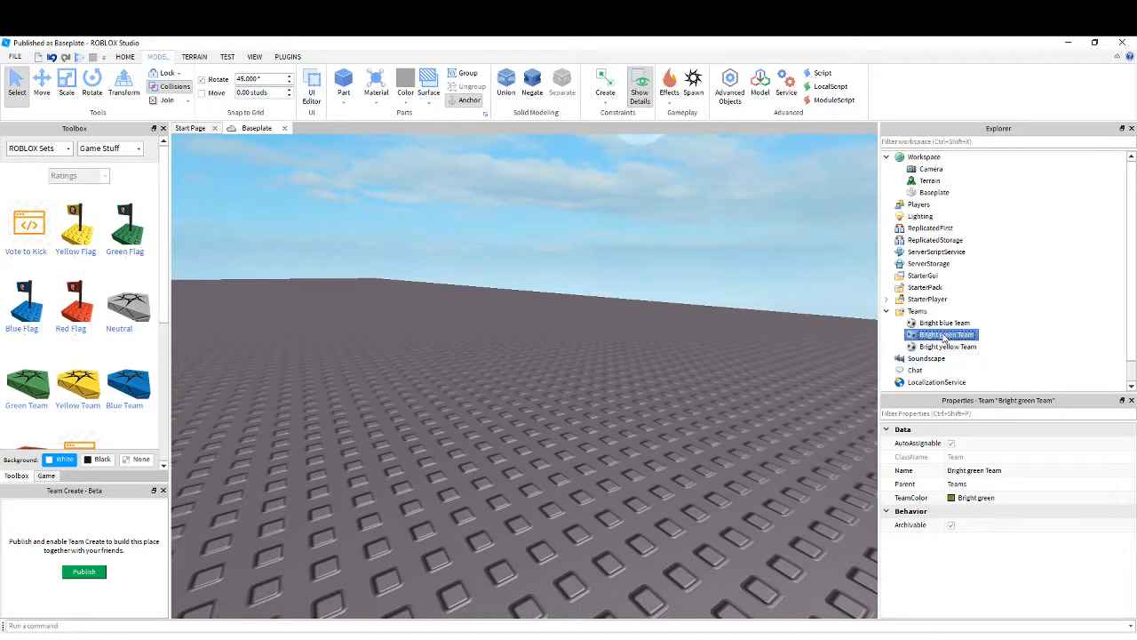
left_click(975, 497)
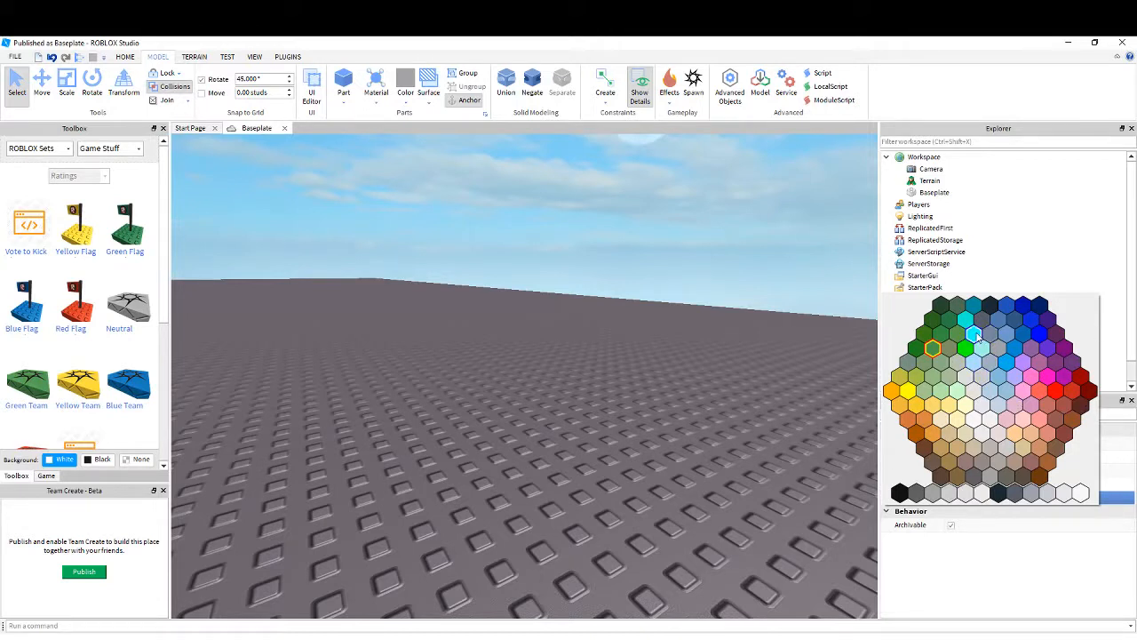
mouse_move(1005, 306)
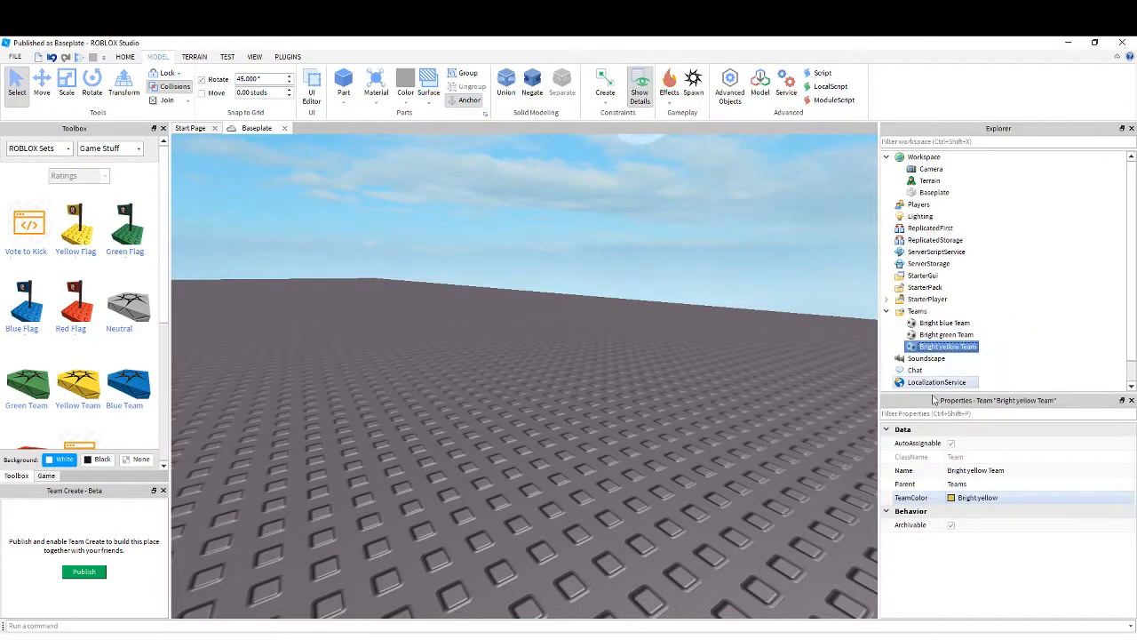
Set Bright yellow Team's TeamColor to Deep orange, then return to Bright blue Team
left_click(977, 497)
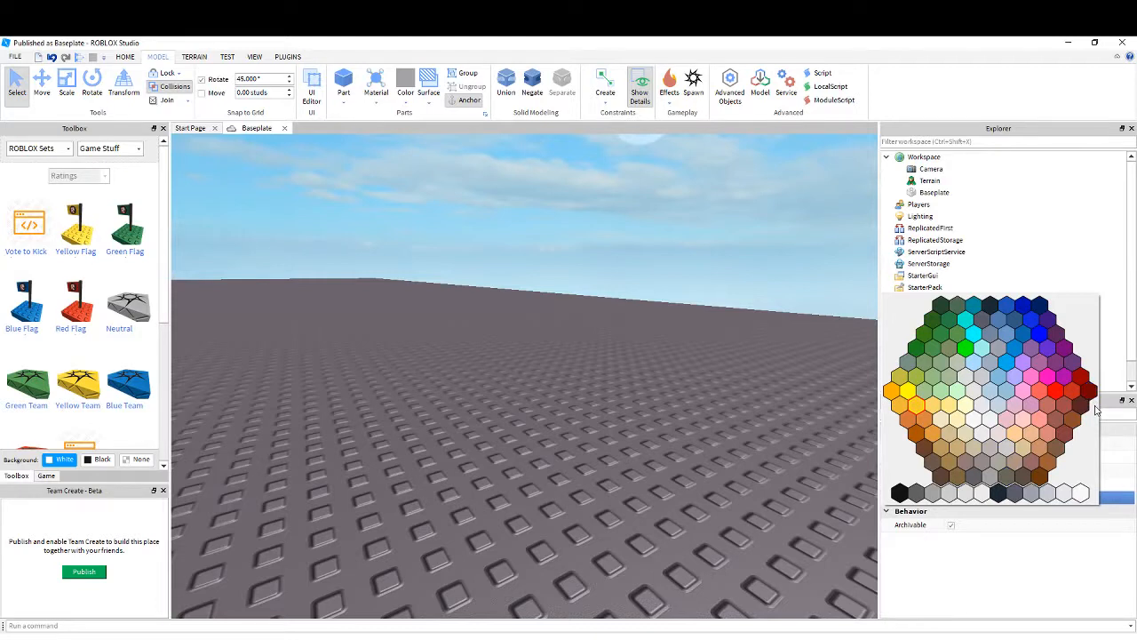
left_click(1052, 448)
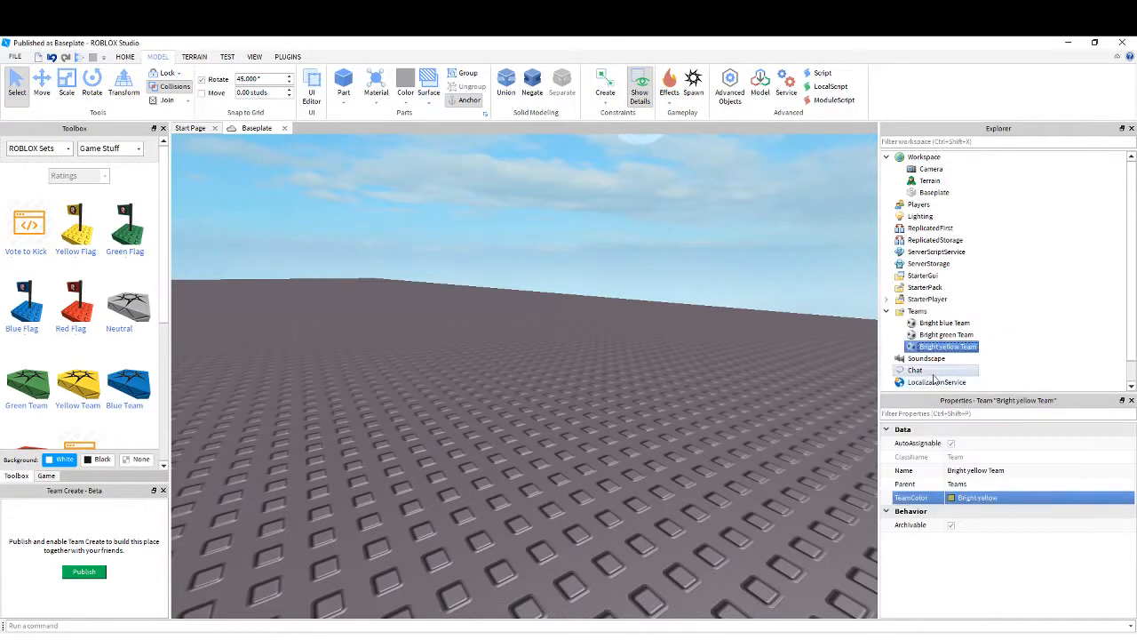
left_click(977, 497)
type("Deep orange")
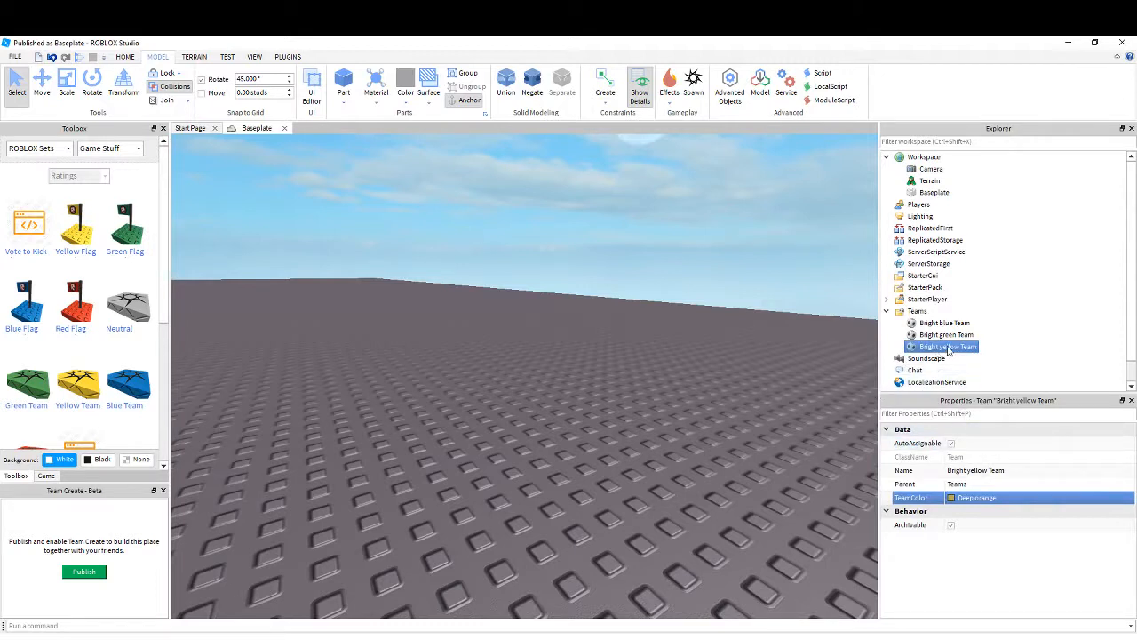
left_click(942, 323)
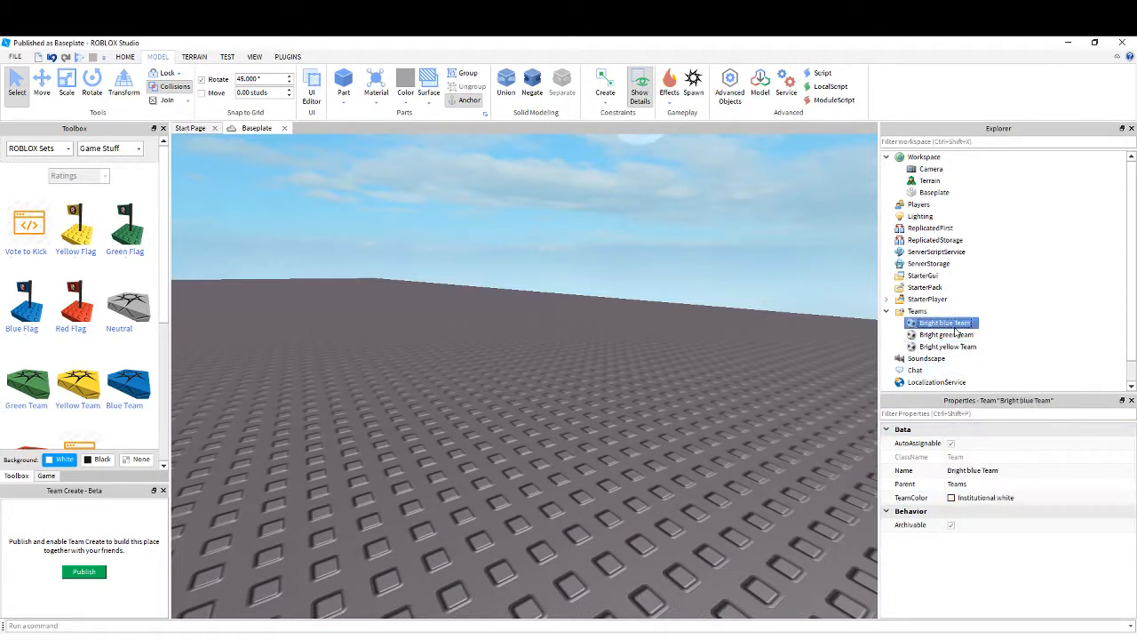
Rename the Bright blue Team to Choosing via the Explorer context menu
right_click(942, 324)
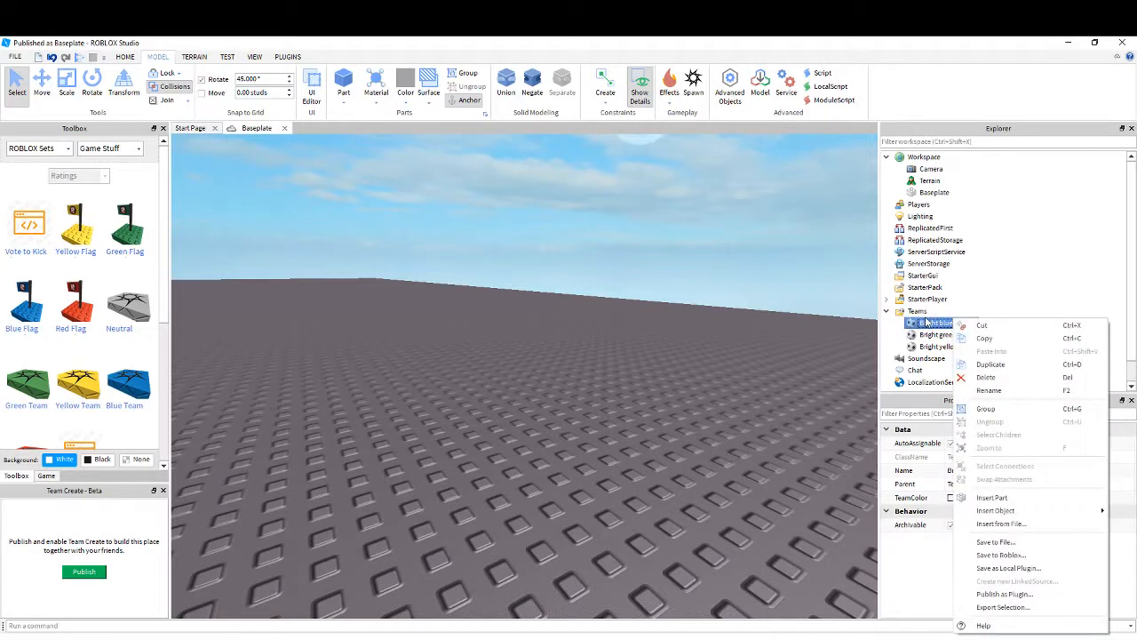
left_click(987, 391)
type("Choosing")
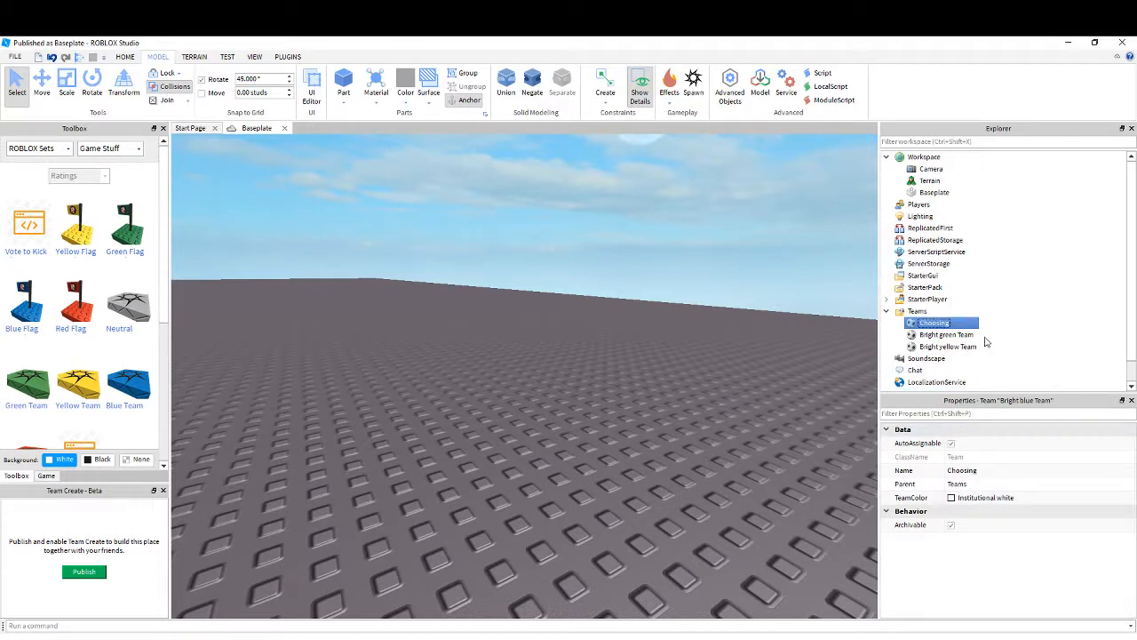
left_click(945, 334)
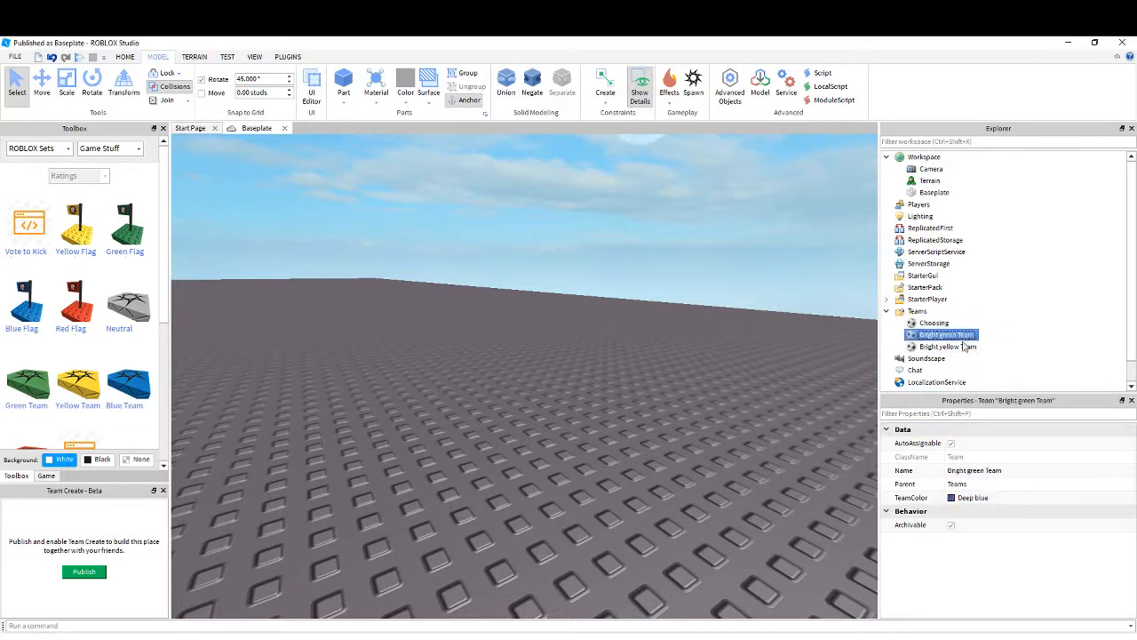
left_click(947, 346)
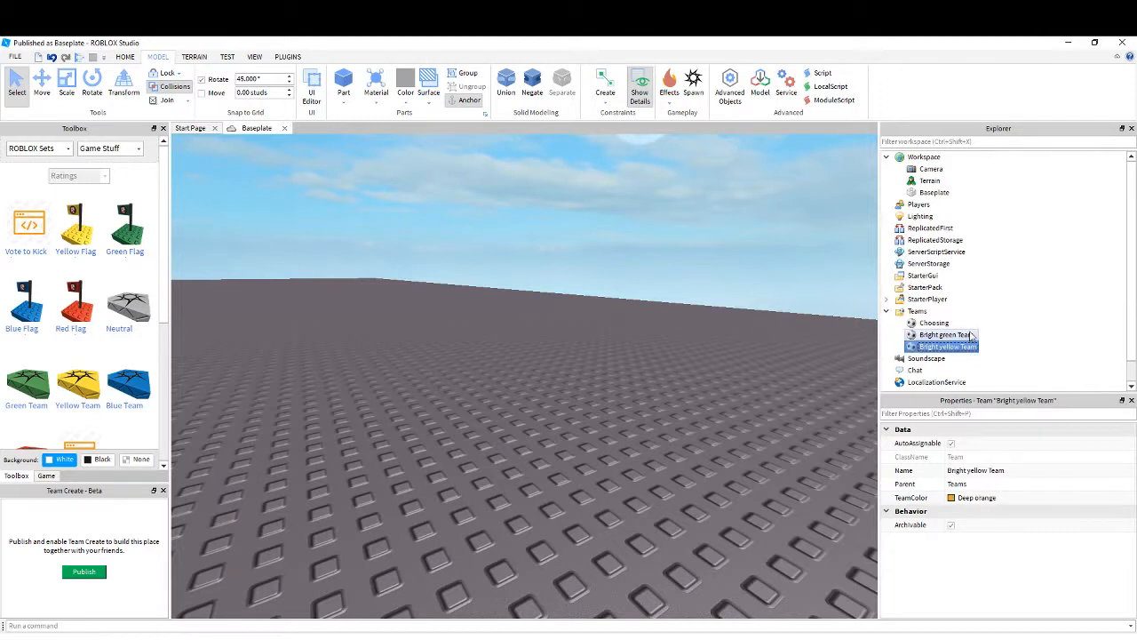
Rename the green team to Police and the yellow team to Prisoners
right_click(944, 334)
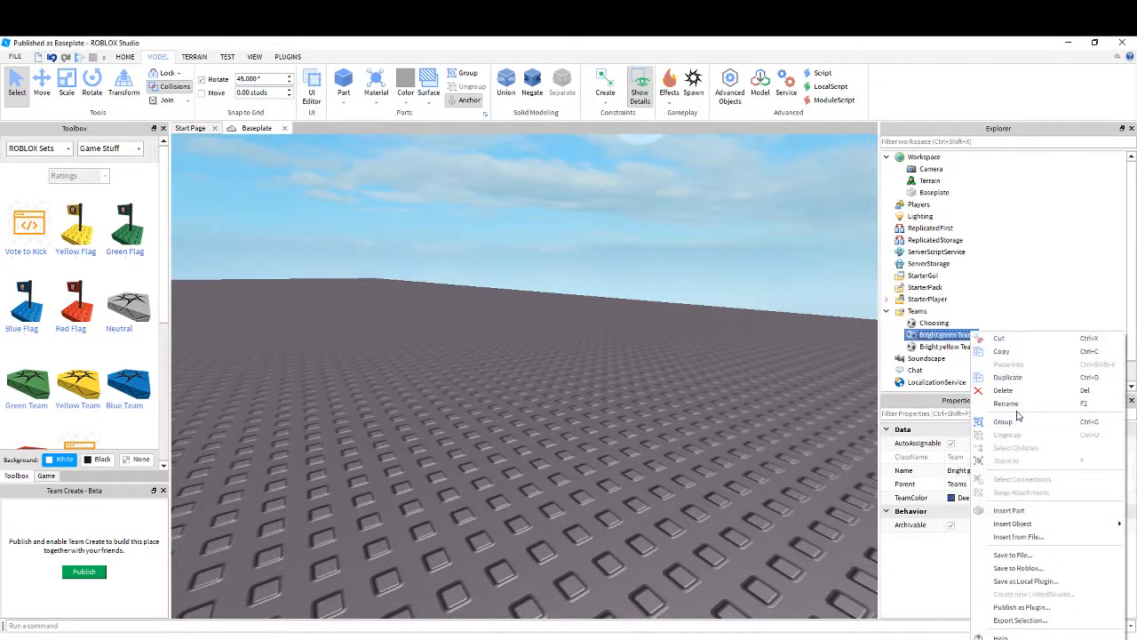
left_click(1005, 403)
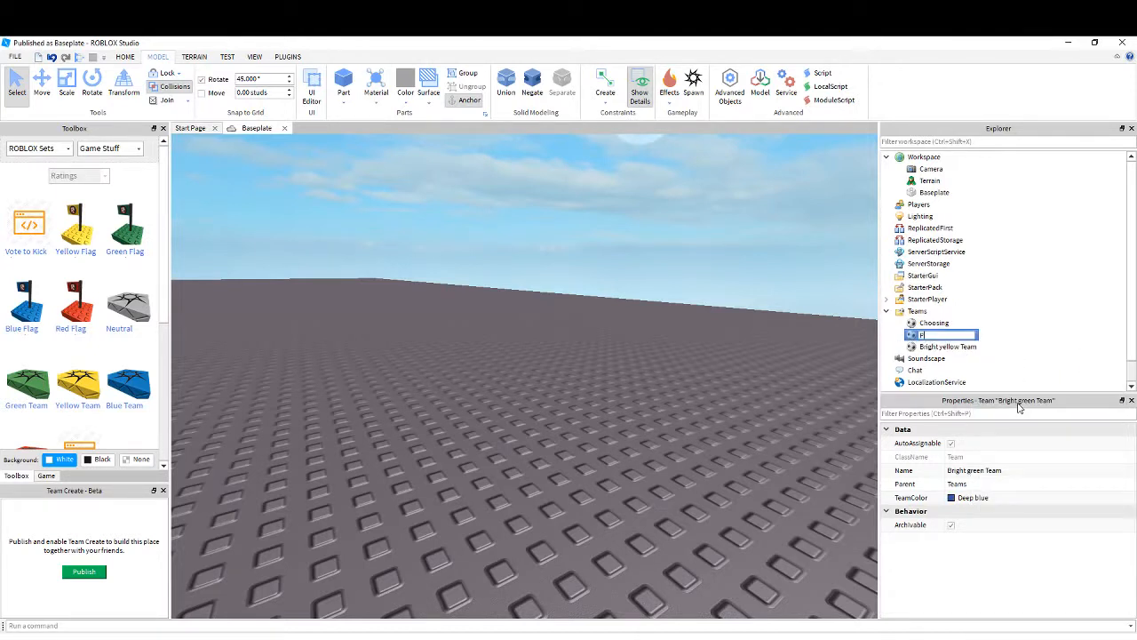
type("Police")
left_click(940, 346)
type("Prisoners")
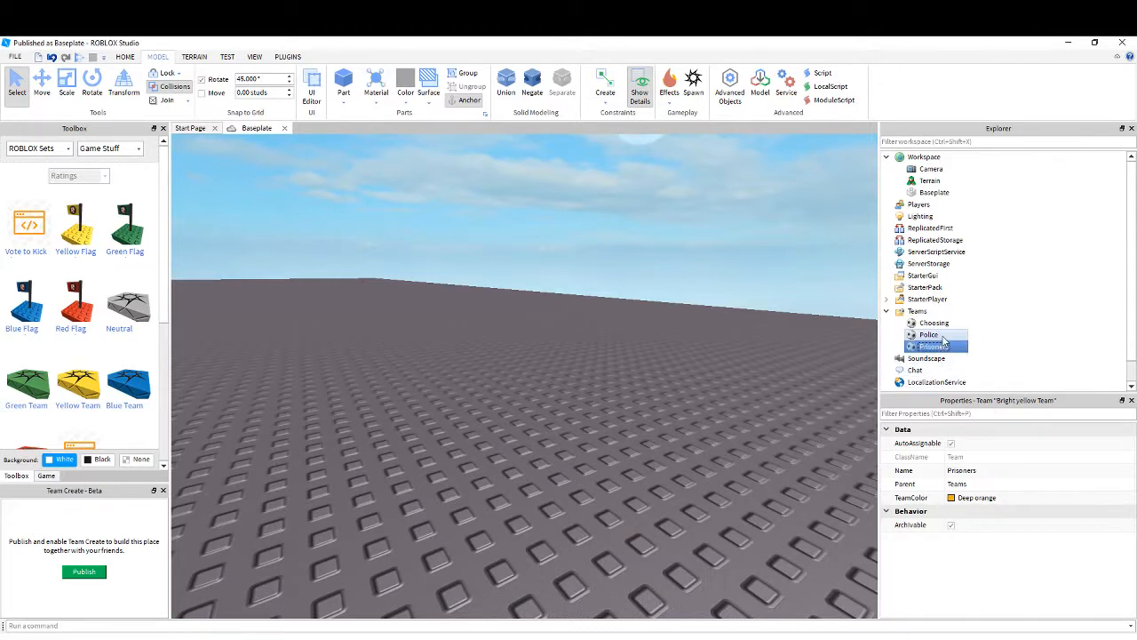
left_click(928, 334)
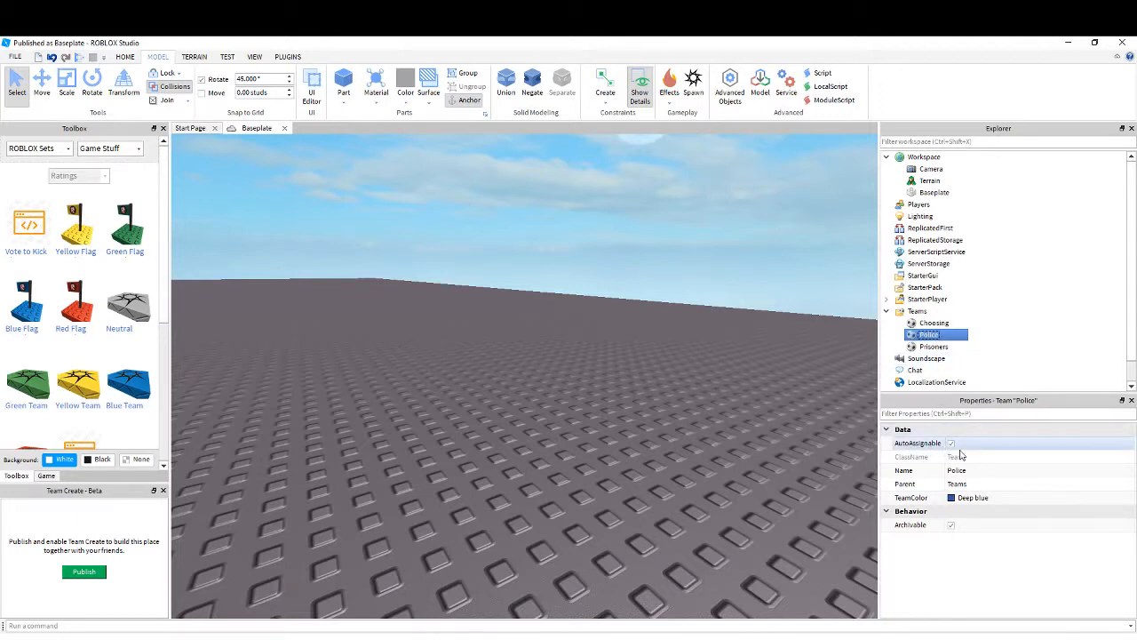
Untick AutoAssignable for Police and Prisoners, leaving Choosing auto-assignable
left_click(950, 442)
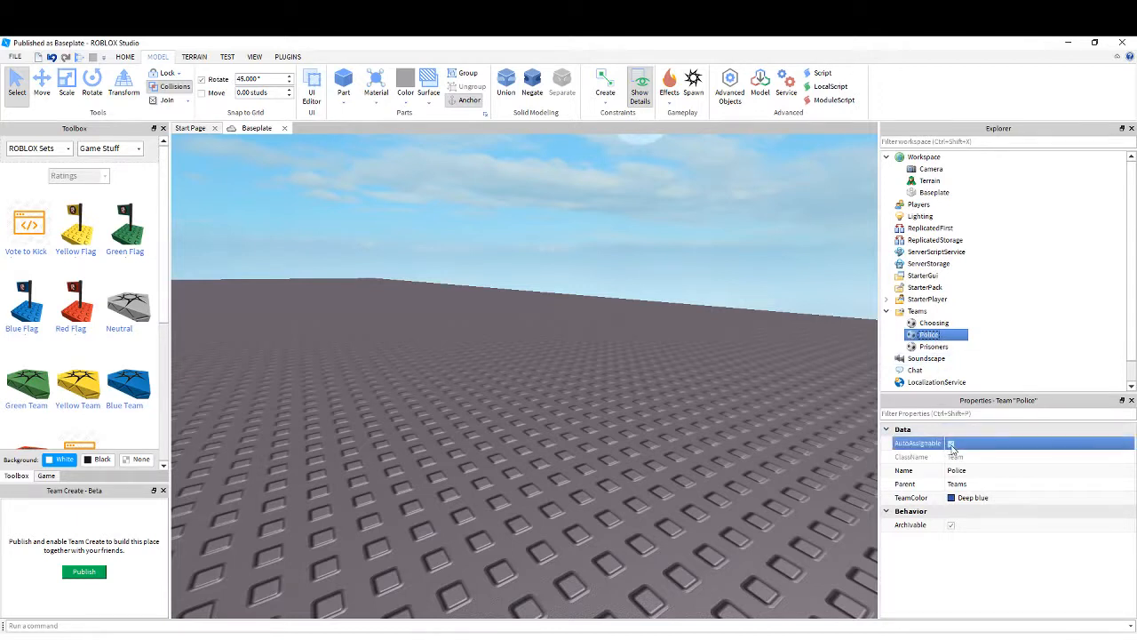
left_click(950, 443)
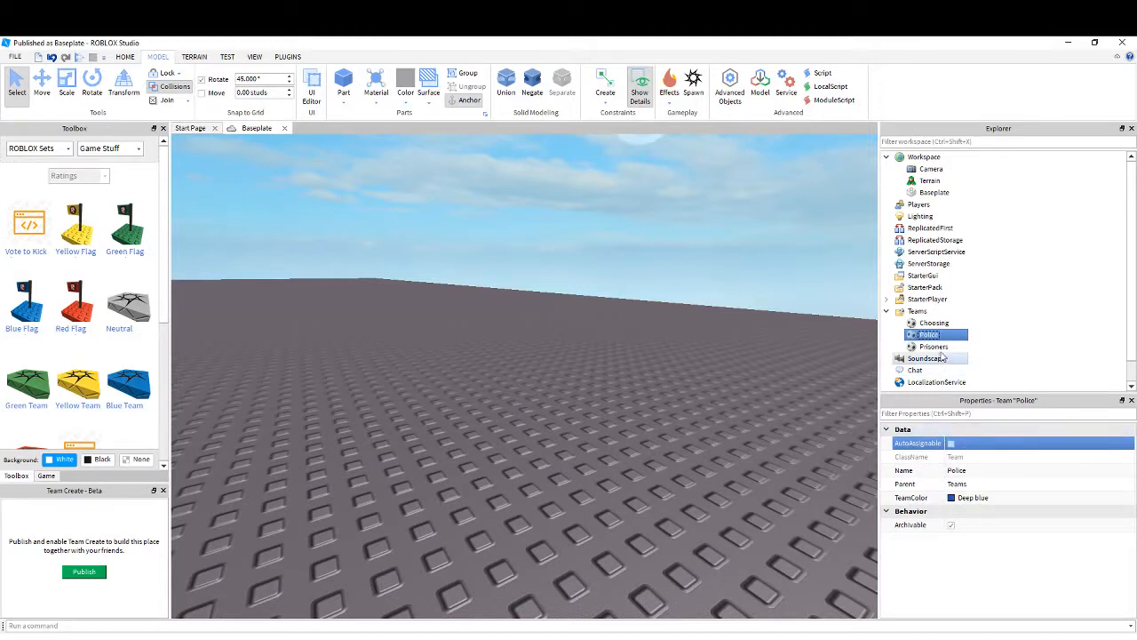
left_click(935, 347)
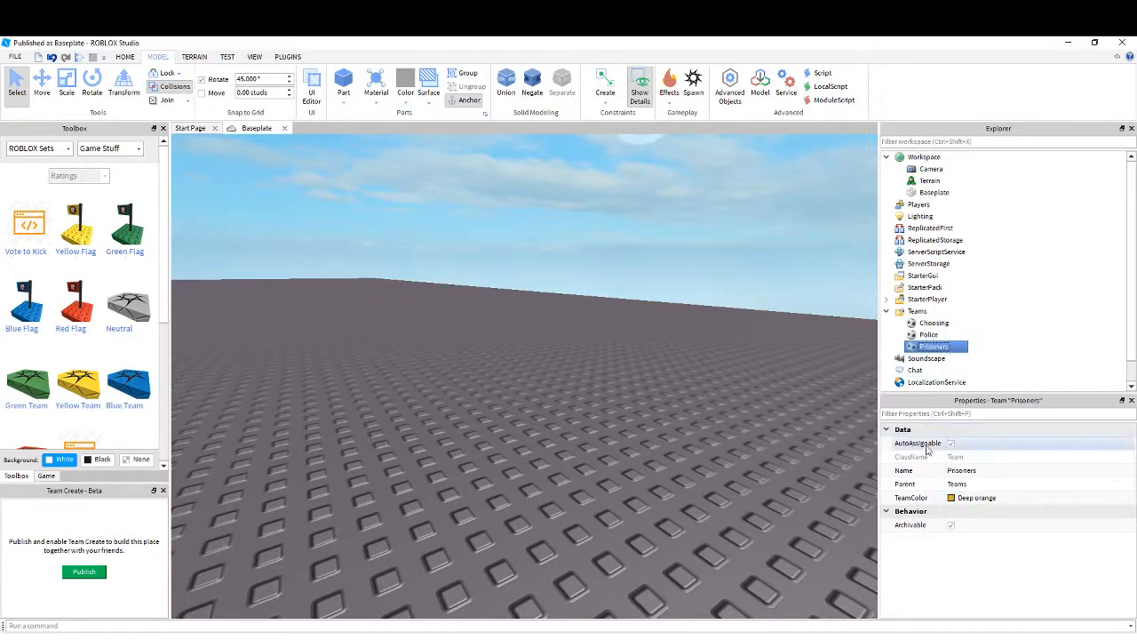
left_click(952, 443)
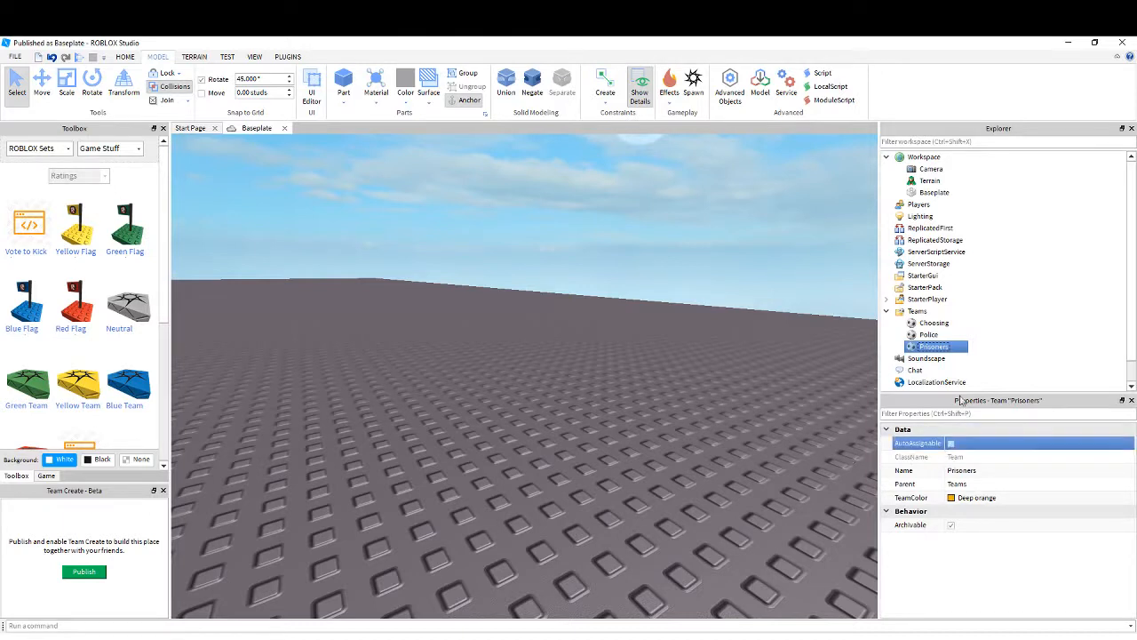
left_click(933, 324)
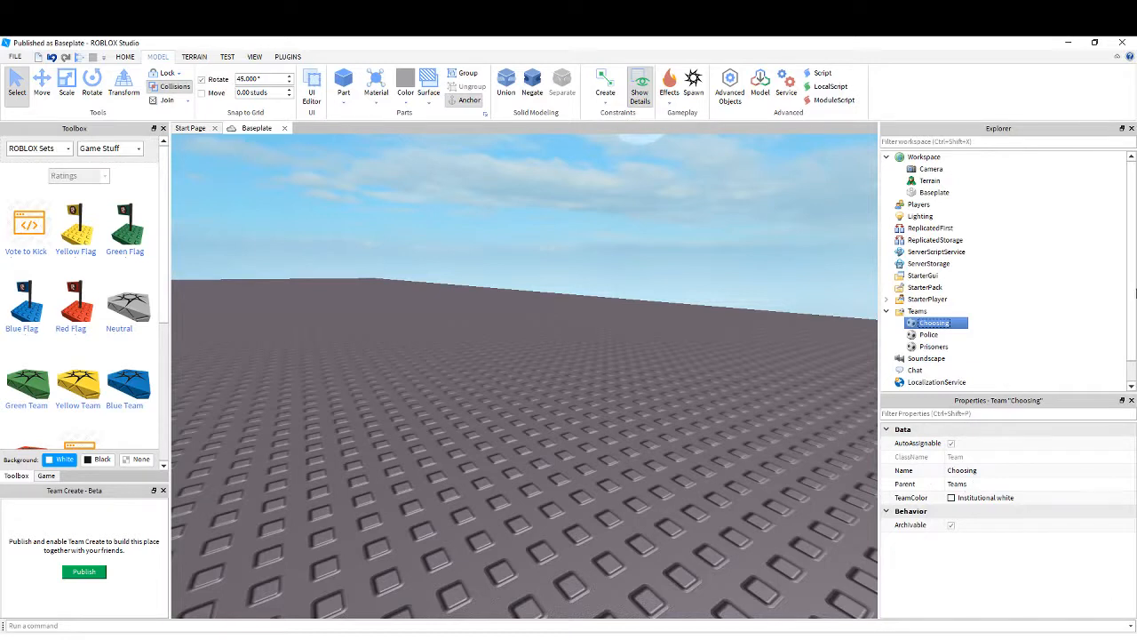
mouse_move(796, 434)
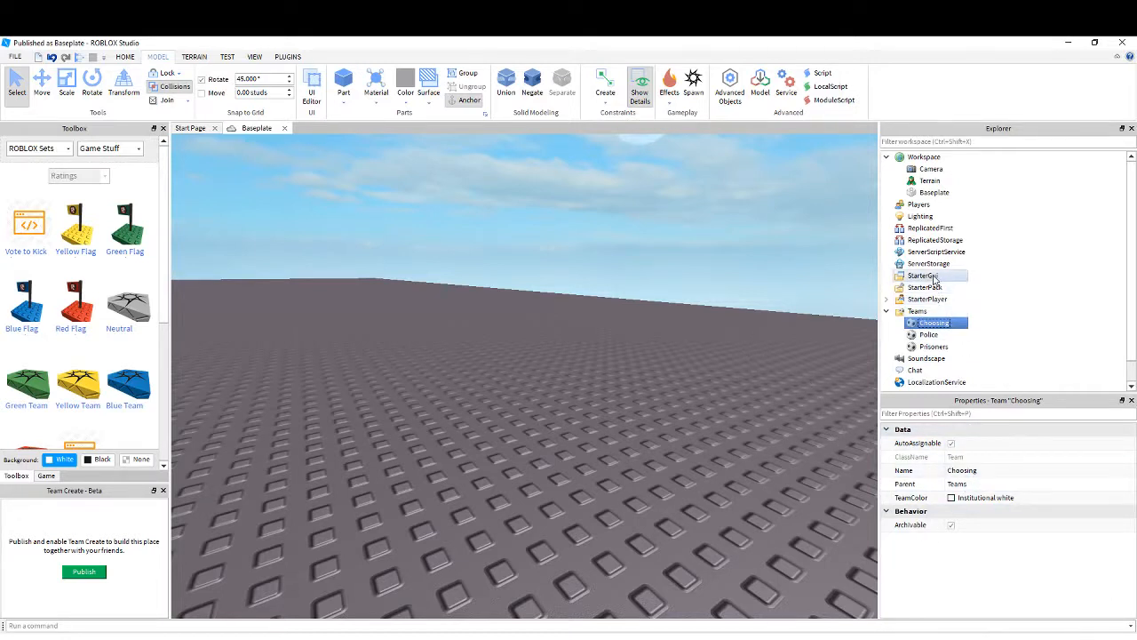
Show the Insert Object list for StarterGui from its context menu
right_click(923, 276)
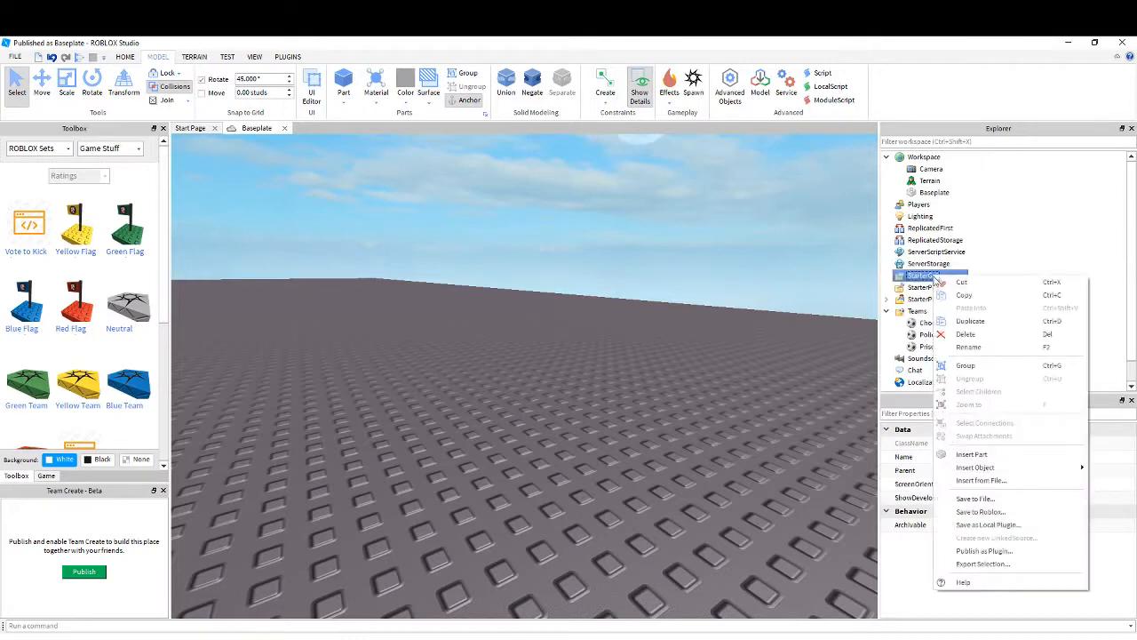
left_click(974, 467)
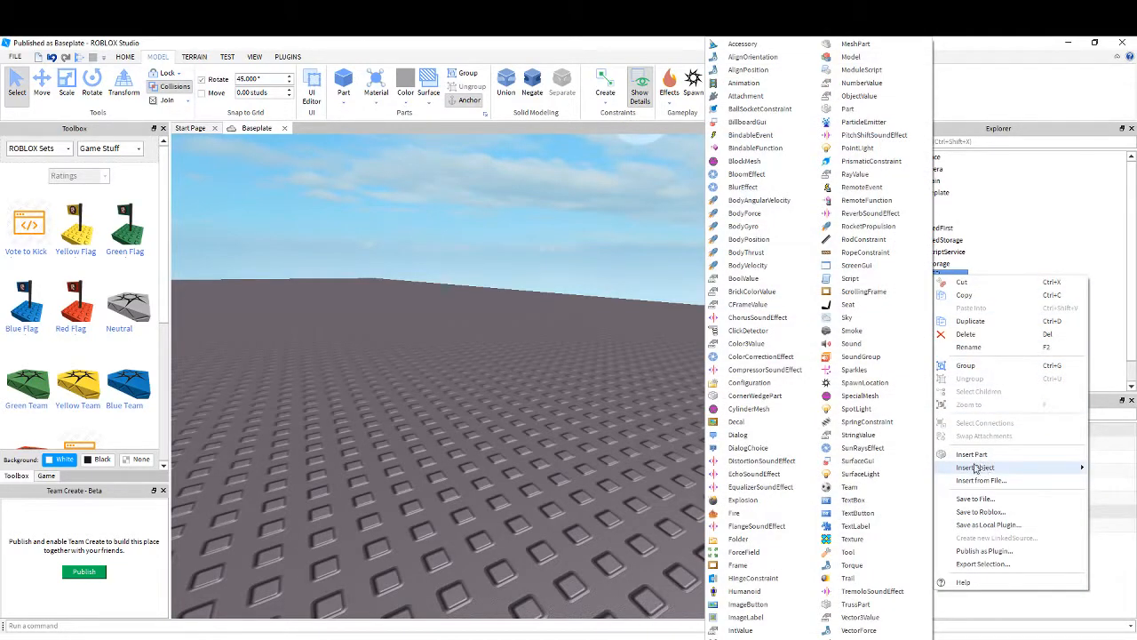
mouse_move(757, 316)
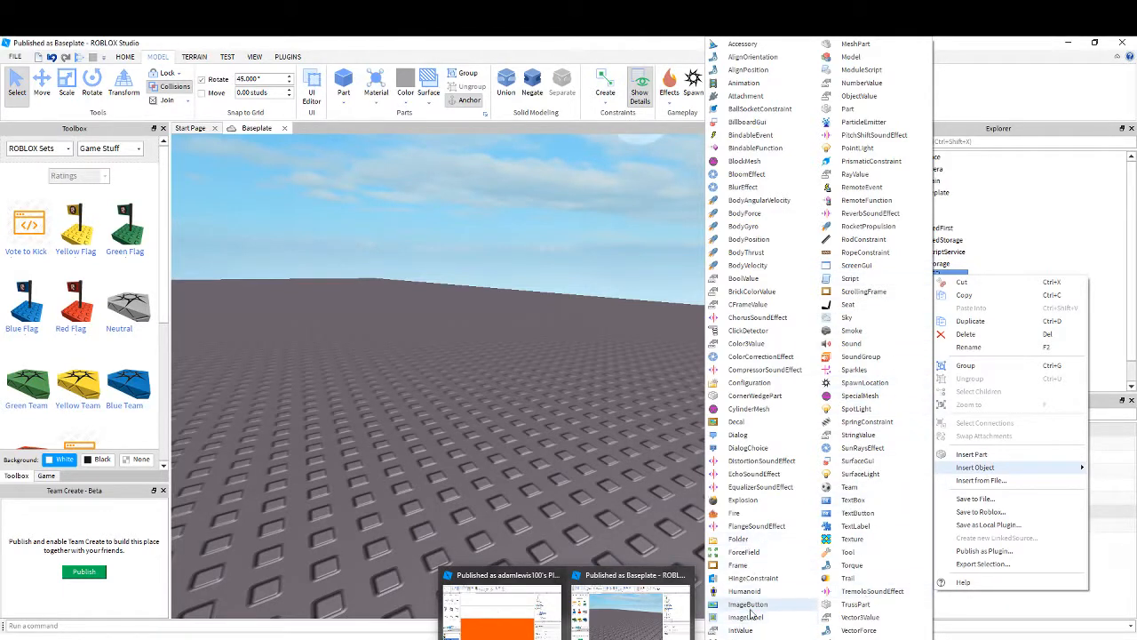
mouse_move(773, 499)
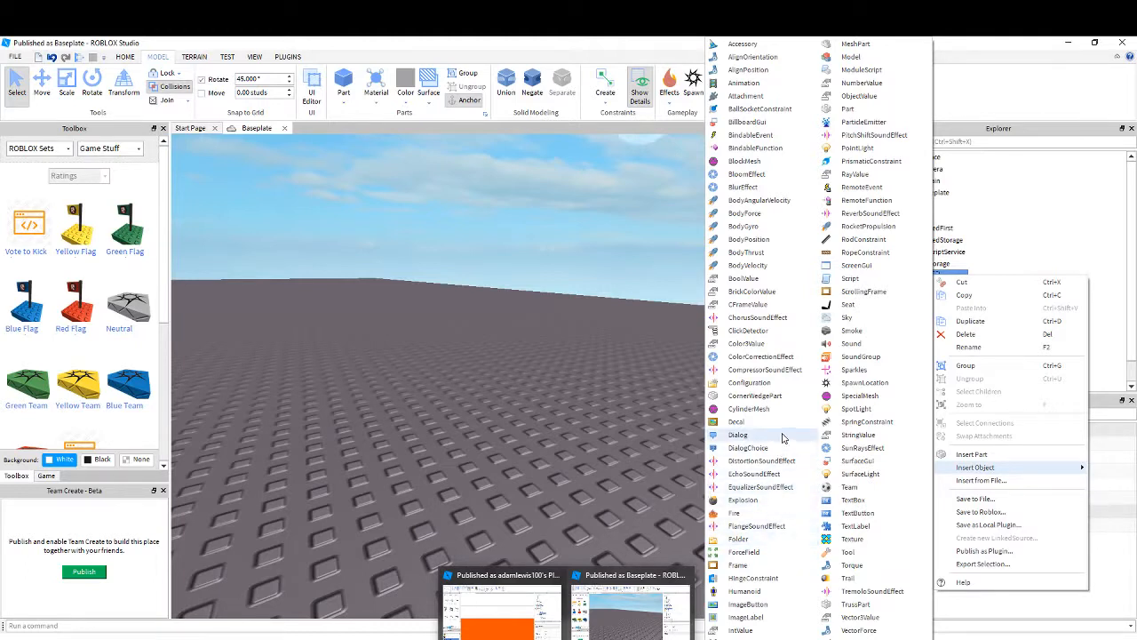
mouse_move(773, 382)
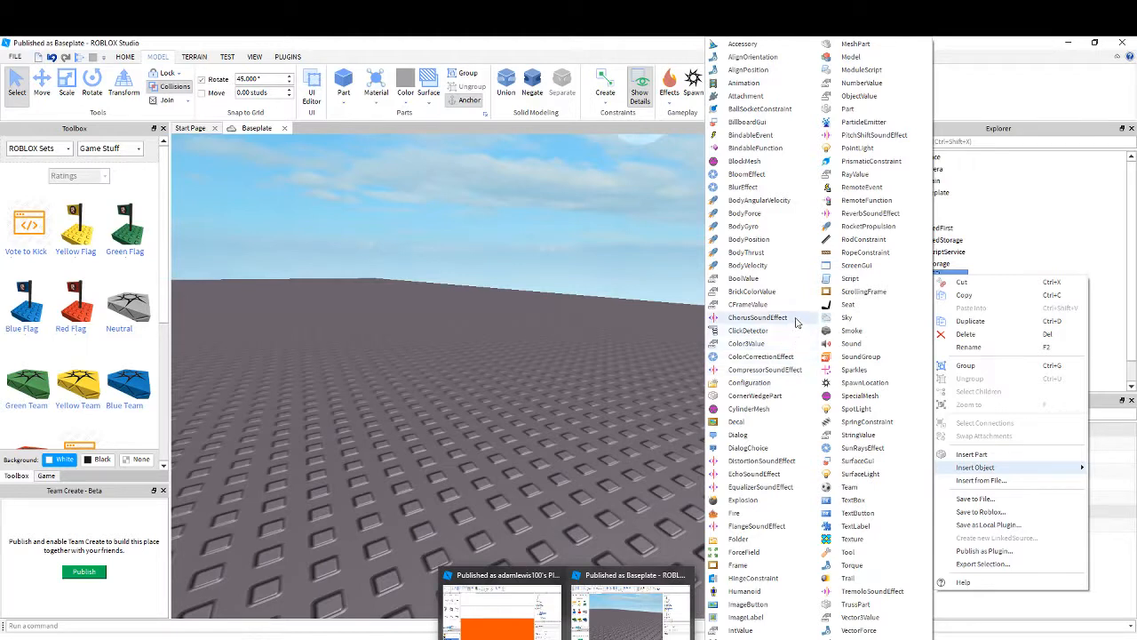
mouse_move(753, 56)
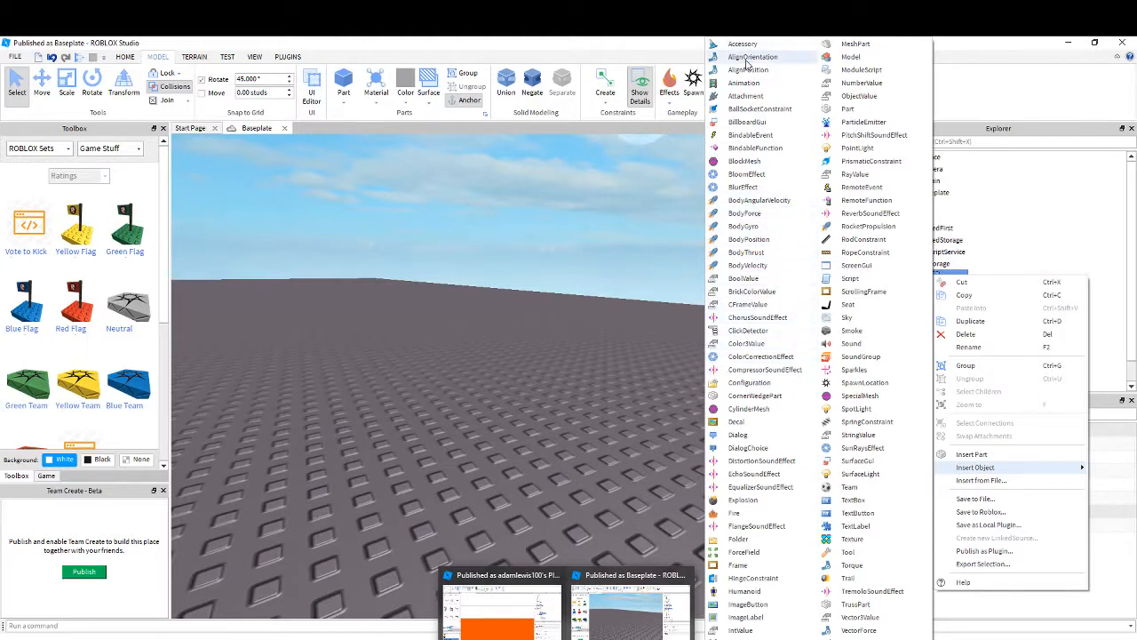
mouse_move(862, 83)
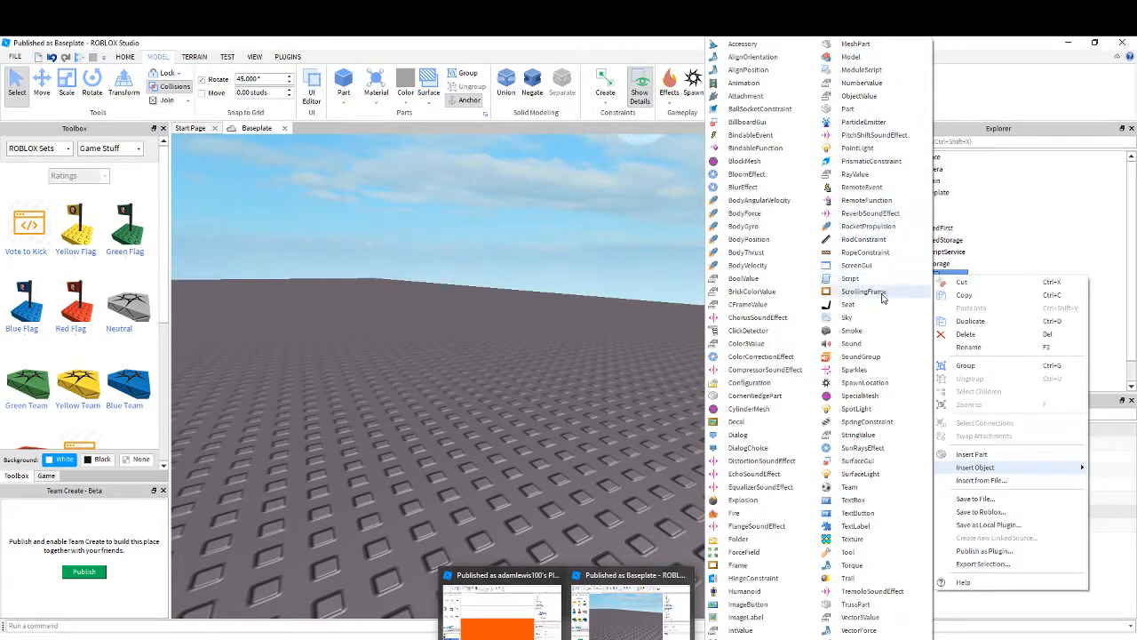
mouse_move(771, 160)
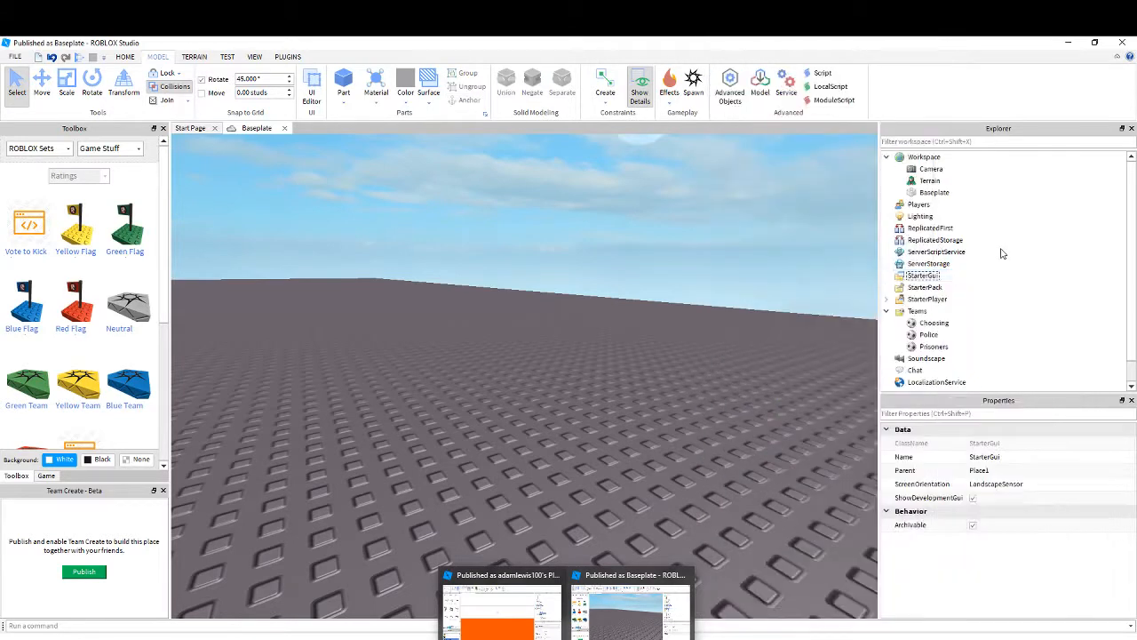
Insert a ScreenGui under StarterGui
right_click(922, 275)
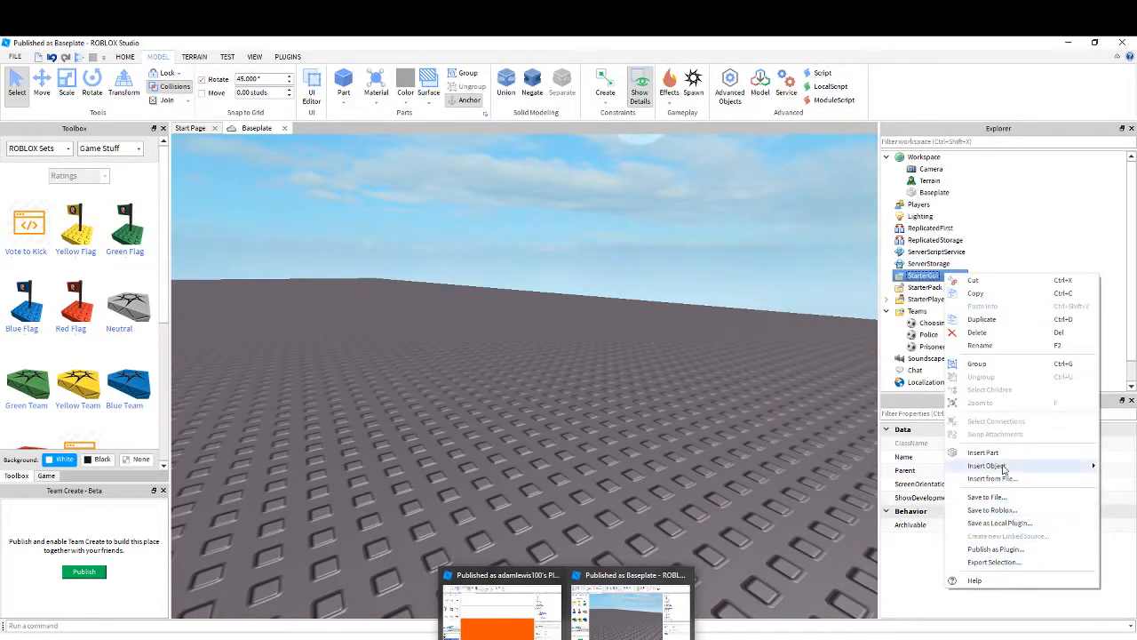
left_click(988, 466)
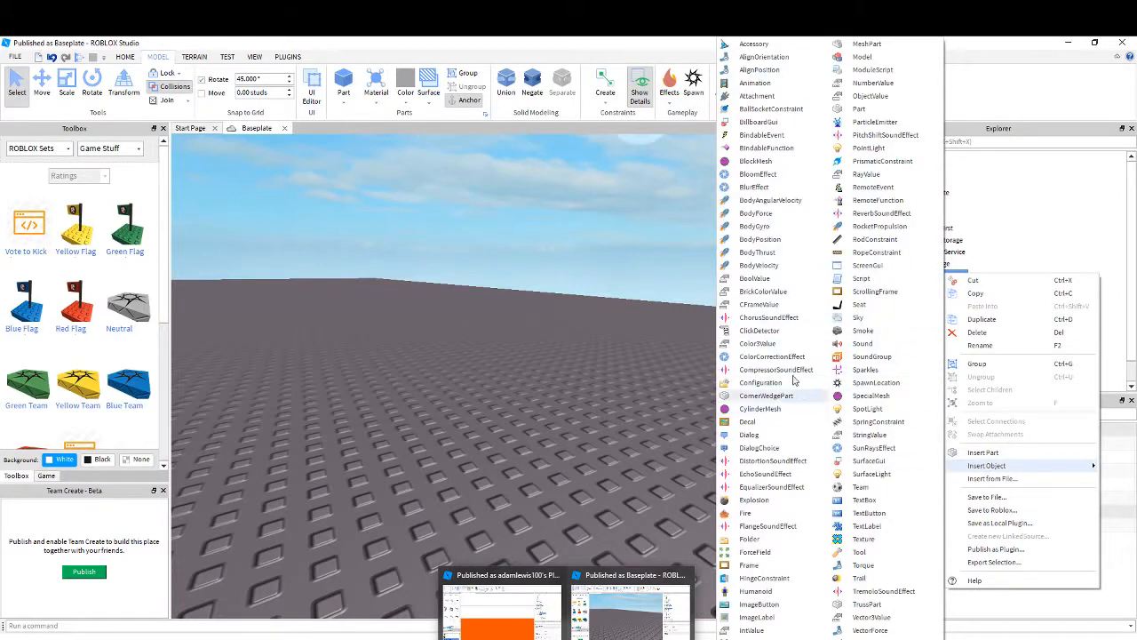
mouse_move(753, 43)
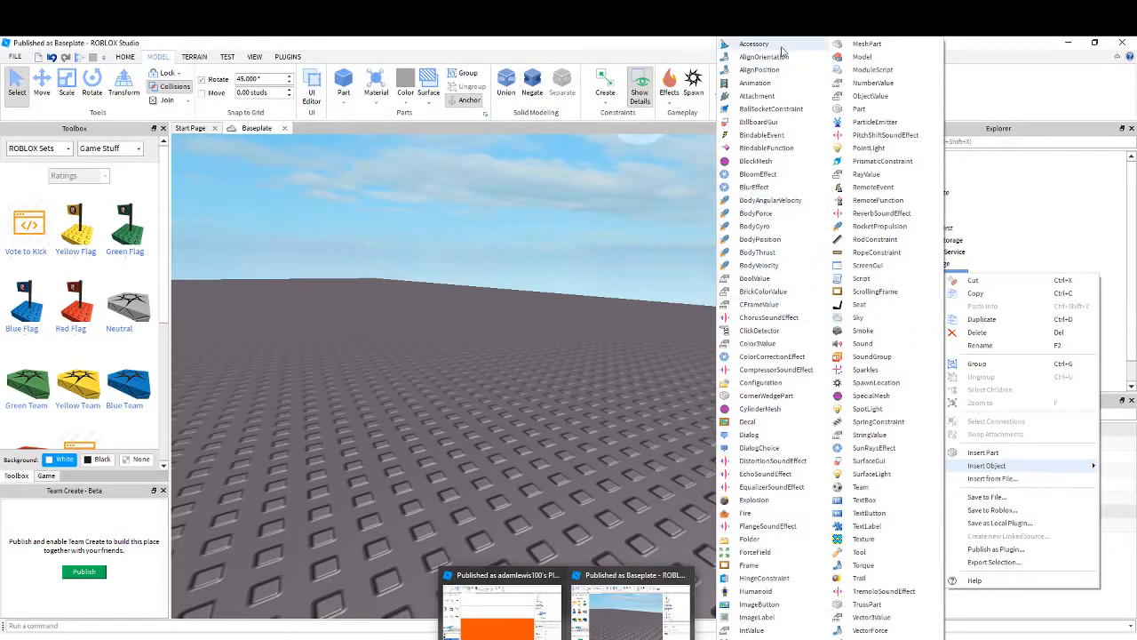
mouse_move(891, 366)
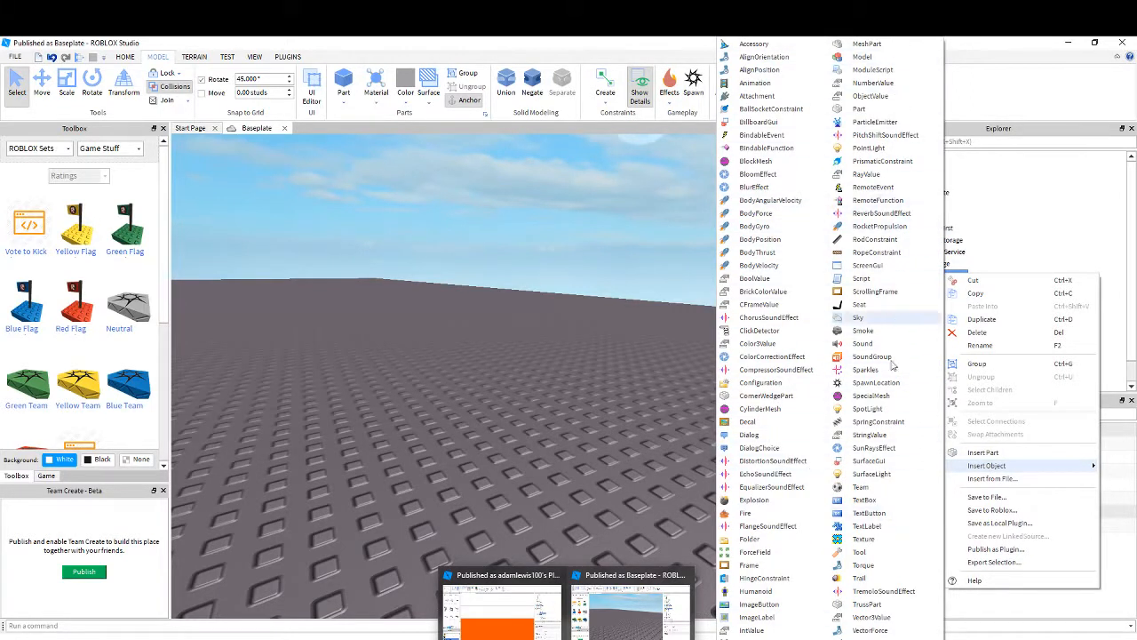
mouse_move(869, 434)
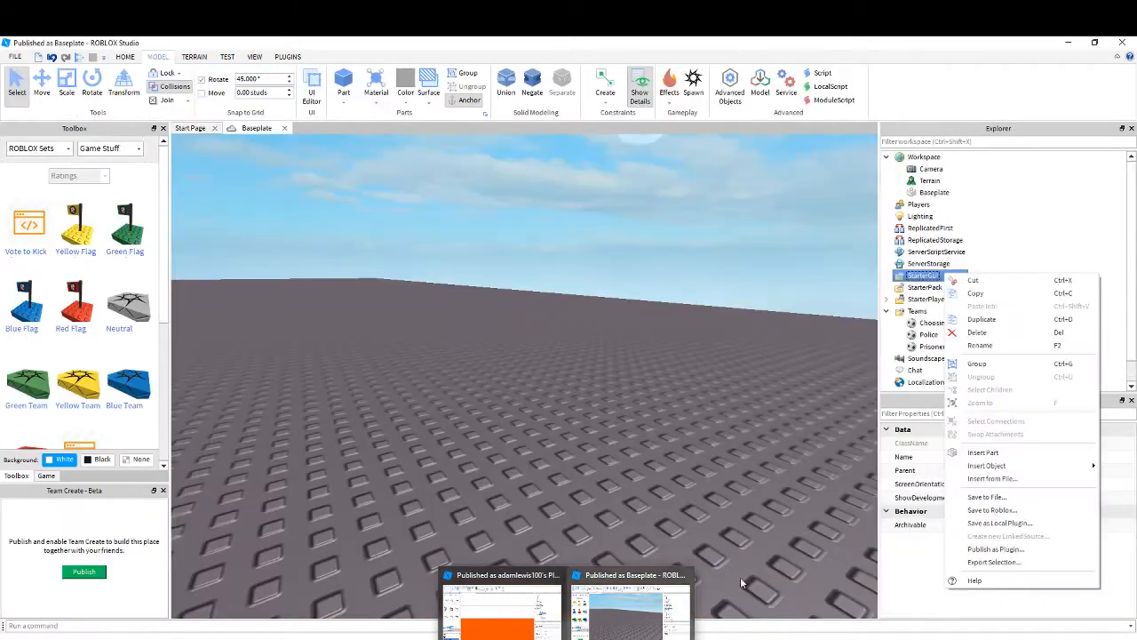
left_click(986, 465)
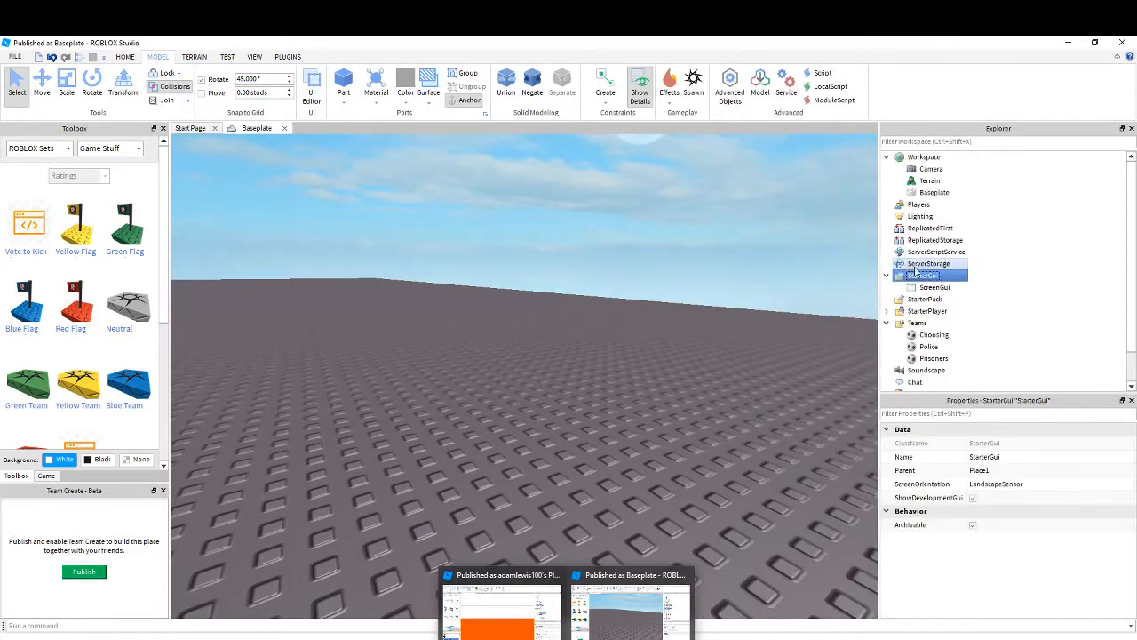
Insert a TextButton into the ScreenGui and duplicate it for a second button
right_click(924, 274)
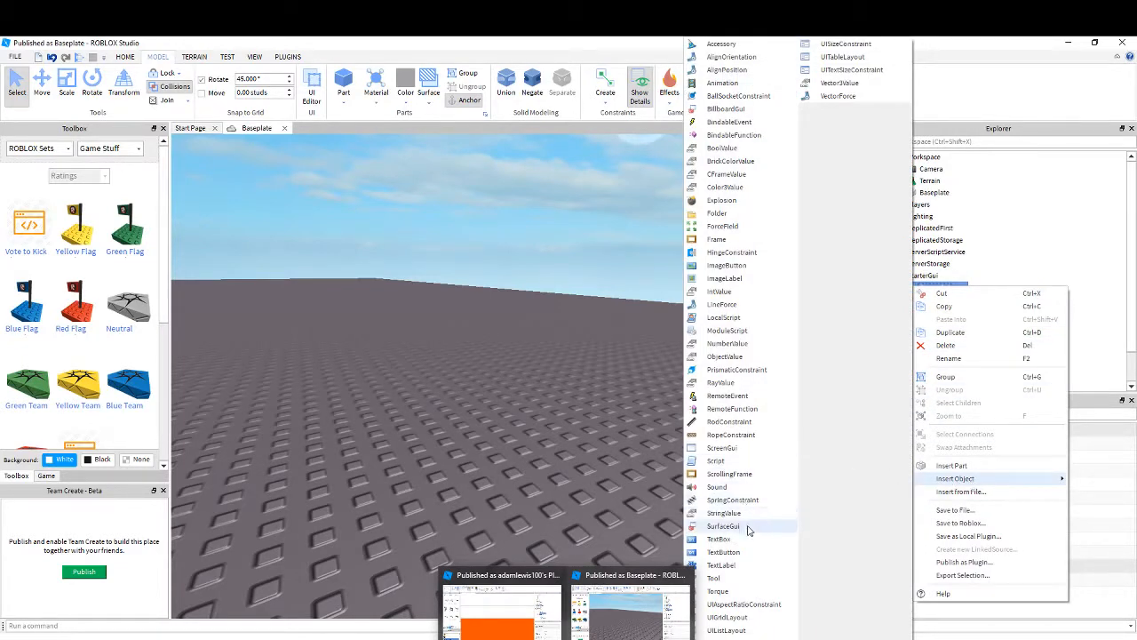
mouse_move(743, 551)
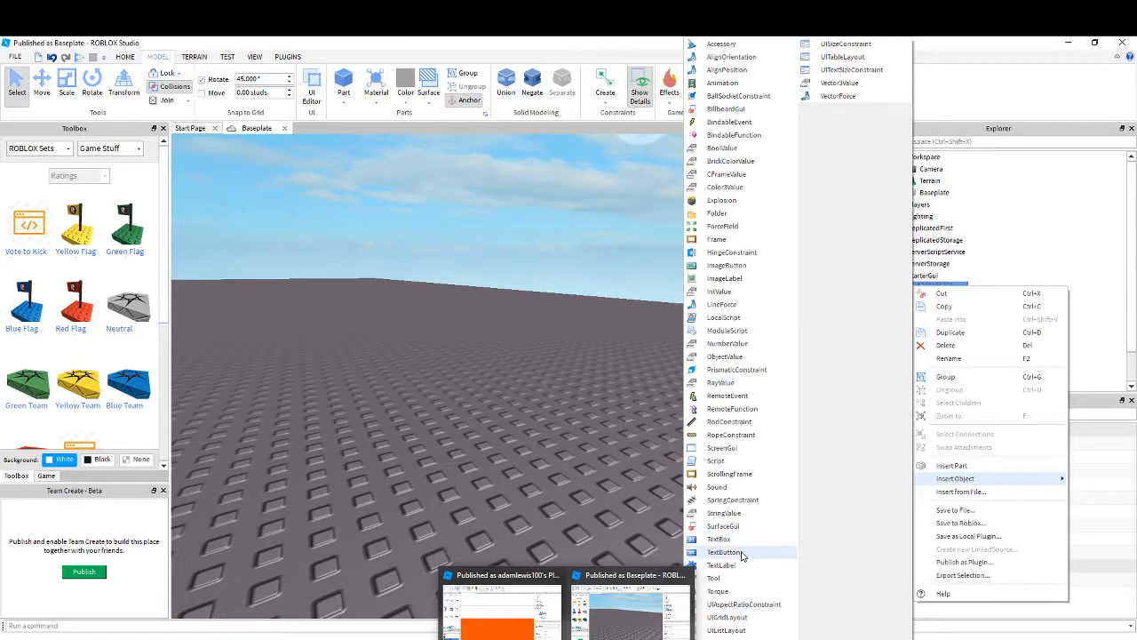
left_click(725, 550)
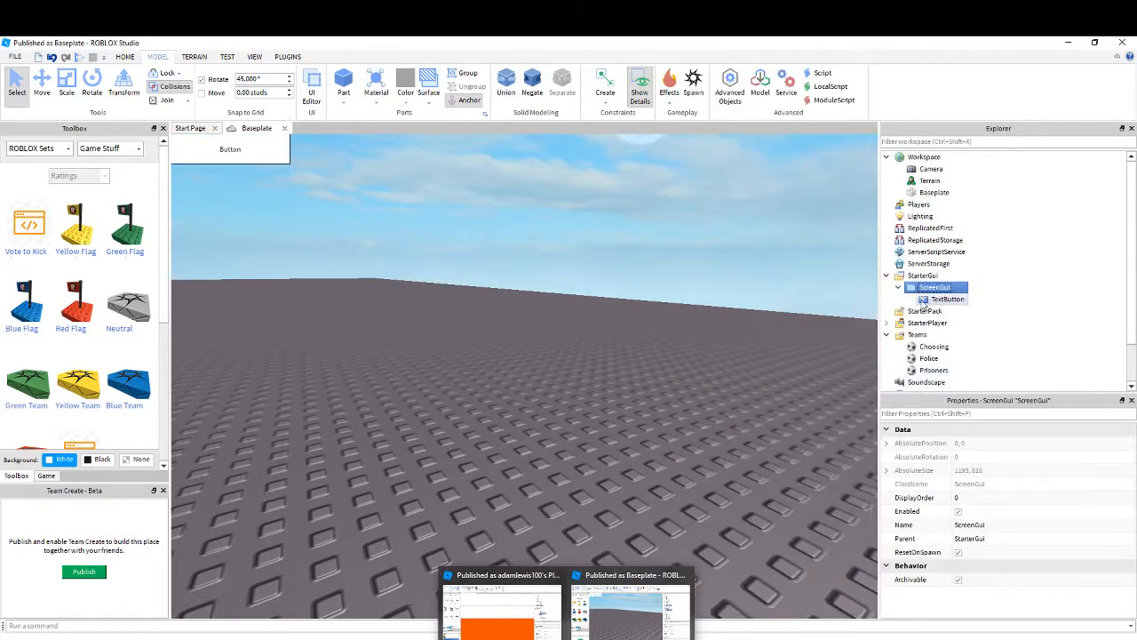
right_click(922, 288)
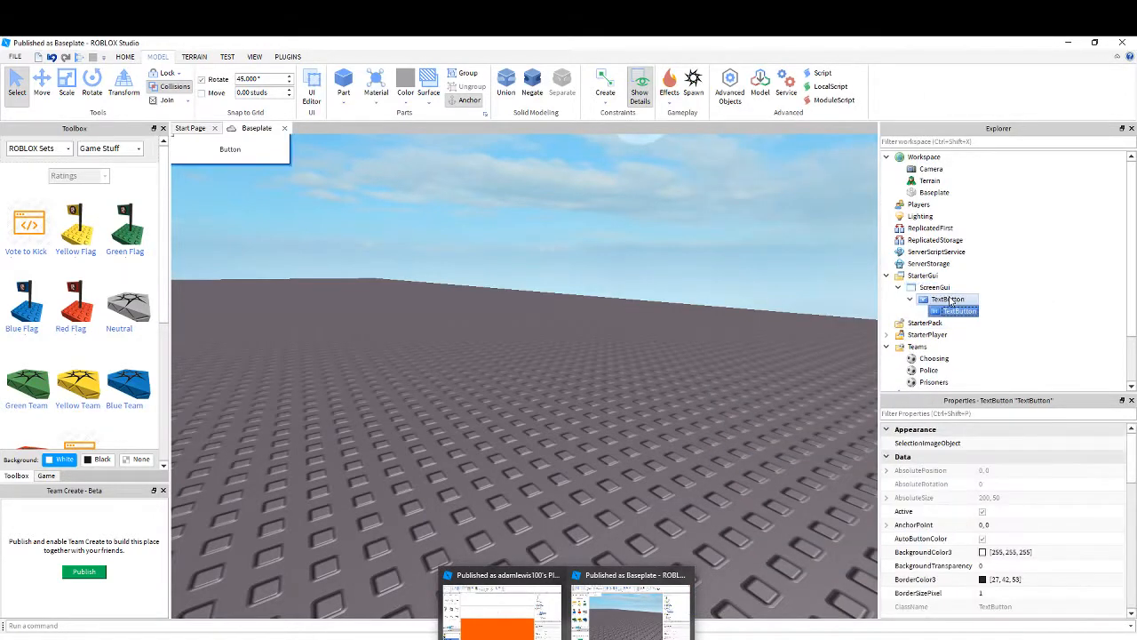
left_click(935, 286)
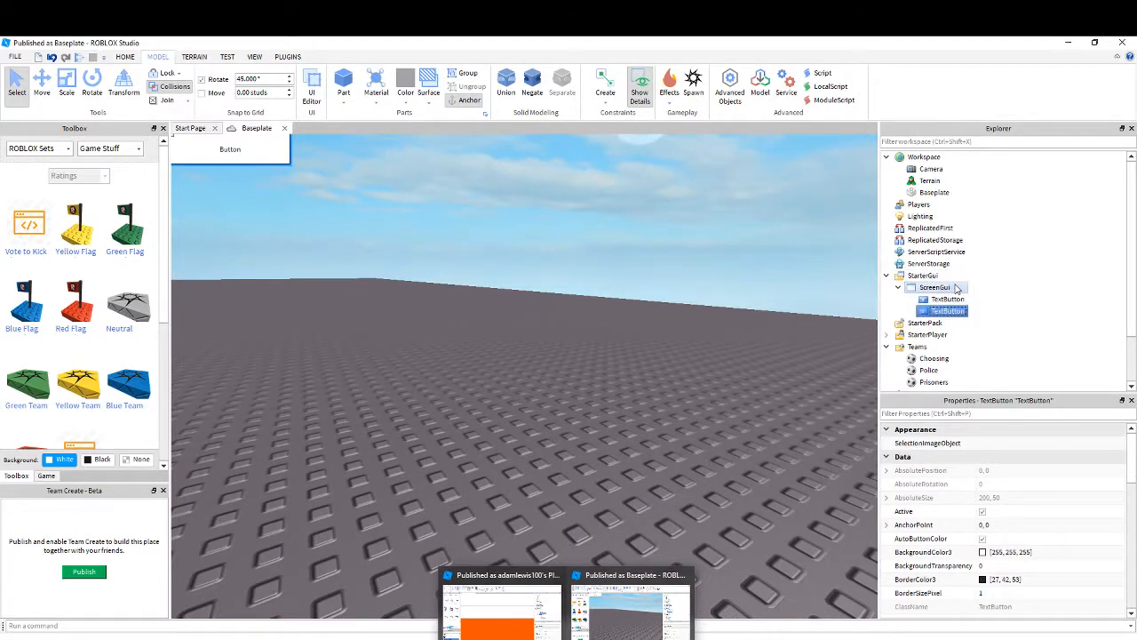
left_click(946, 298)
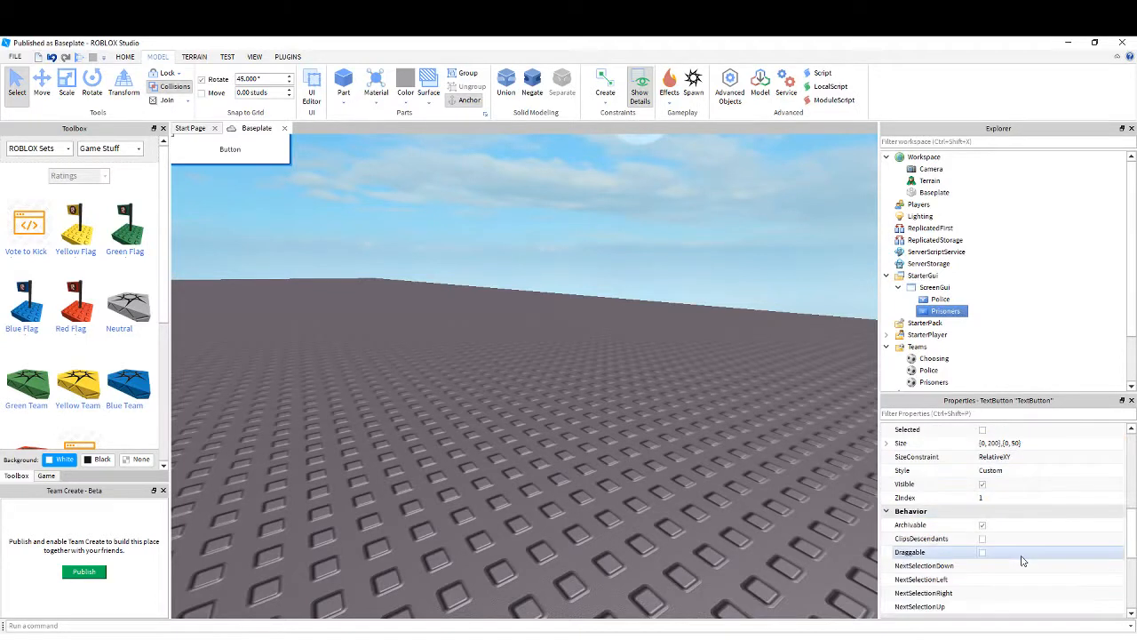
Set the Prisoners button's Text property to Prisoners, then select the Police button
scroll("down", 3)
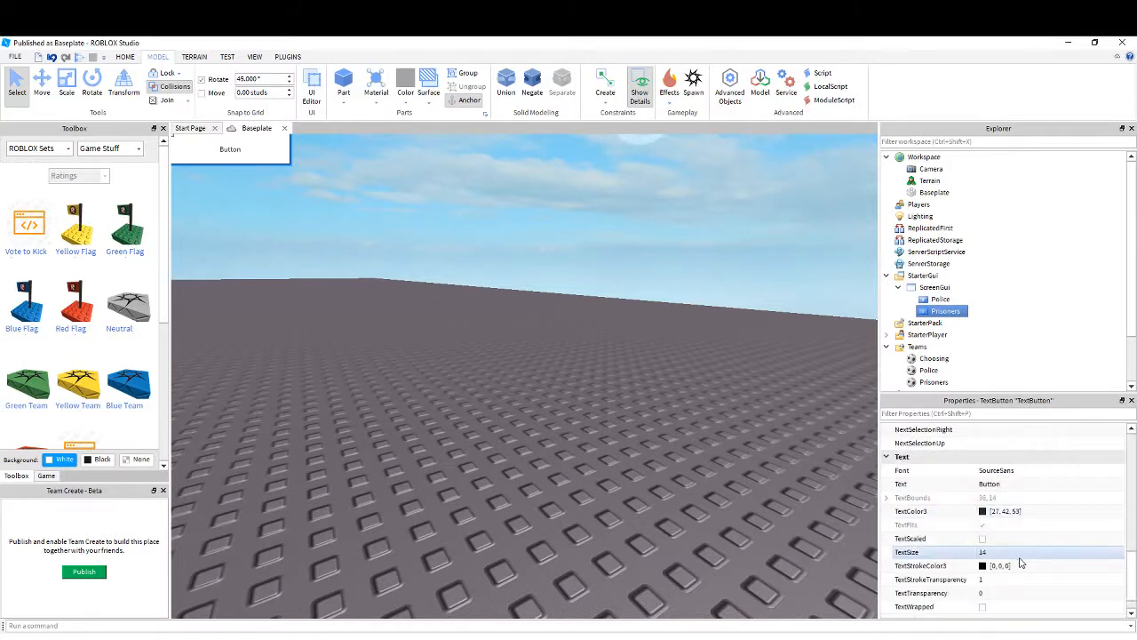
scroll("down", 3)
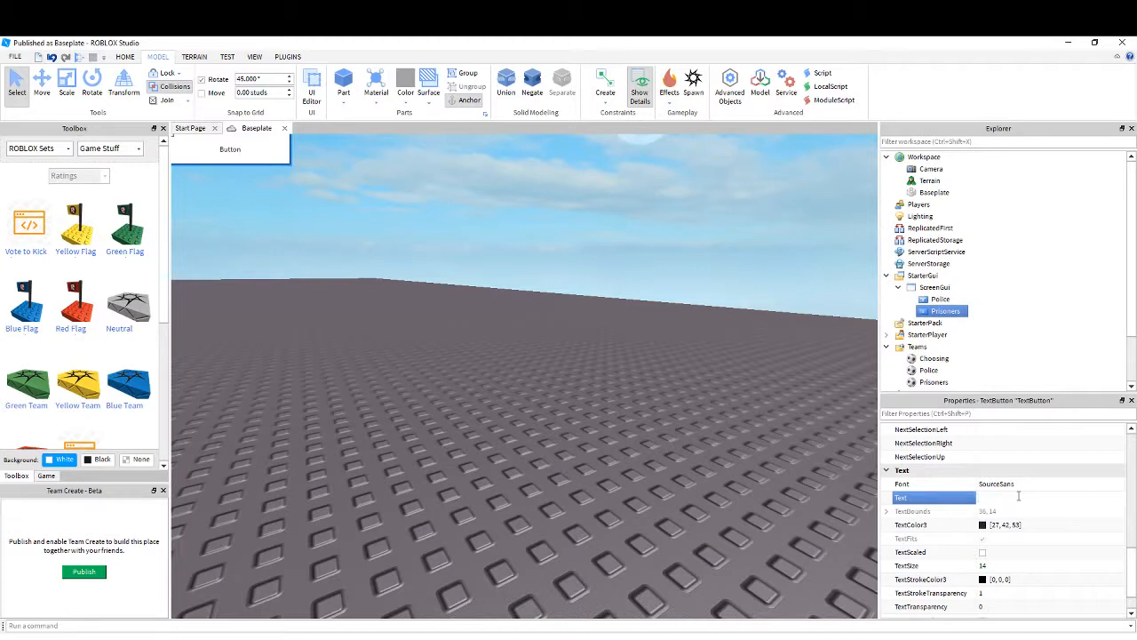
type("Pri")
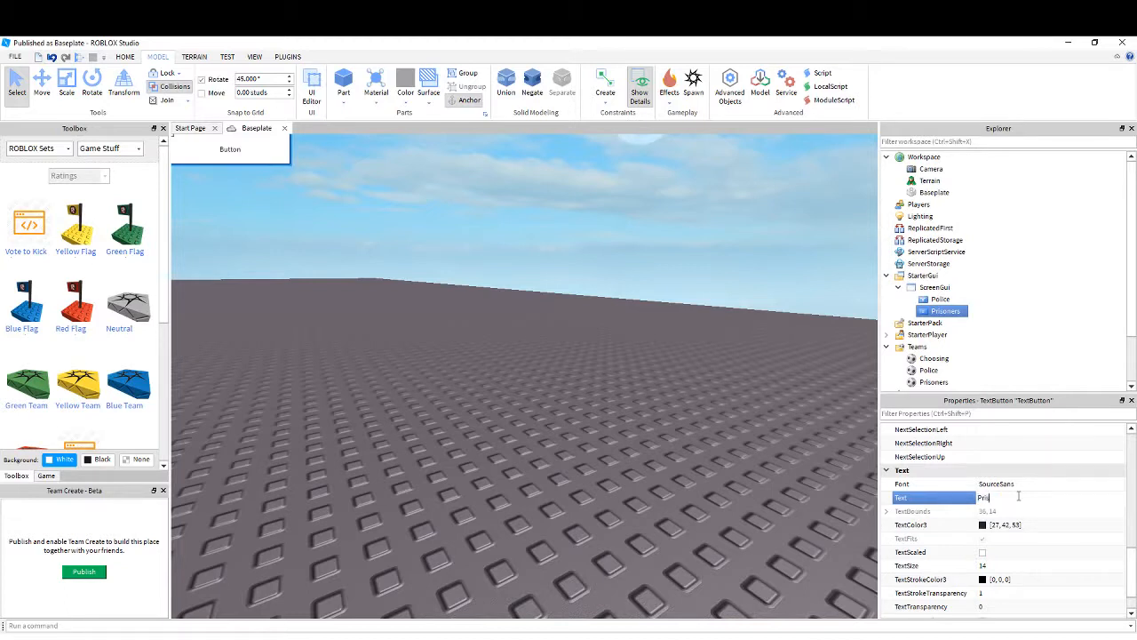
type("Prisoners")
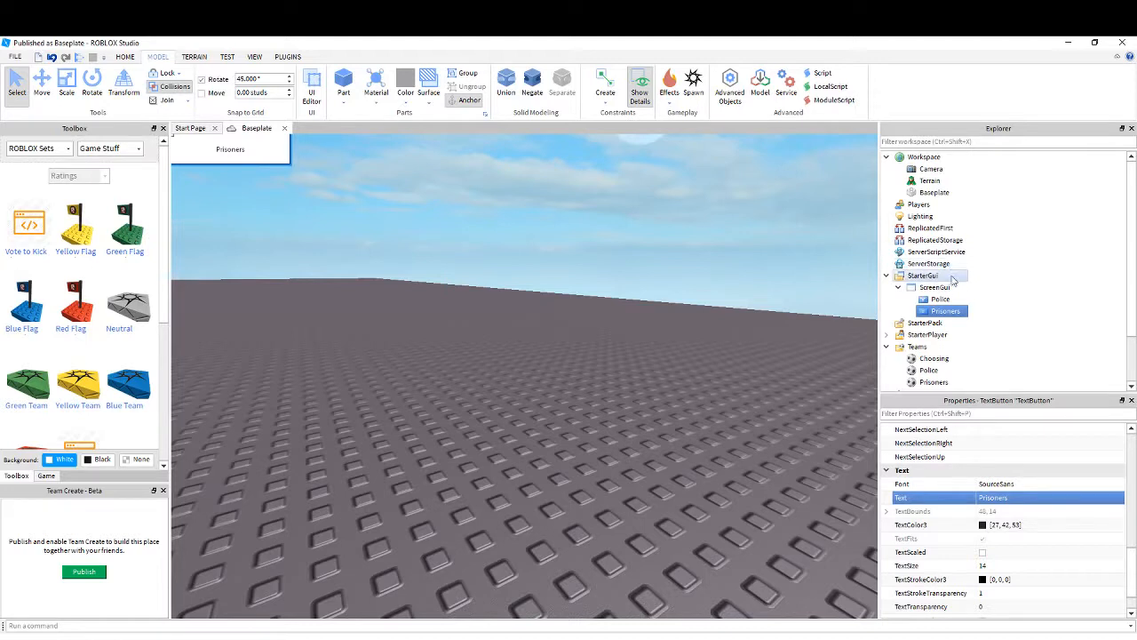
left_click(940, 298)
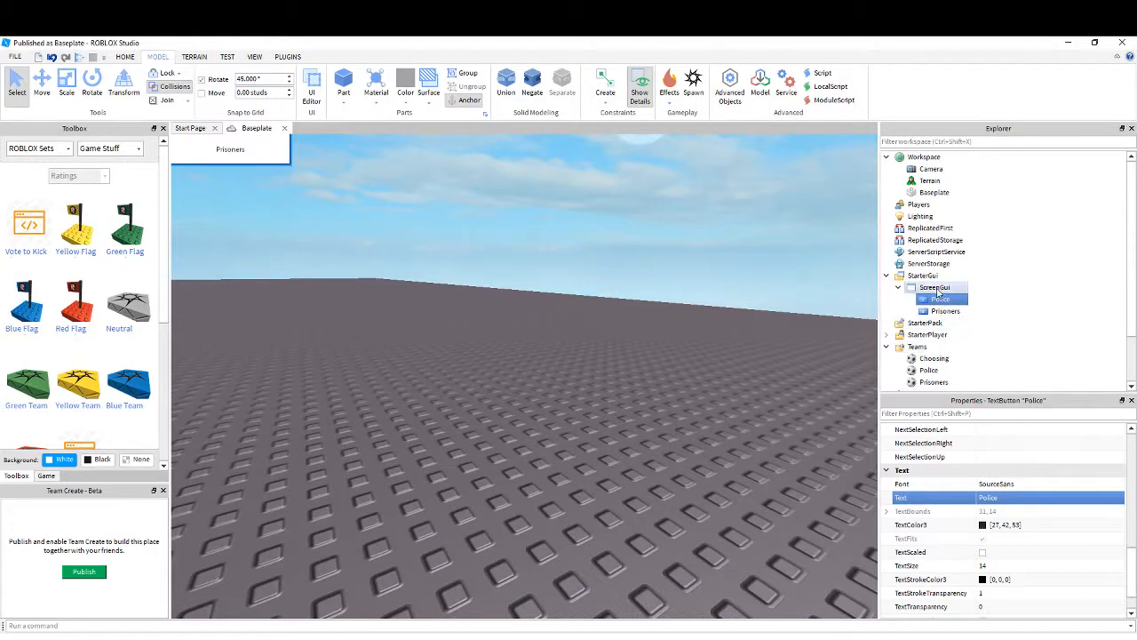
left_click(945, 311)
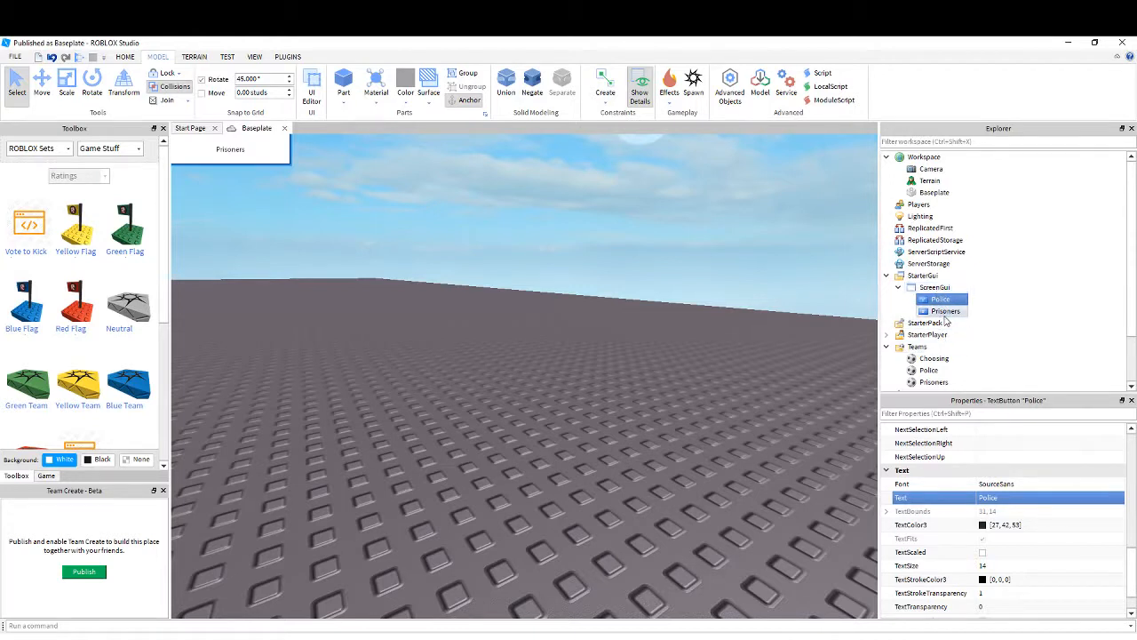
Move the Police and Prisoners buttons into ServerStorage, leaving the Frame under ScreenGui
right_click(935, 288)
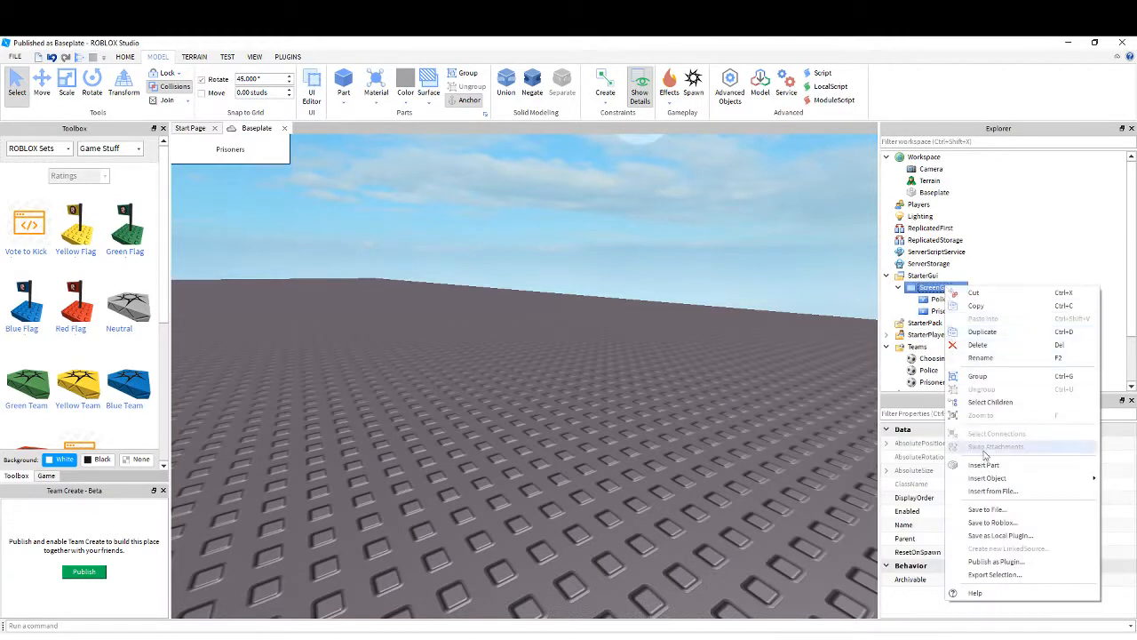
mouse_move(988, 478)
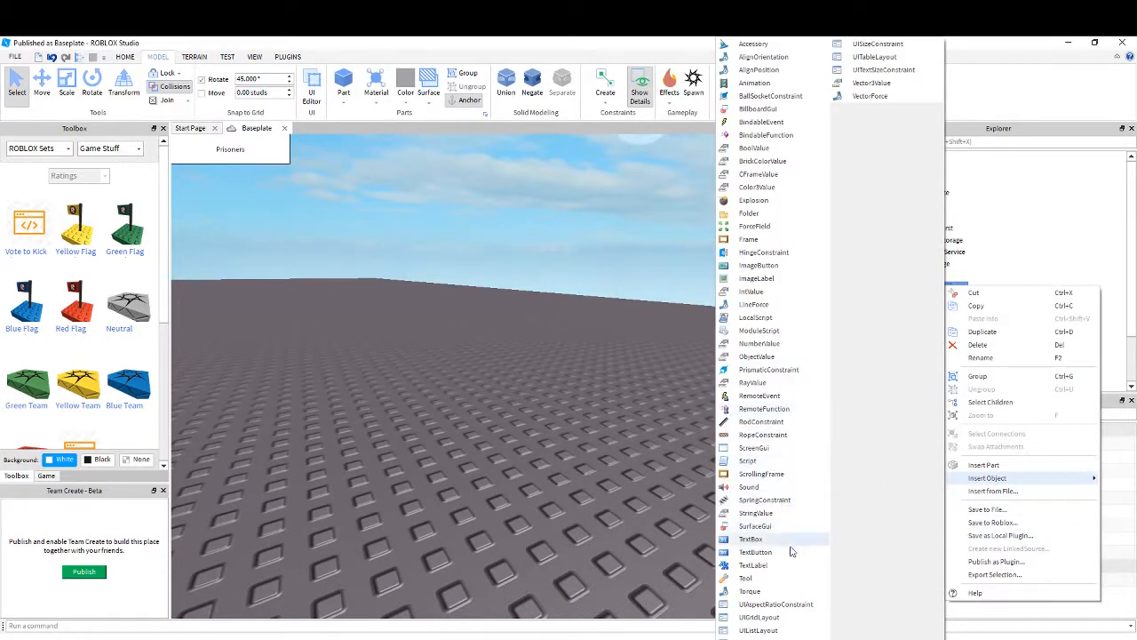
mouse_move(749, 590)
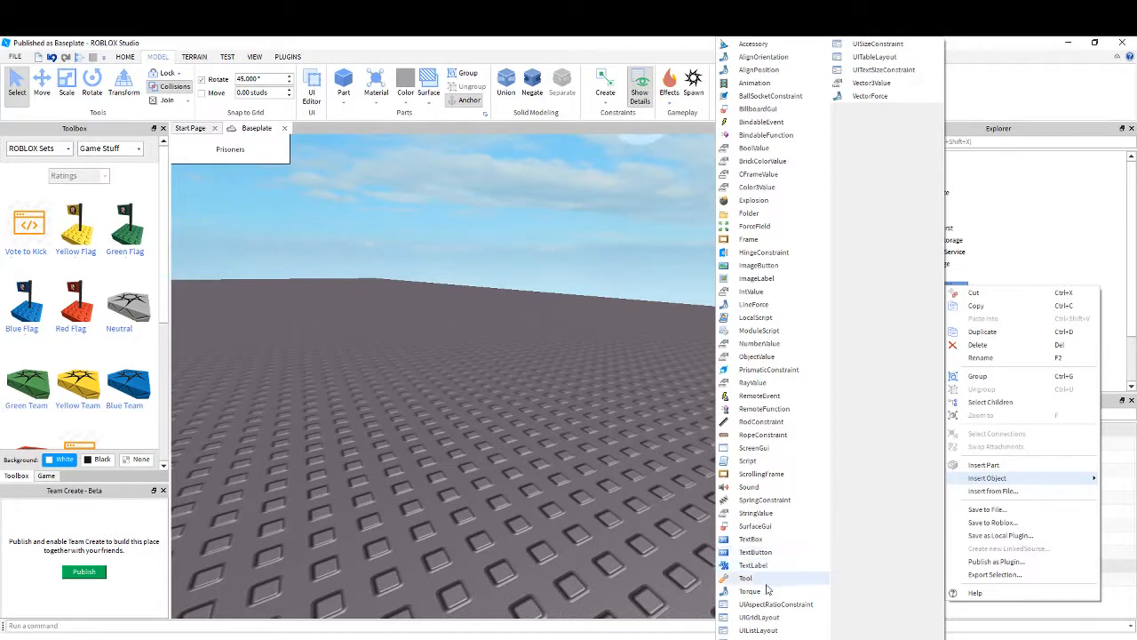
mouse_move(757, 277)
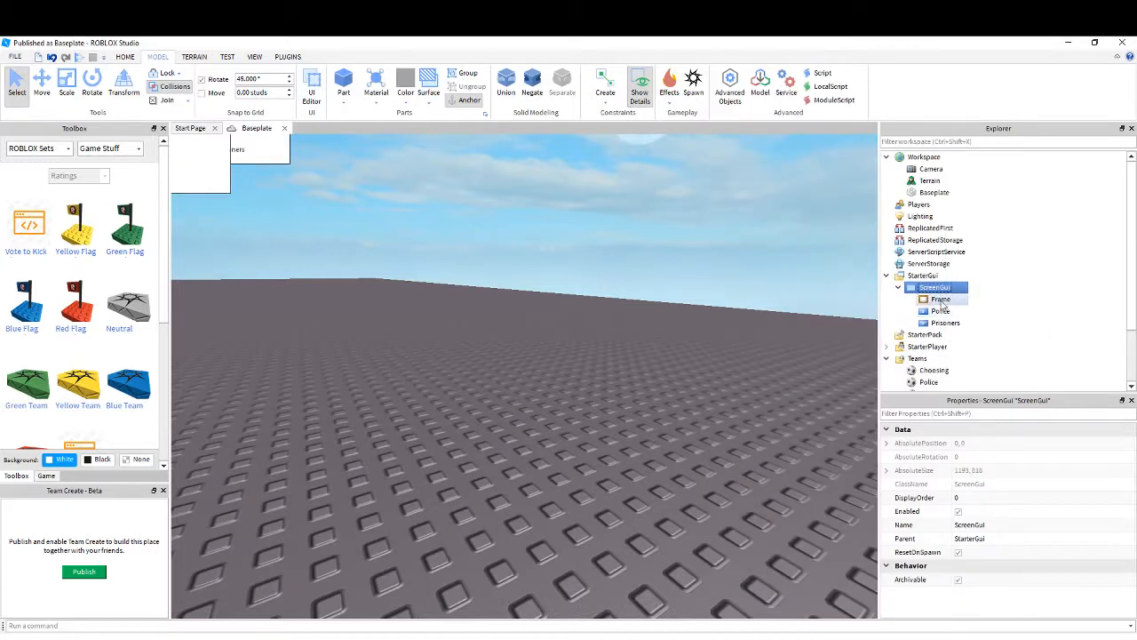
left_click(941, 298)
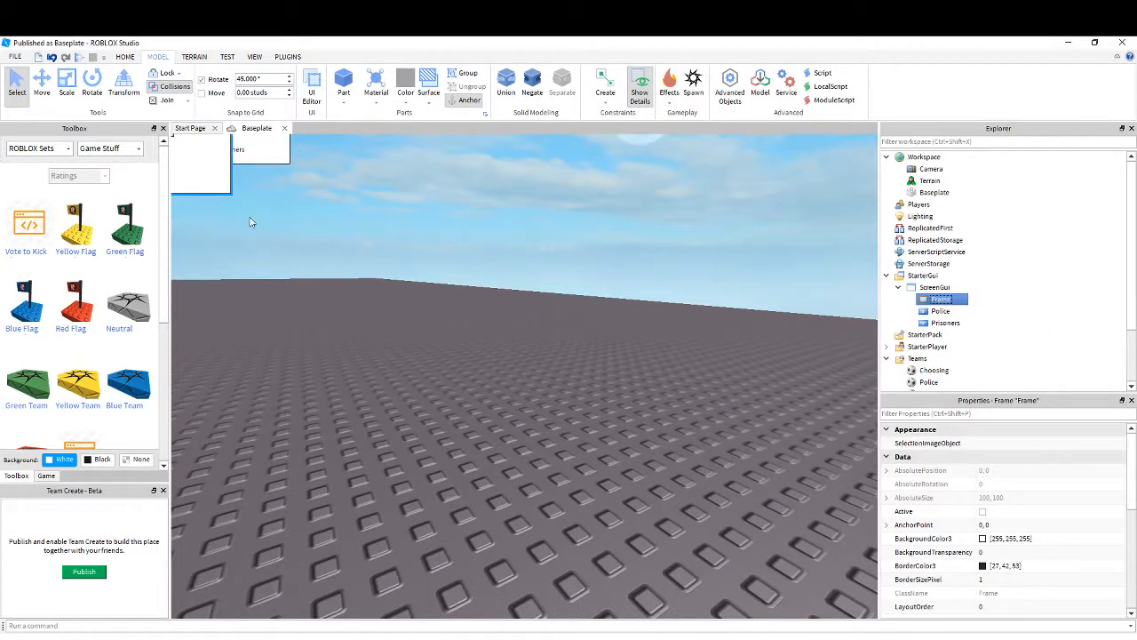
mouse_move(1014, 293)
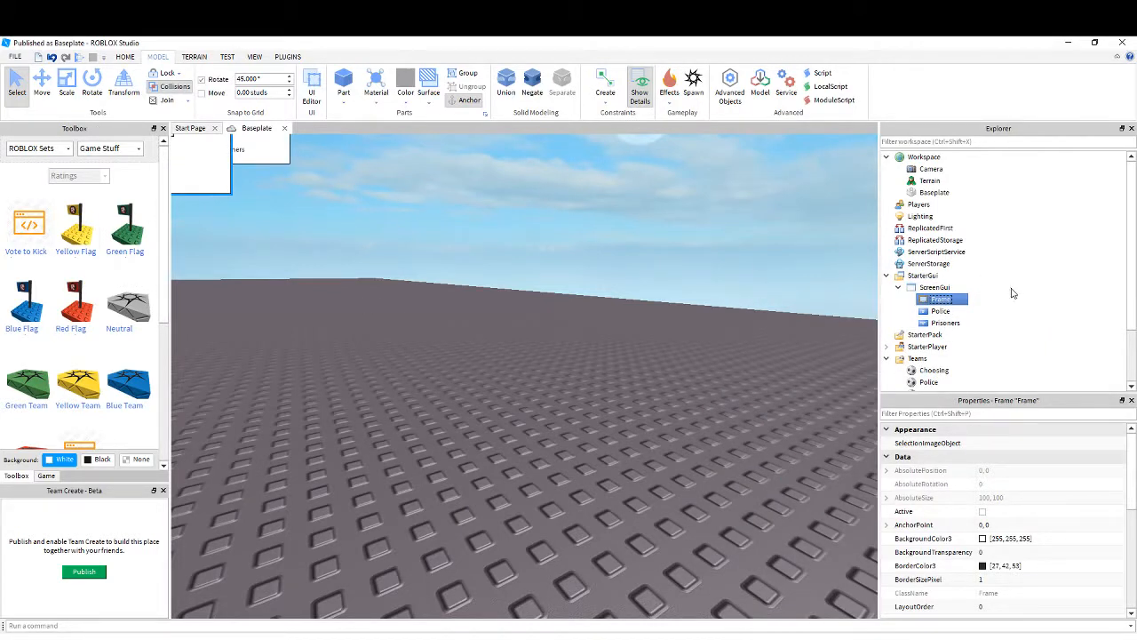
left_click(940, 309)
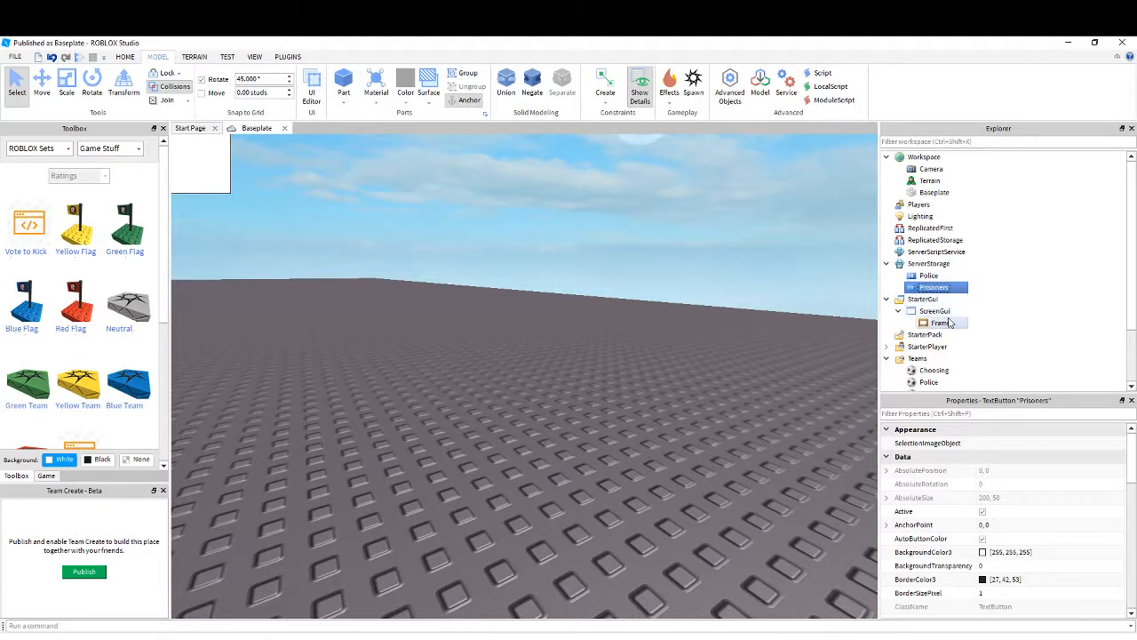
Give the Frame a large Size value so it covers the whole game view
left_click(940, 324)
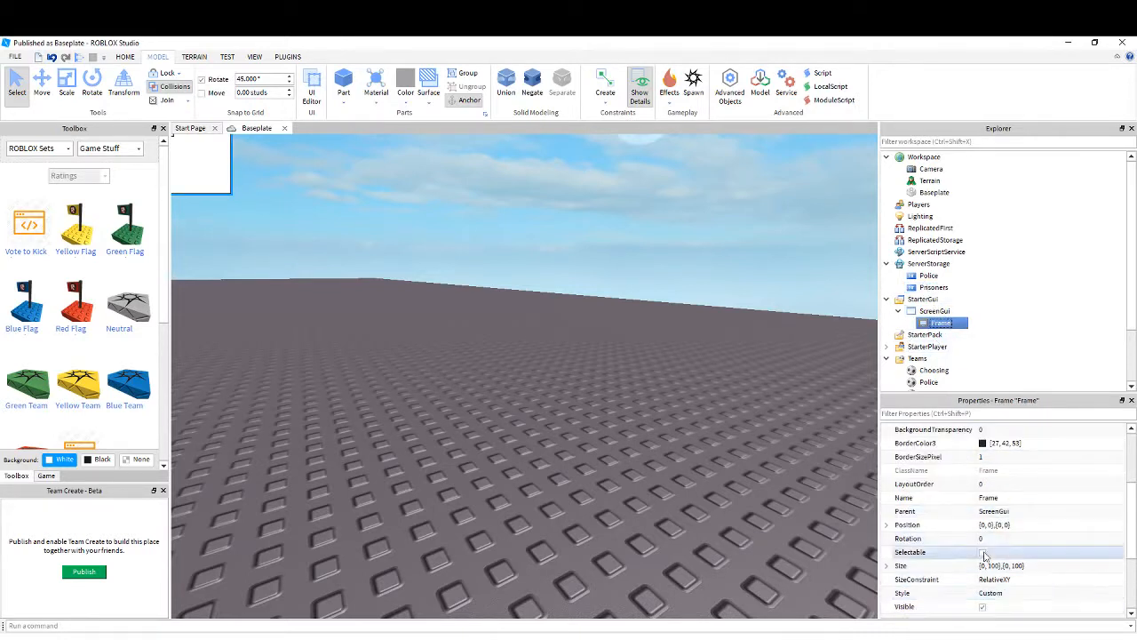
scroll("down", 3)
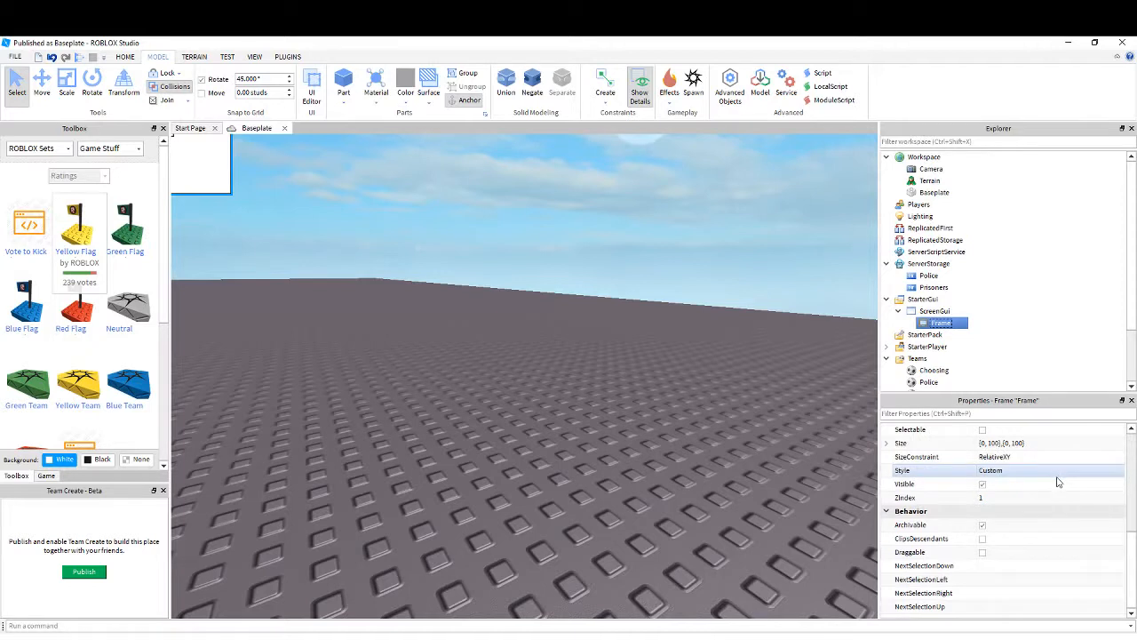
left_click(1022, 442)
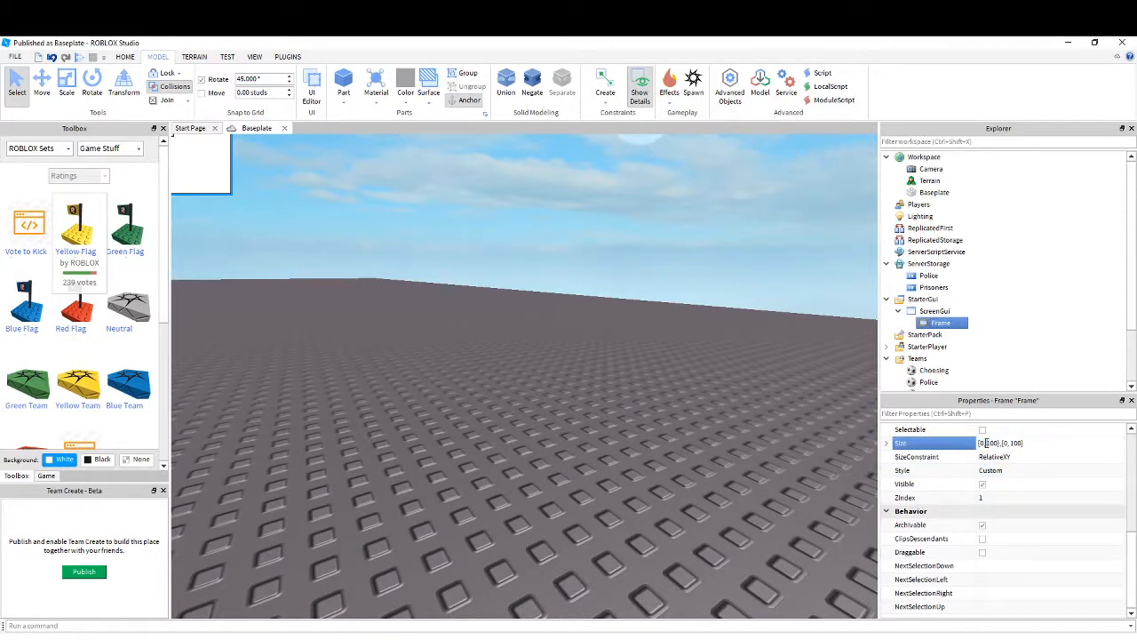
left_click(1022, 454)
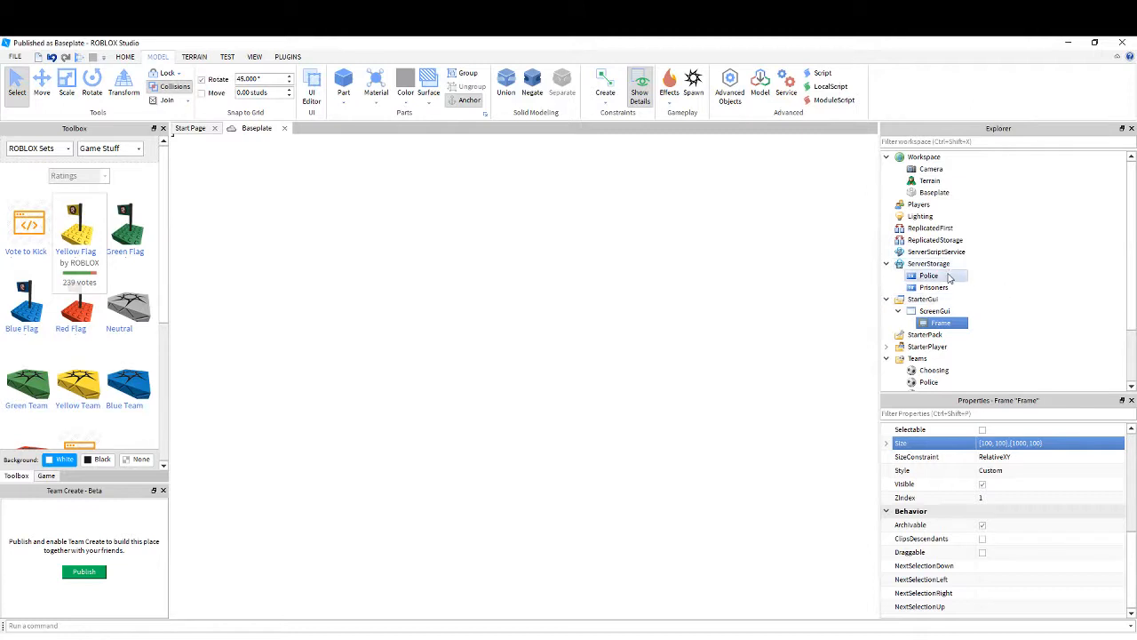
Move Police and Prisoners from ServerStorage back under ScreenGui > Frame and select Police
left_click(929, 273)
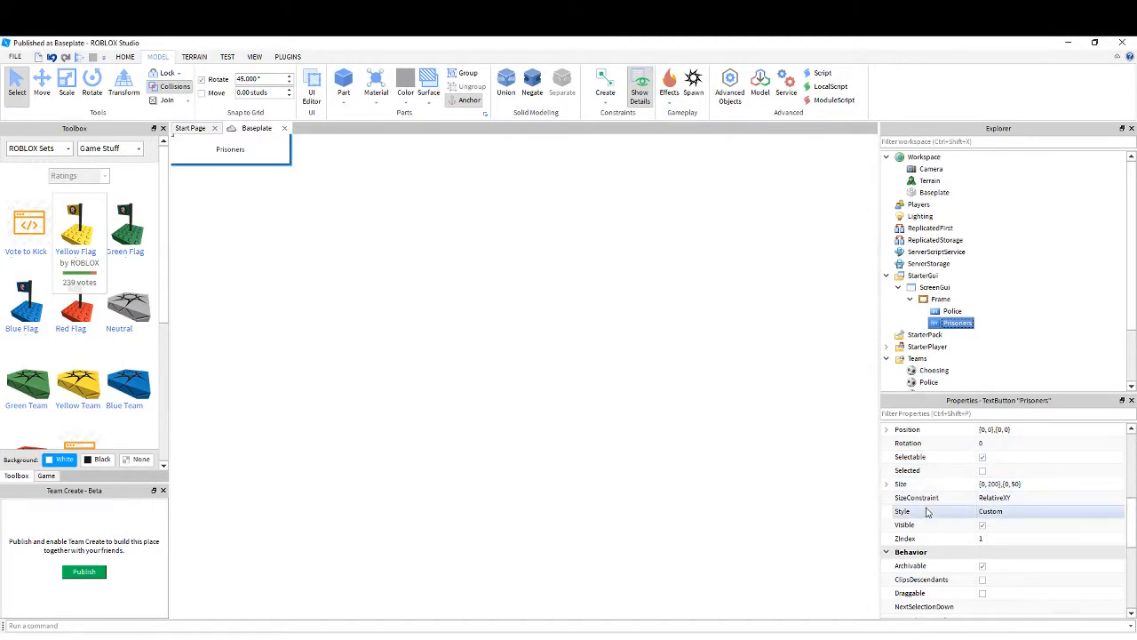
mouse_move(946, 511)
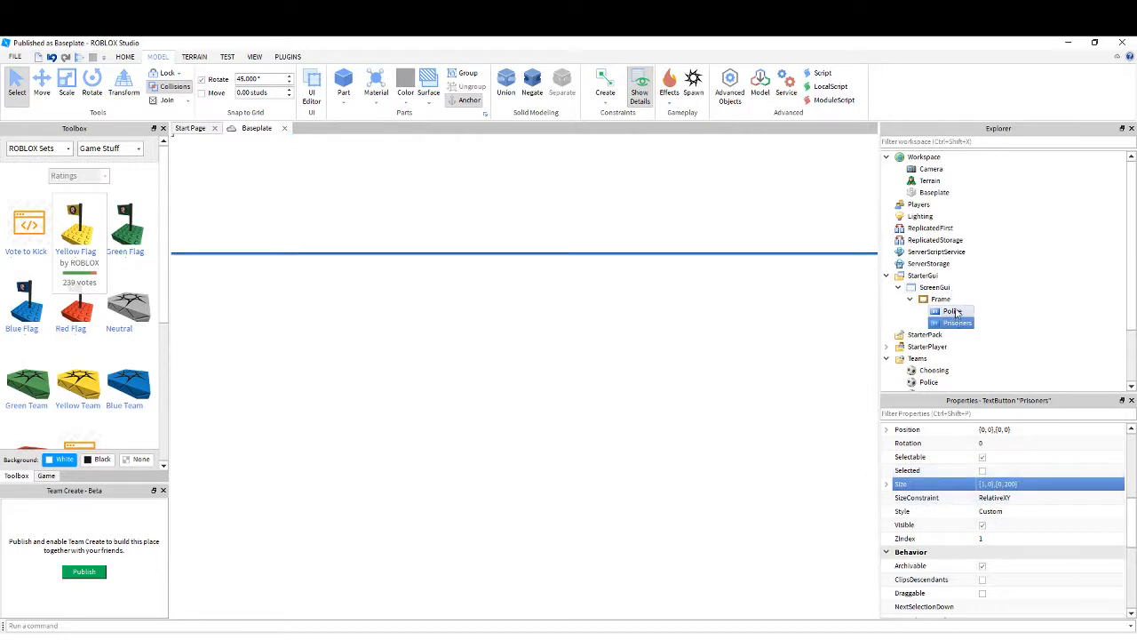
left_click(953, 309)
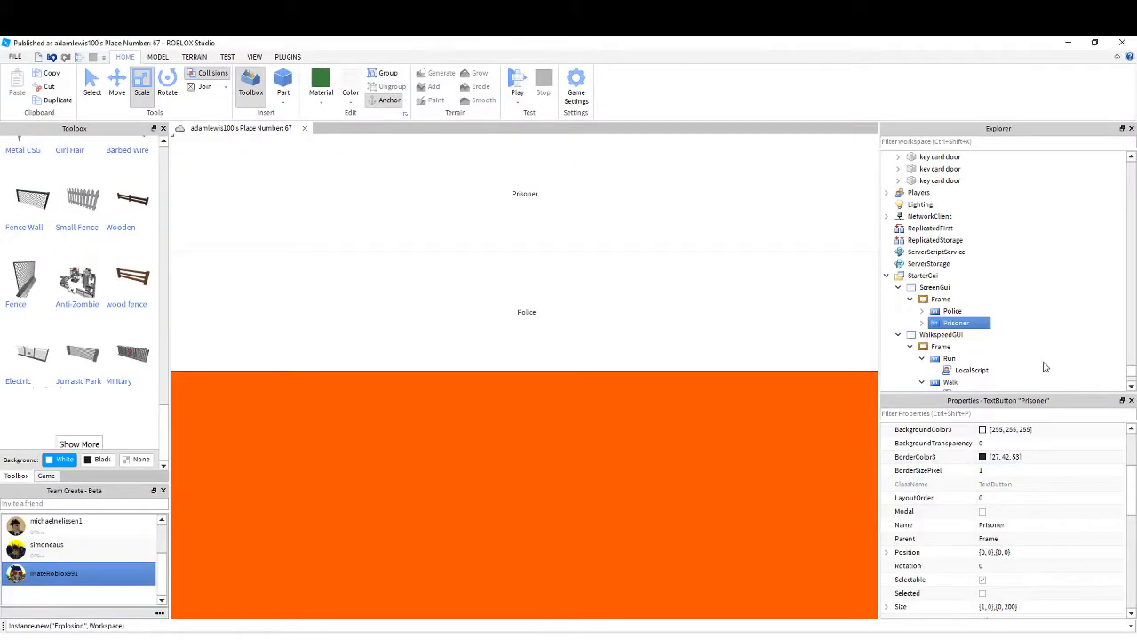
left_click(953, 309)
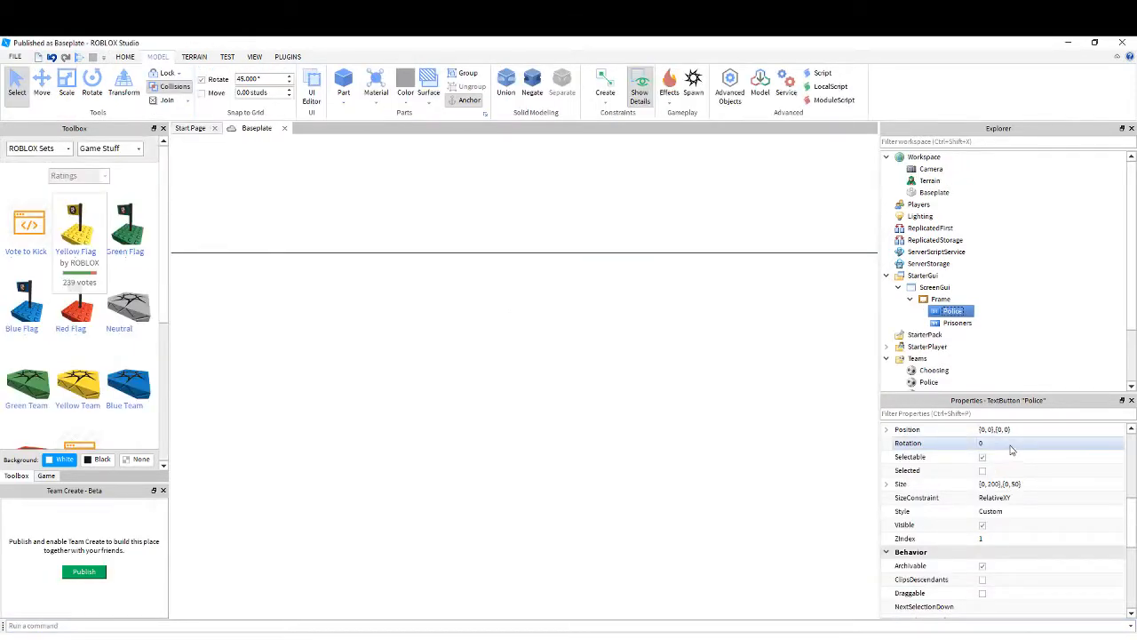
Set the Police button's Position and Size to {0, 200},{0, 200}
left_click(1013, 428)
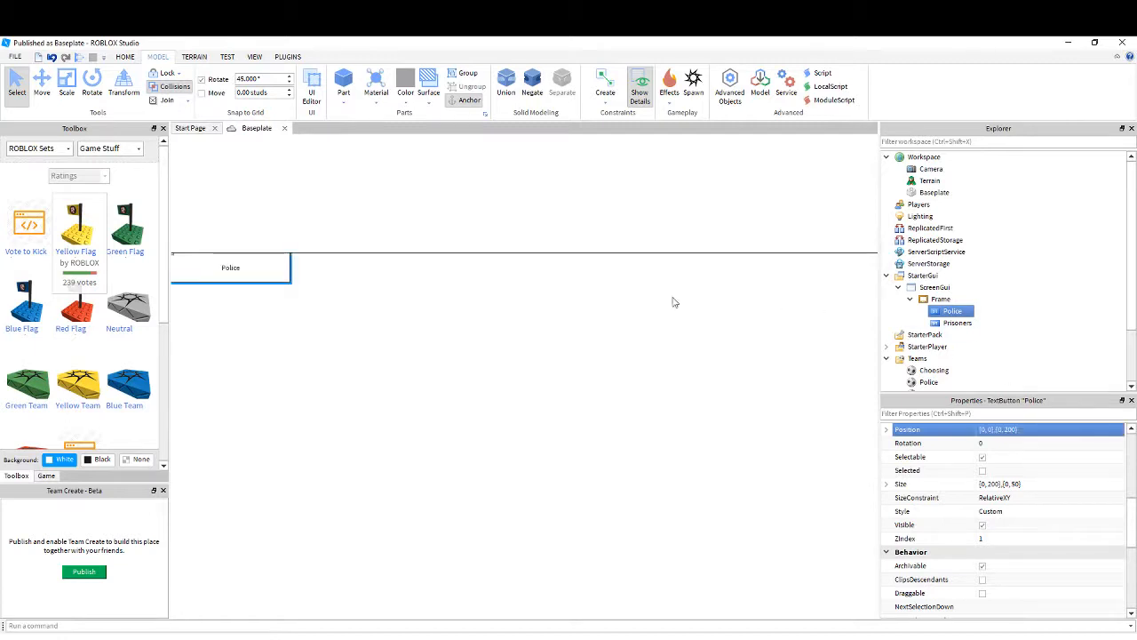
mouse_move(336, 262)
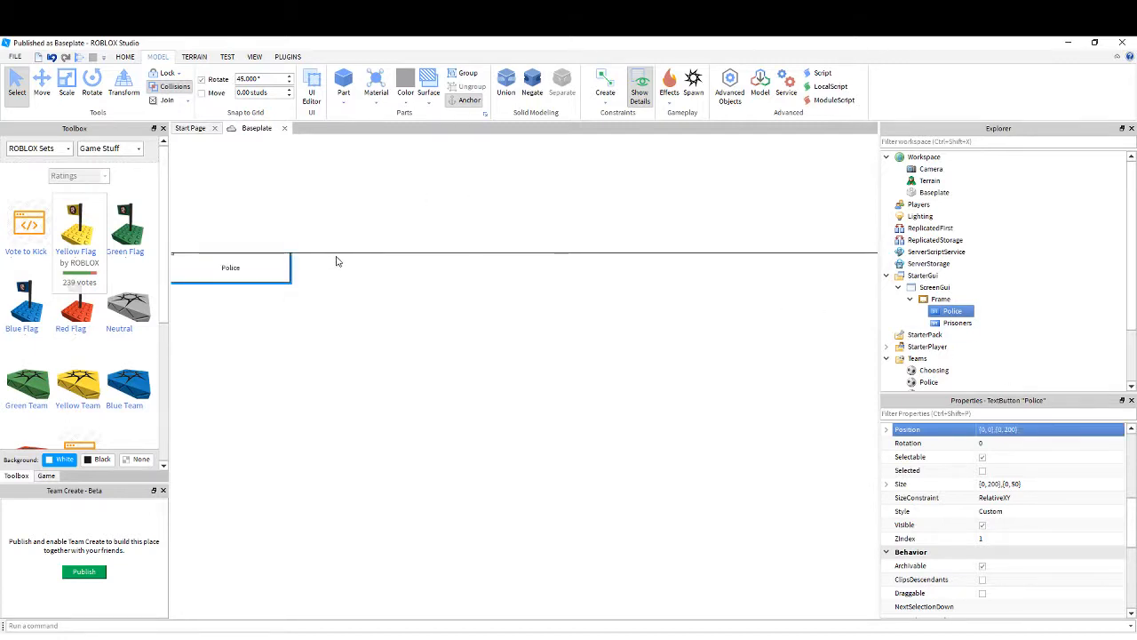
left_click(1021, 483)
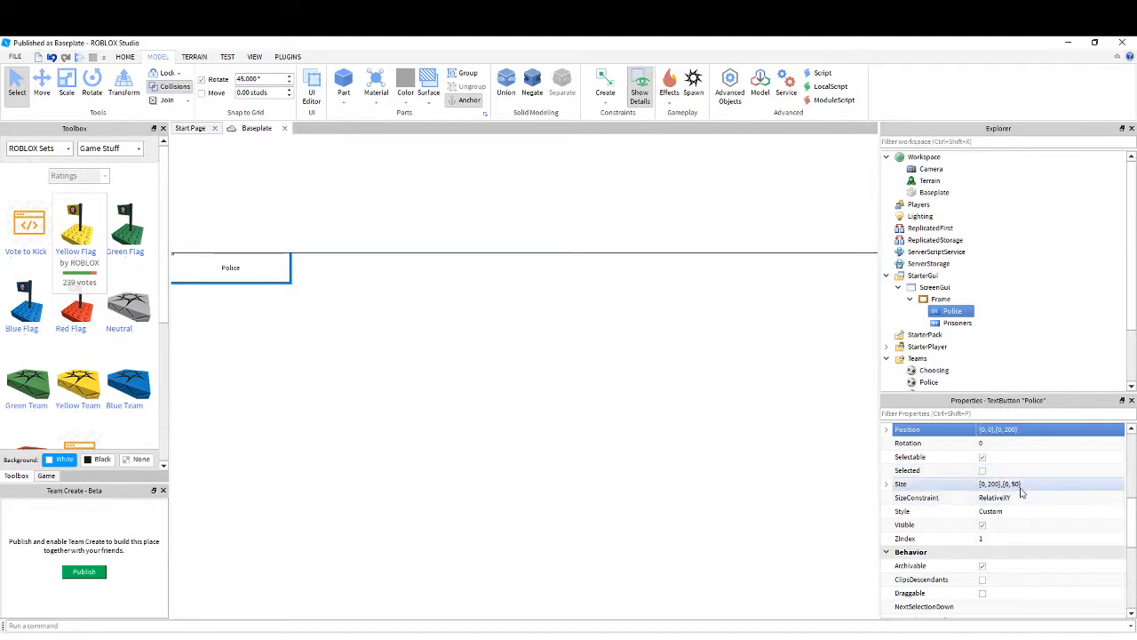
left_click(1048, 483)
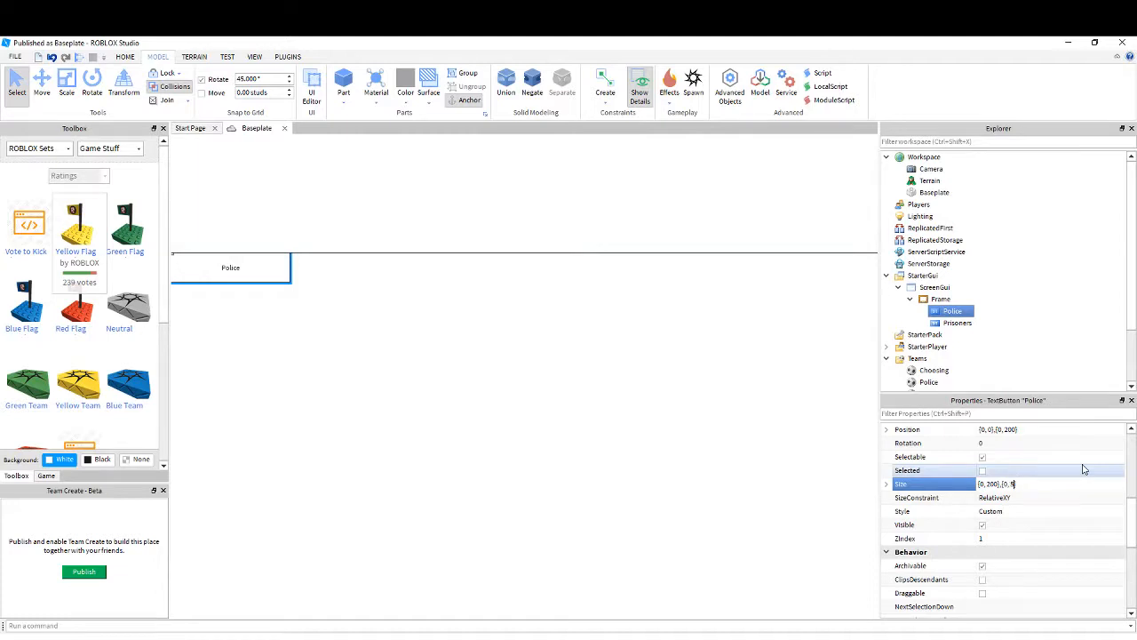
type("0")
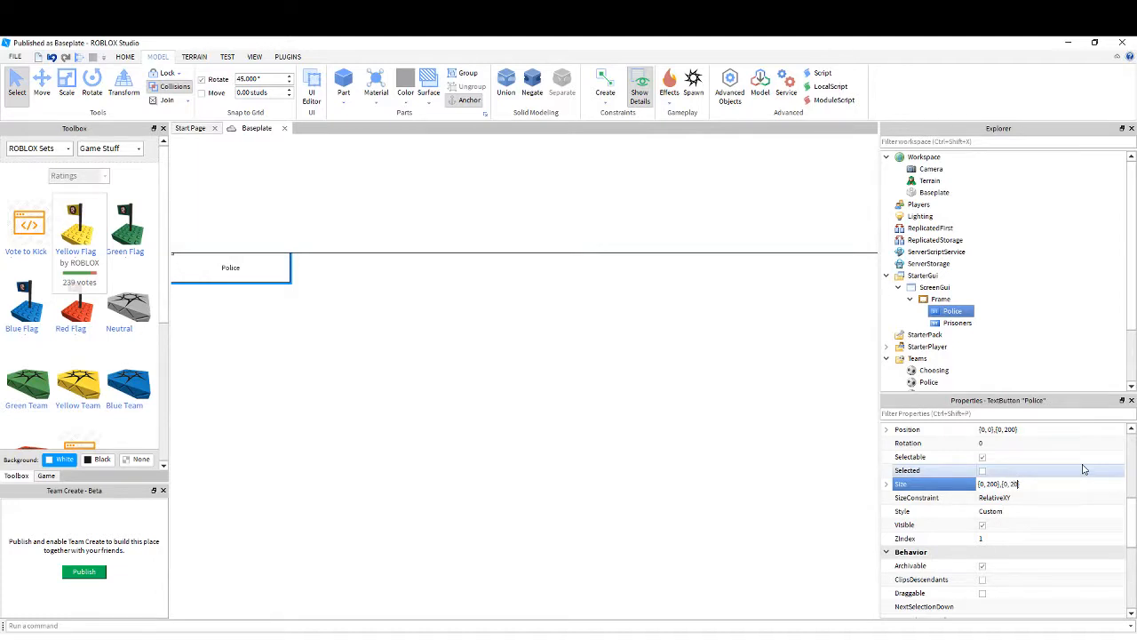
type("{0, 200},{0, 200}")
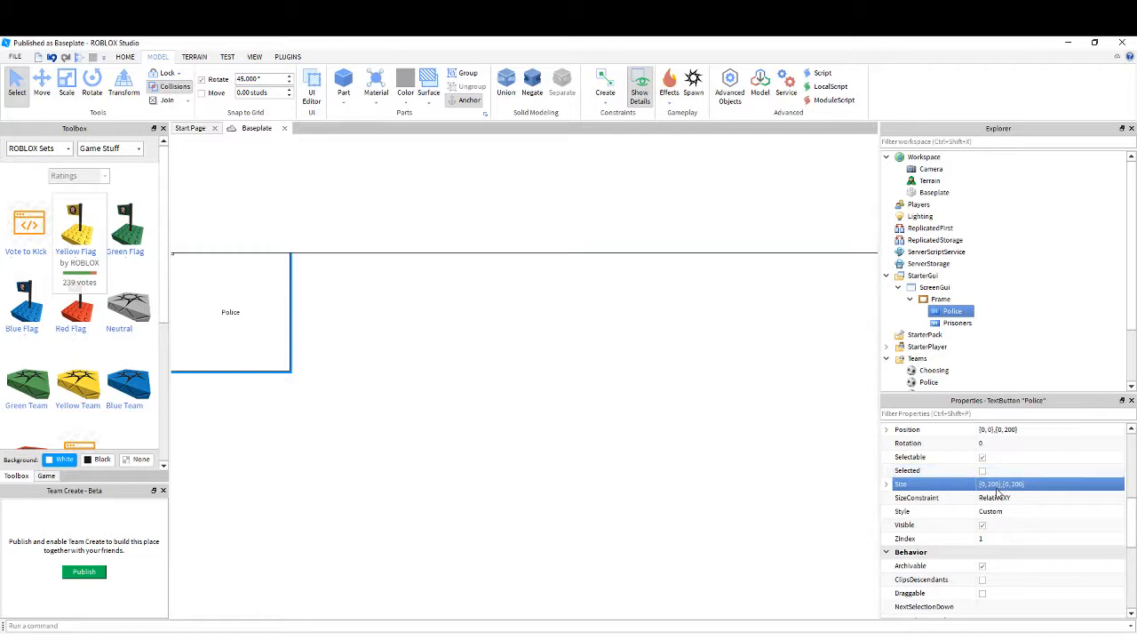
left_click(1021, 483)
type("1")
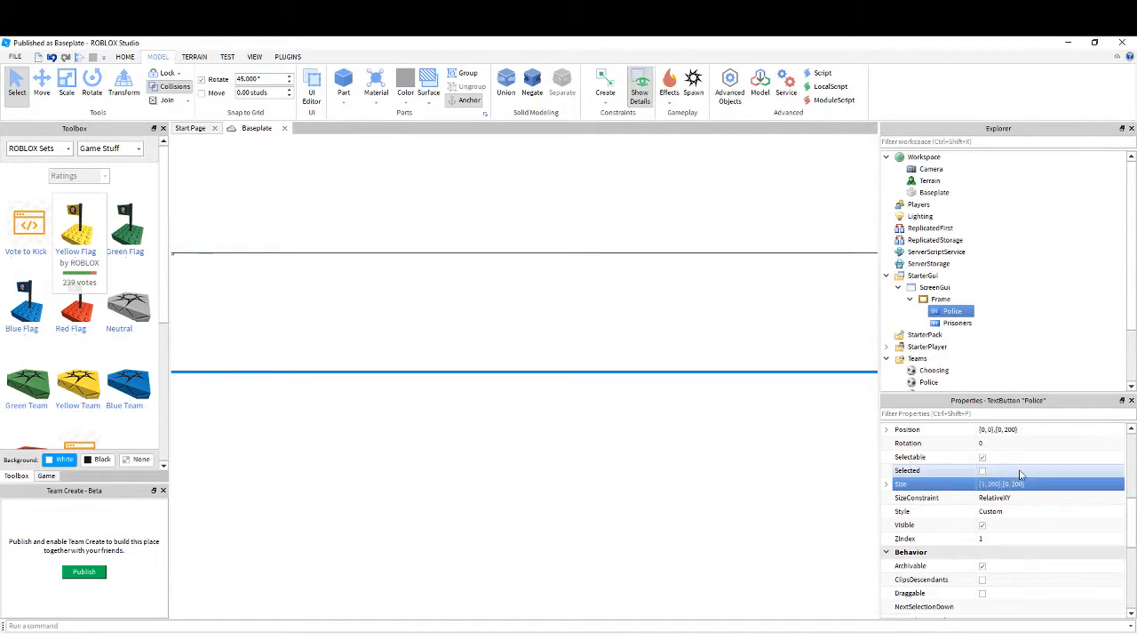
Recheck Police's size and adjust Prisoners to the same 200-by-200 box above it
left_click(981, 469)
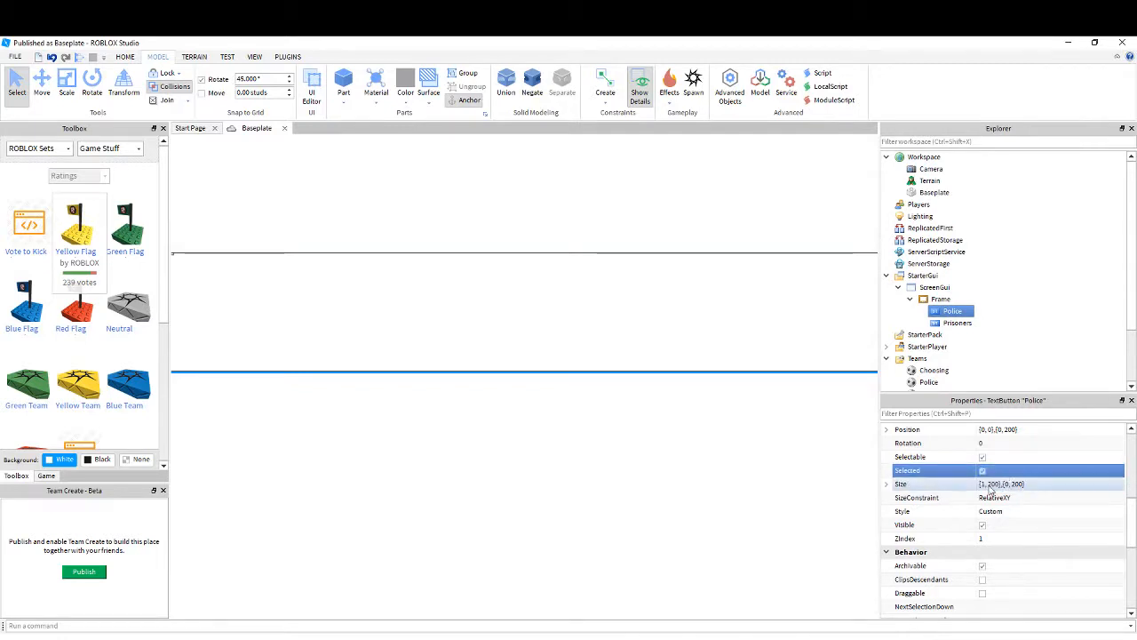
left_click(981, 469)
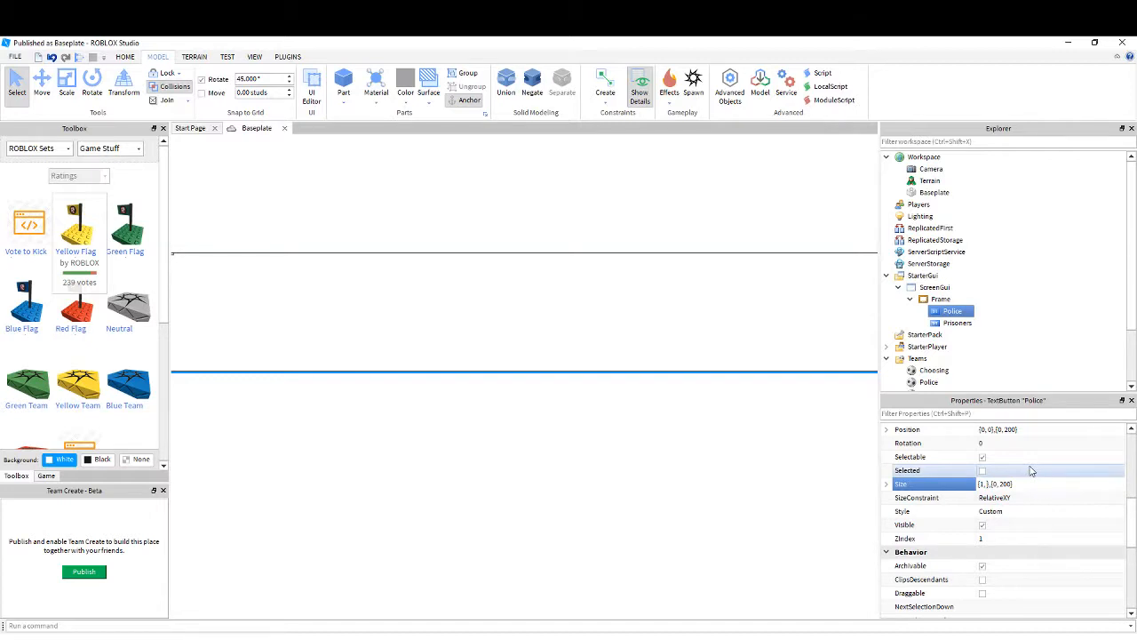
left_click(1013, 483)
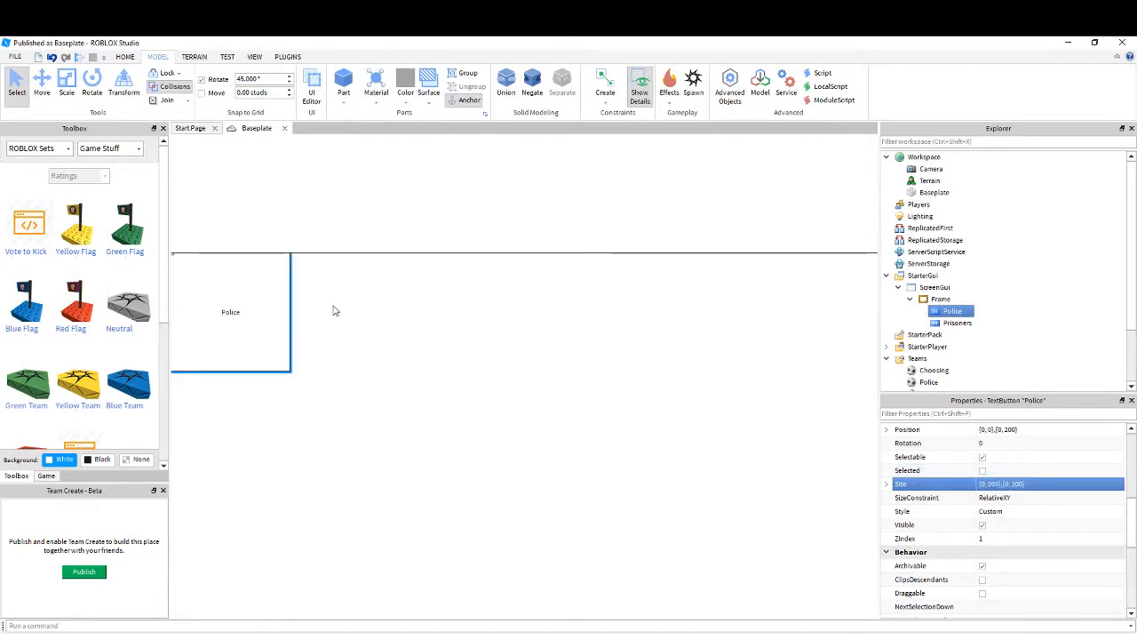
left_click(958, 323)
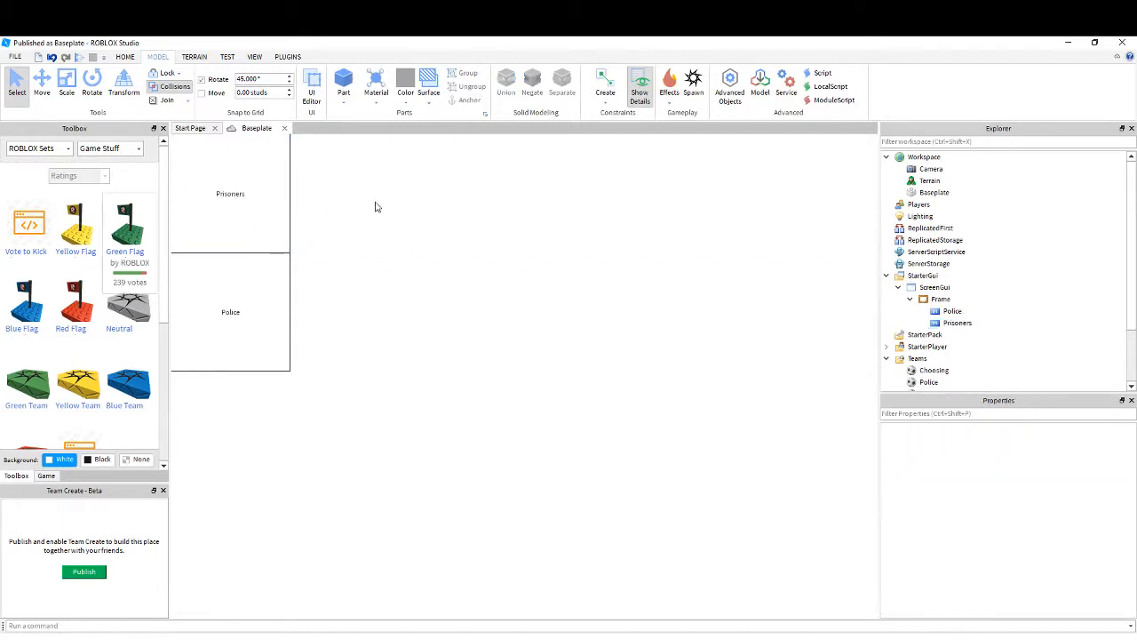
Set the Prisoners button's BackgroundColor3 to orange after trying purple, yellow-green, pale yellow and light blue
left_click(957, 323)
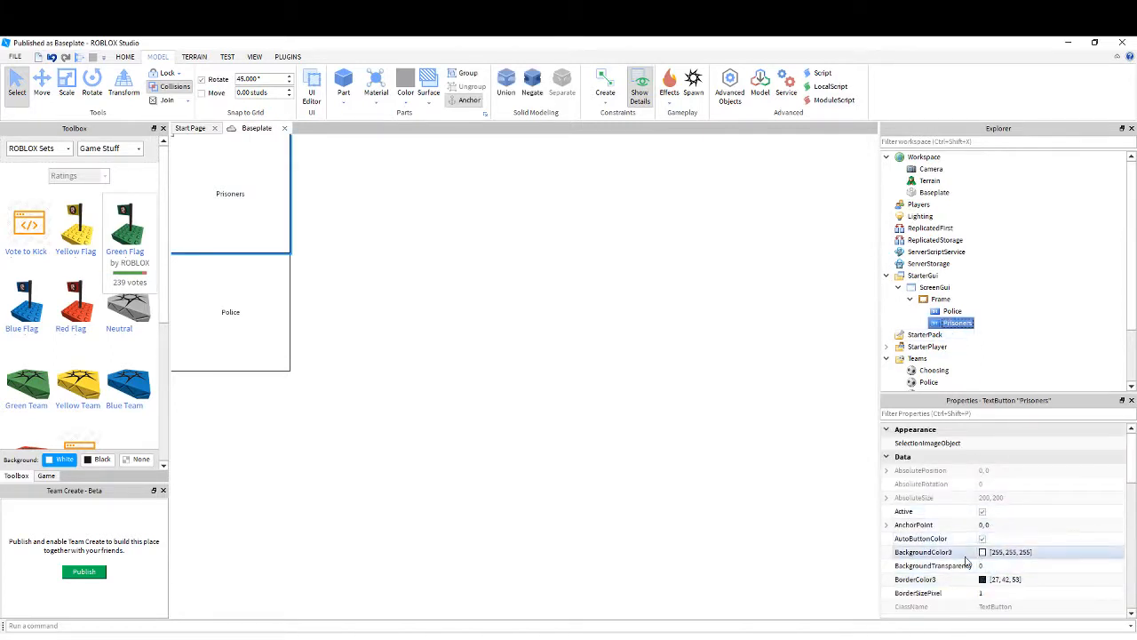
left_click(981, 551)
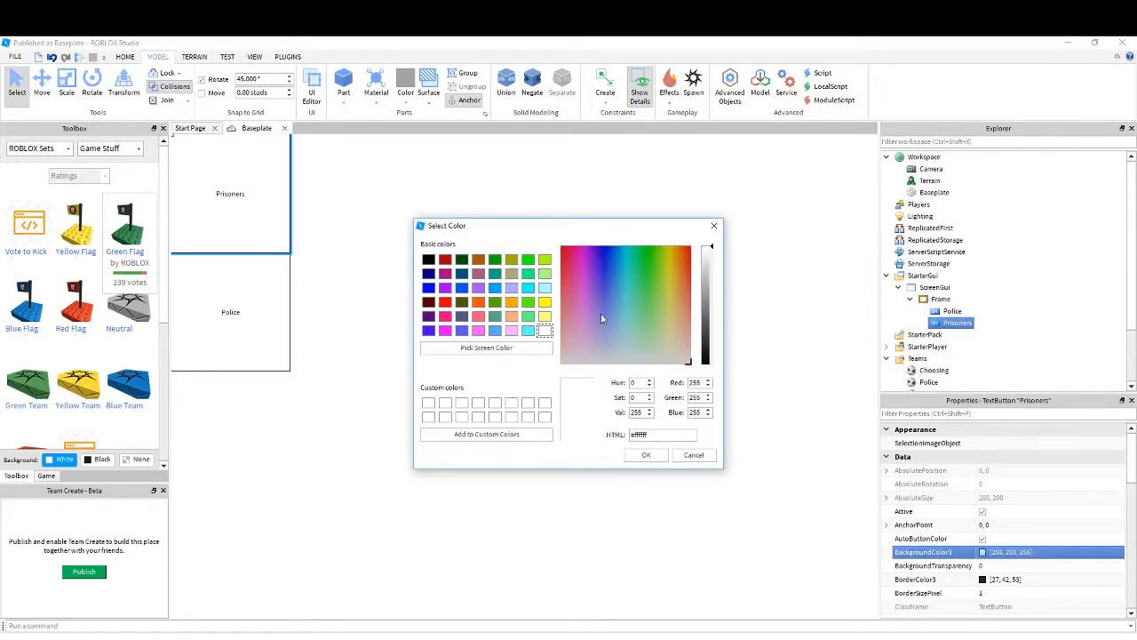
left_click(594, 265)
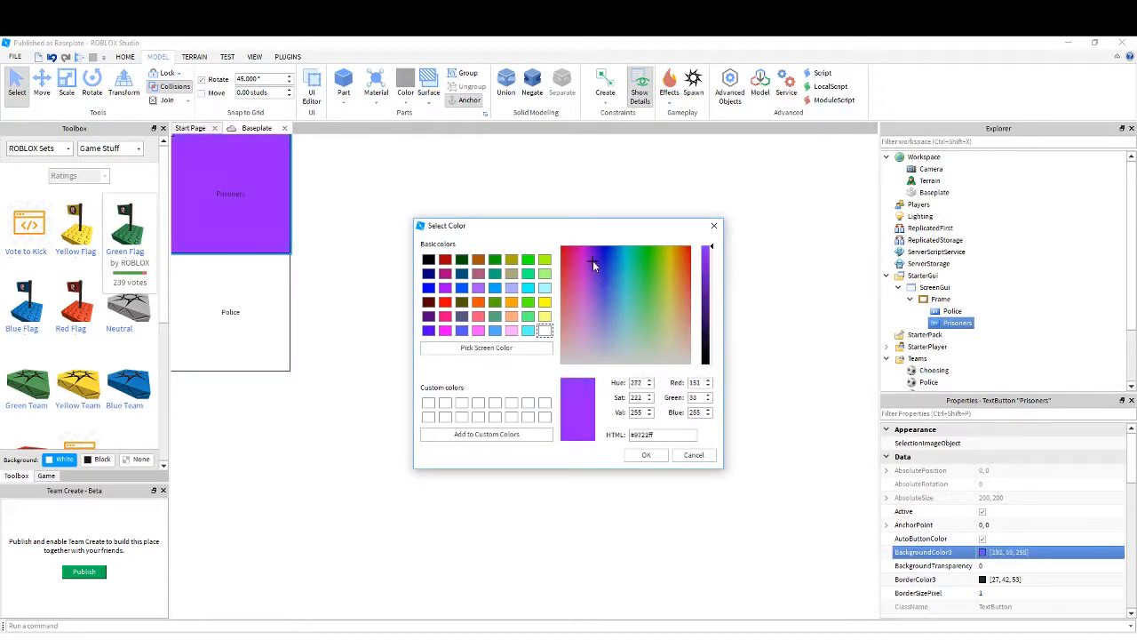
left_click(664, 267)
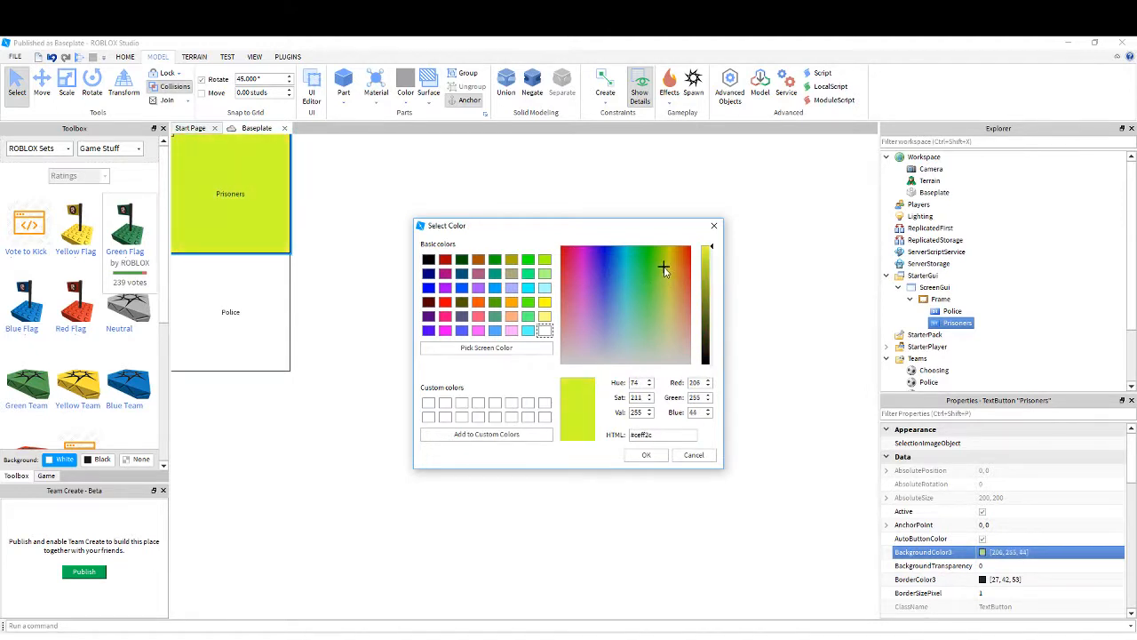
left_click(672, 338)
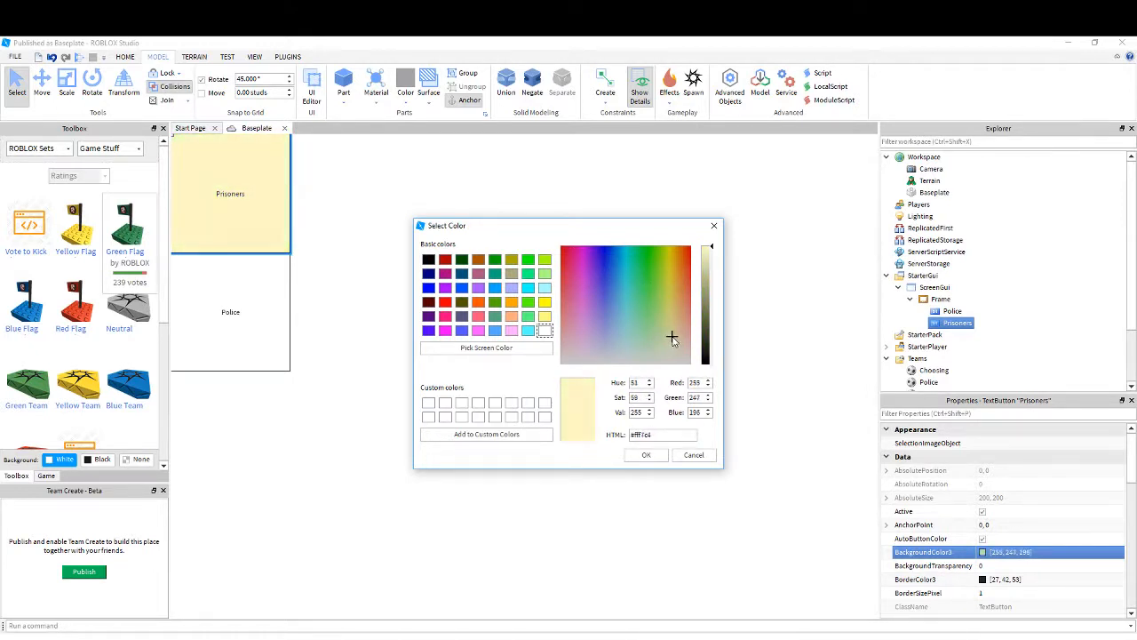
left_click(618, 295)
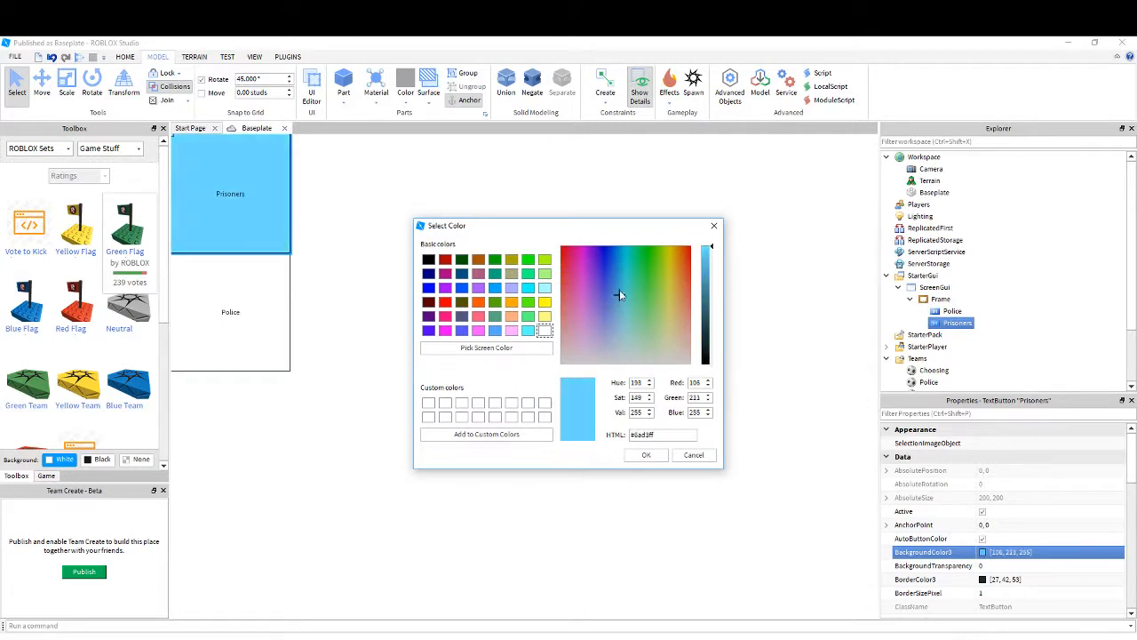
left_click(537, 316)
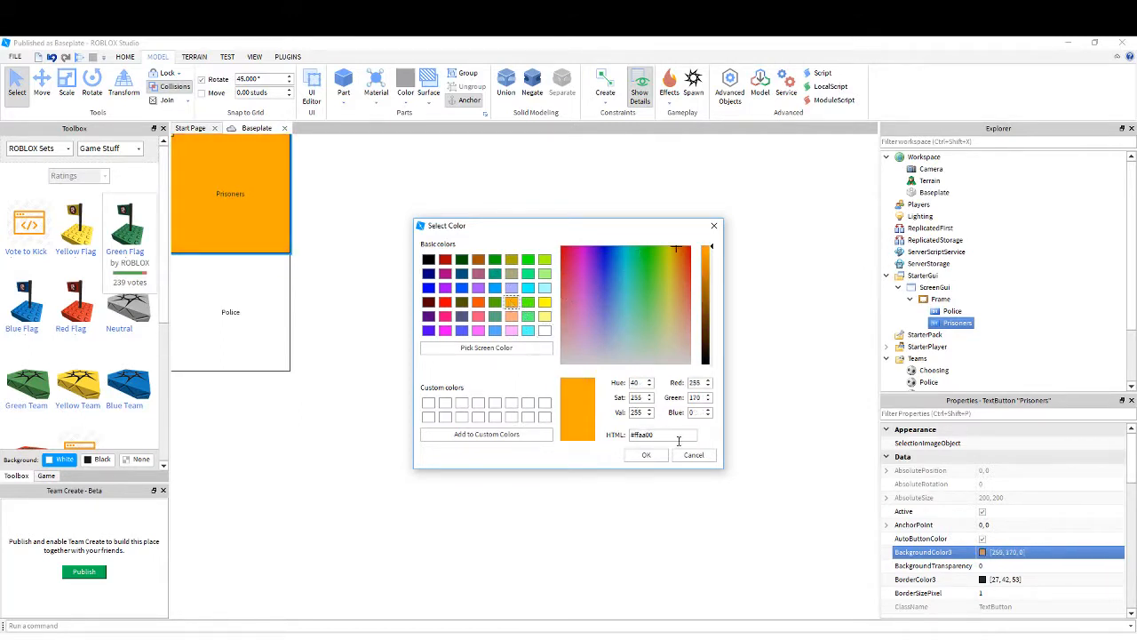
left_click(646, 455)
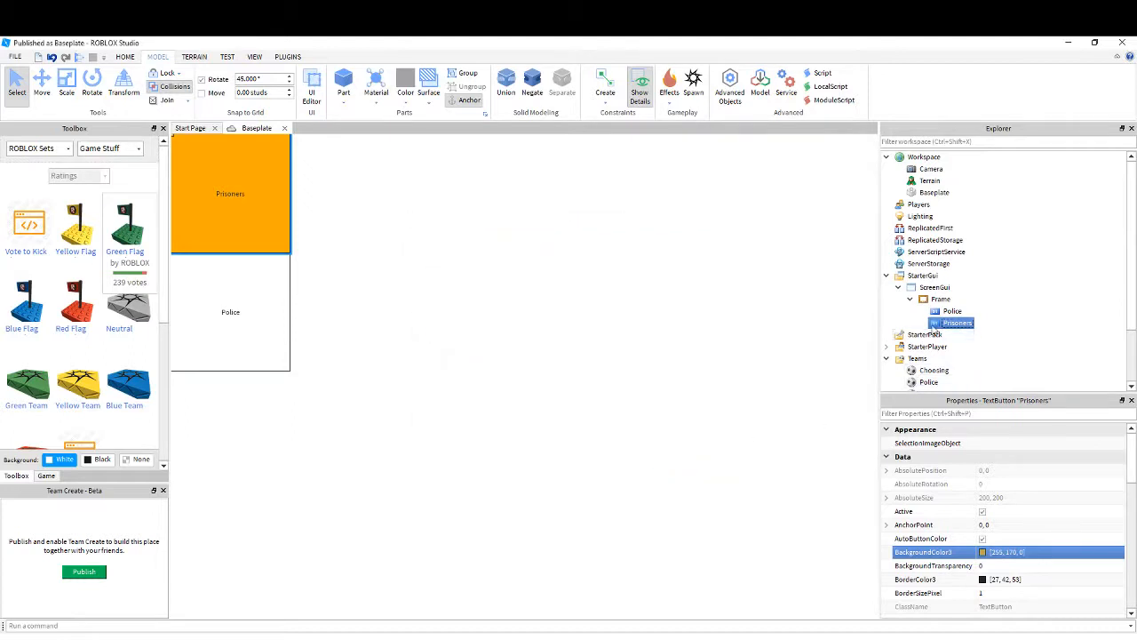
Set the Police button's BackgroundColor3 to blue (0,0,255), then select the Frame
left_click(952, 311)
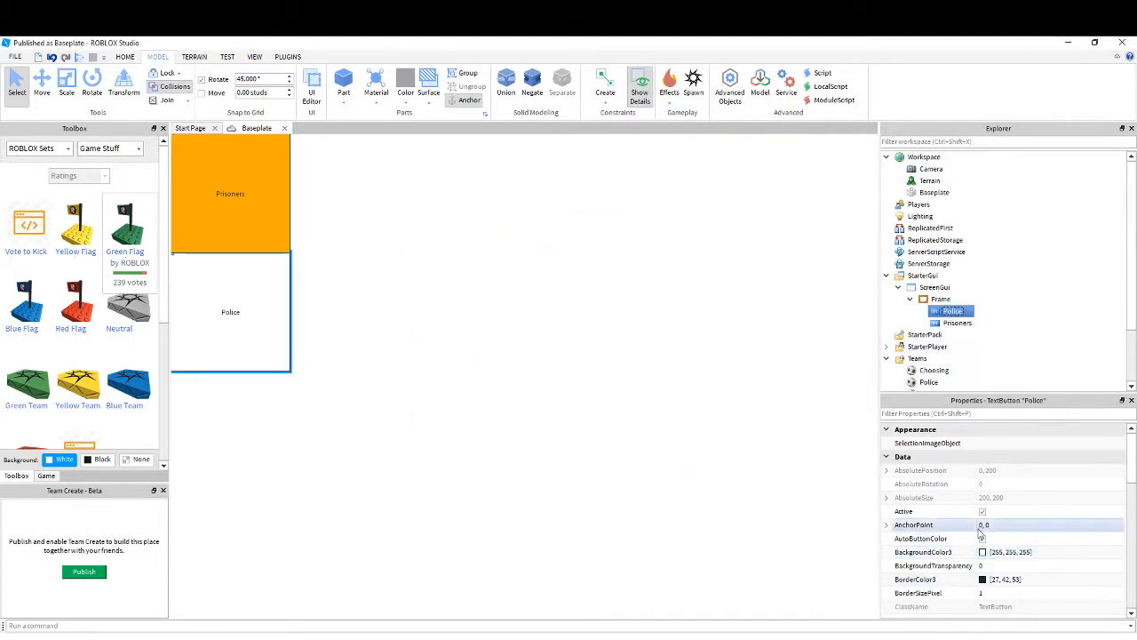
left_click(982, 551)
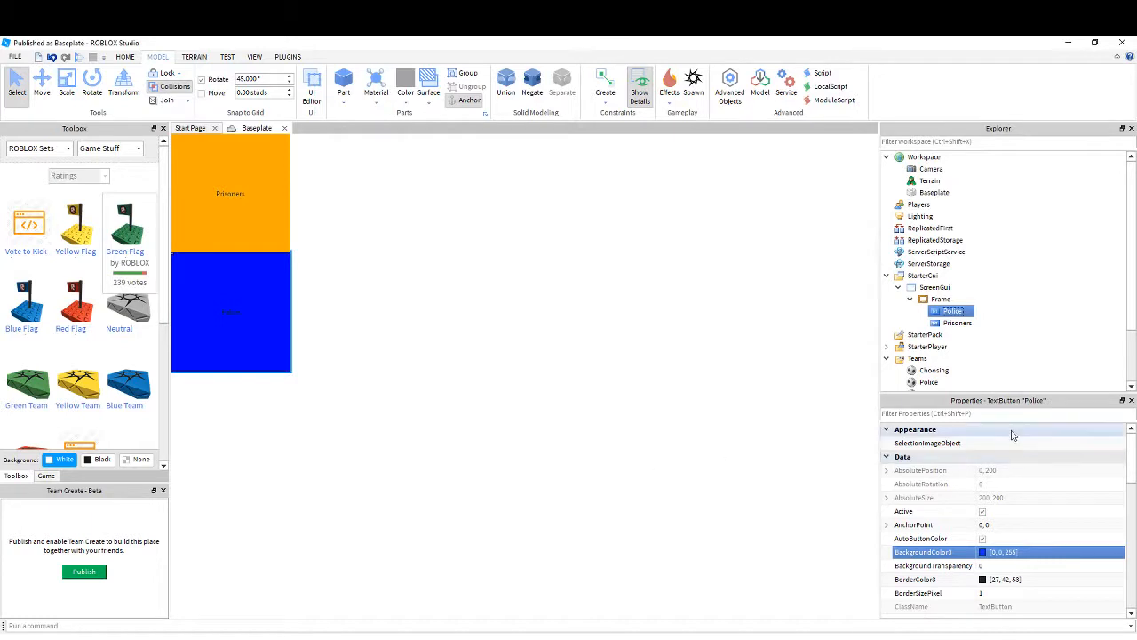
left_click(939, 299)
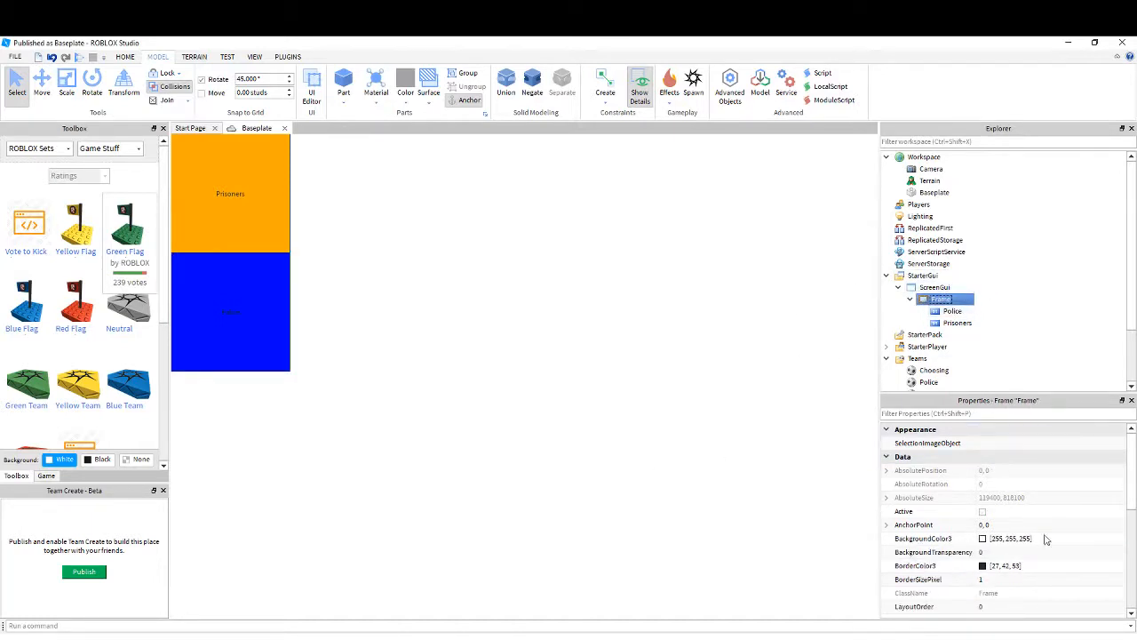
Set the Frame's BackgroundColor3 to orange and revisit its Size property
left_click(983, 539)
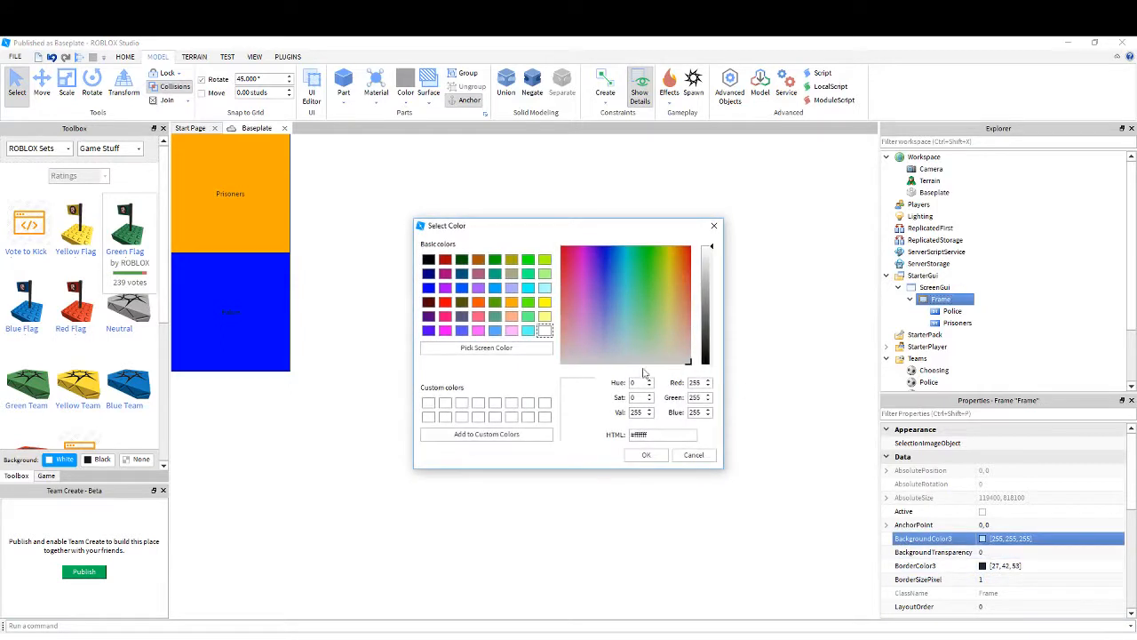
left_click(608, 287)
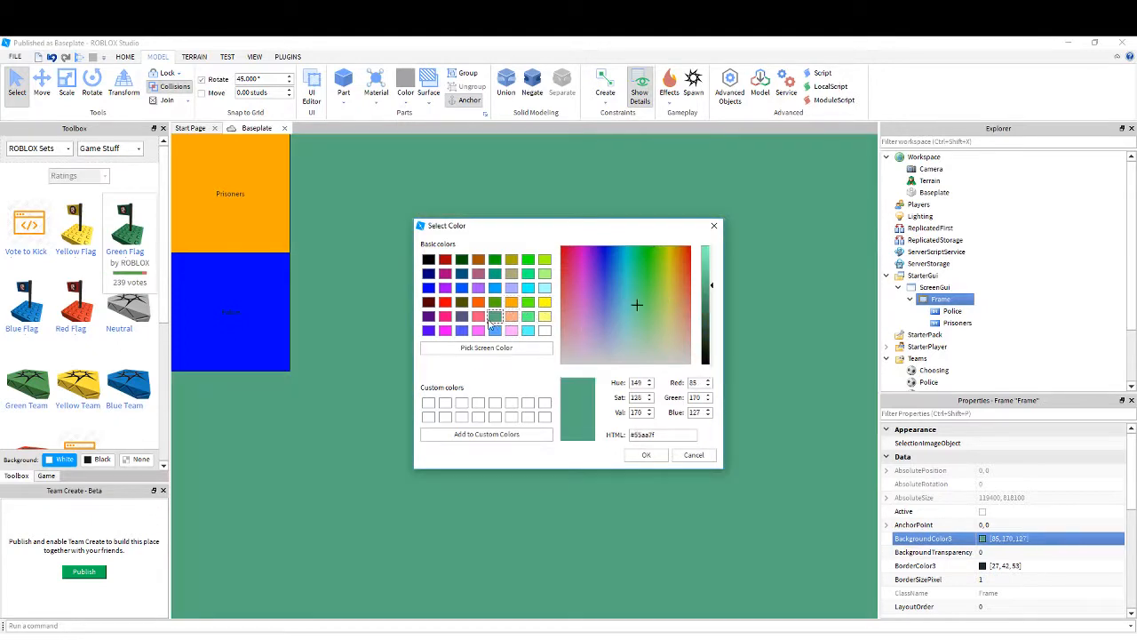
left_click(462, 303)
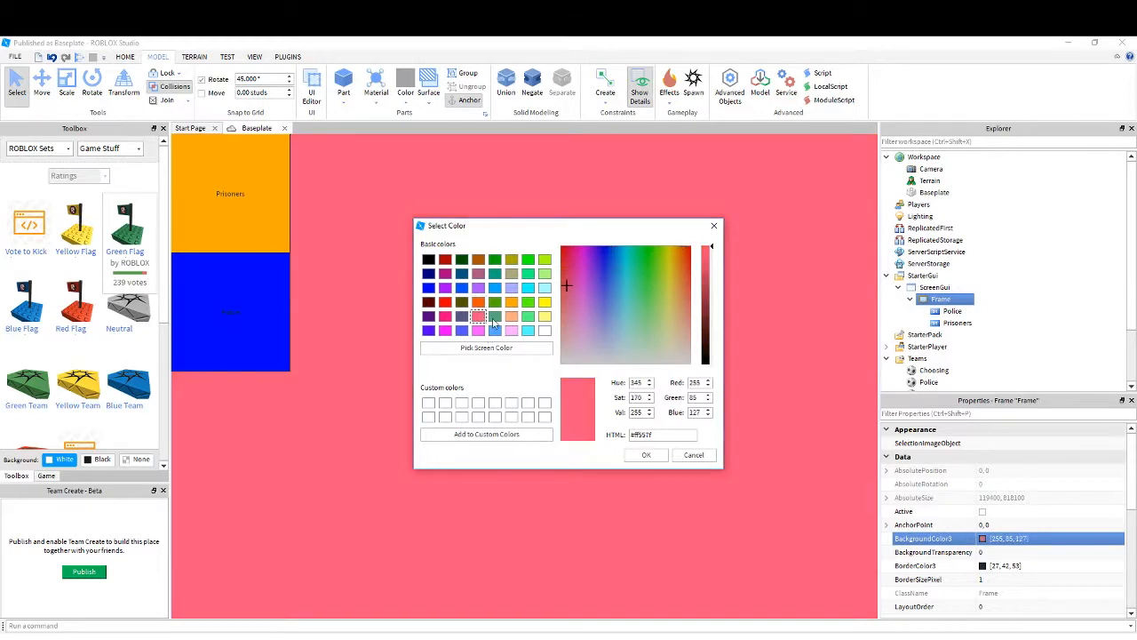
left_click(647, 454)
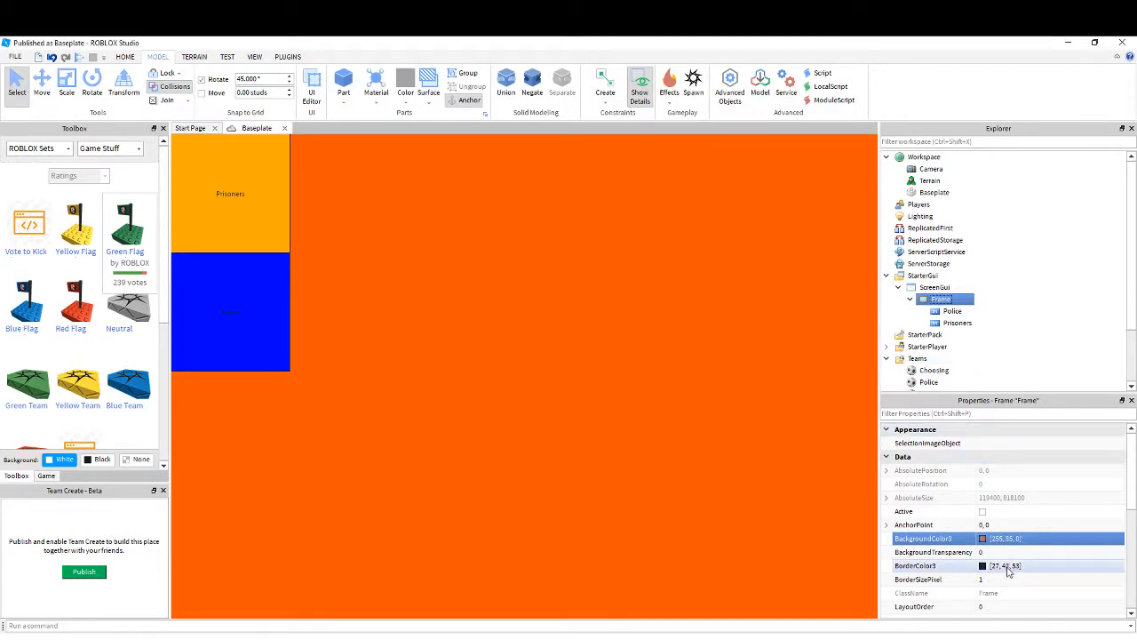
scroll("down", 3)
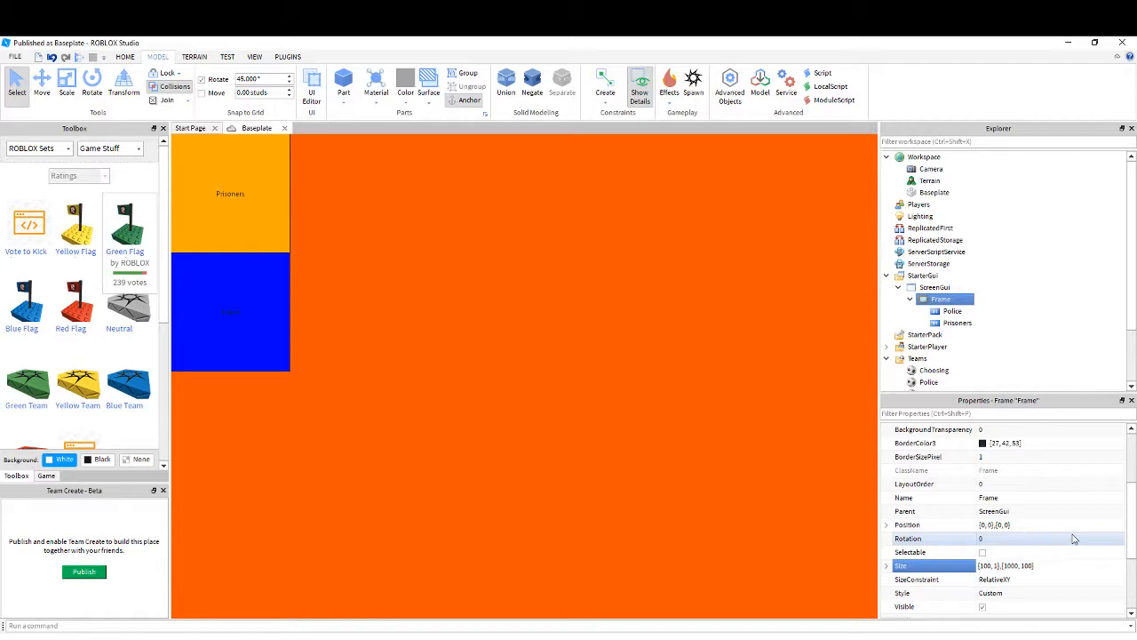
left_click(1004, 565)
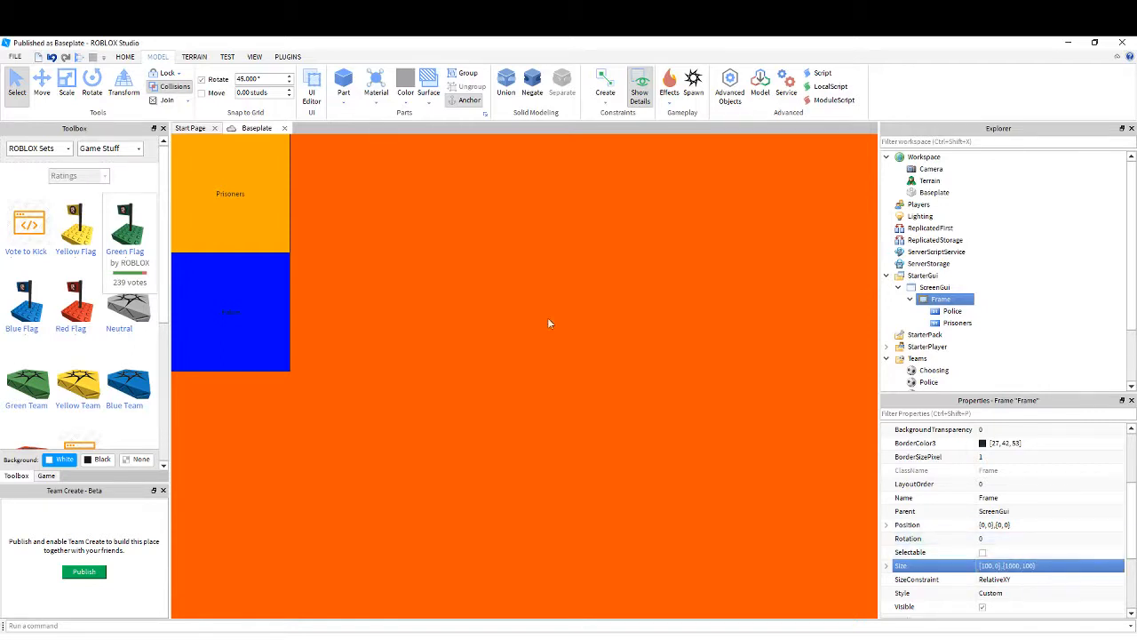
mouse_move(264, 261)
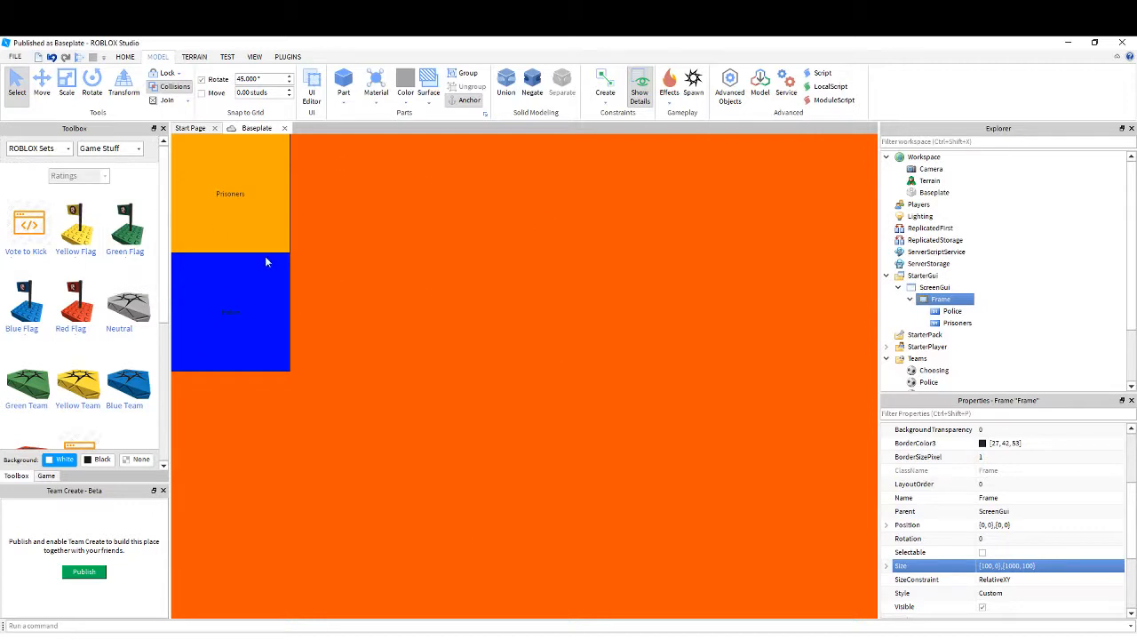
mouse_move(664, 525)
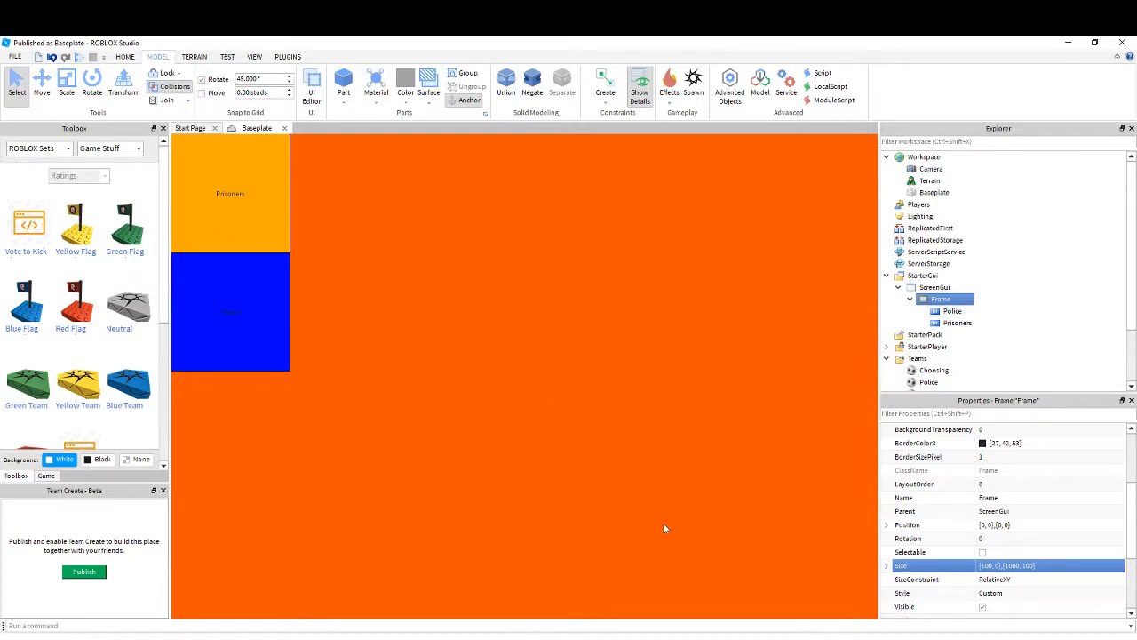
mouse_move(664, 528)
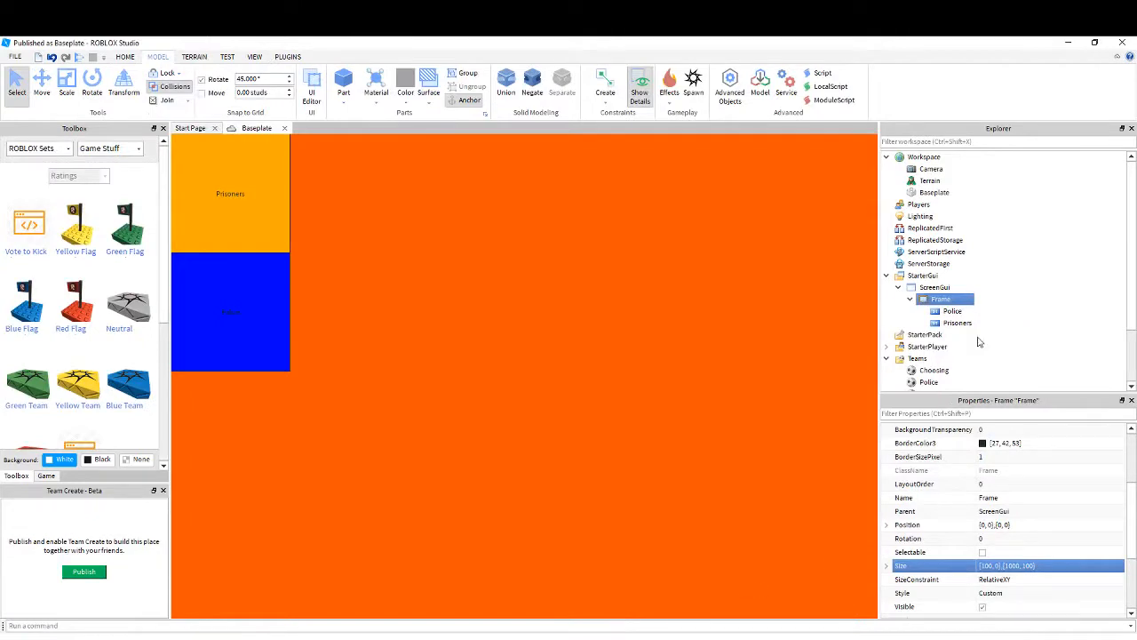
Insert an object into Police, then delete the mistakenly added TextLabel
right_click(940, 299)
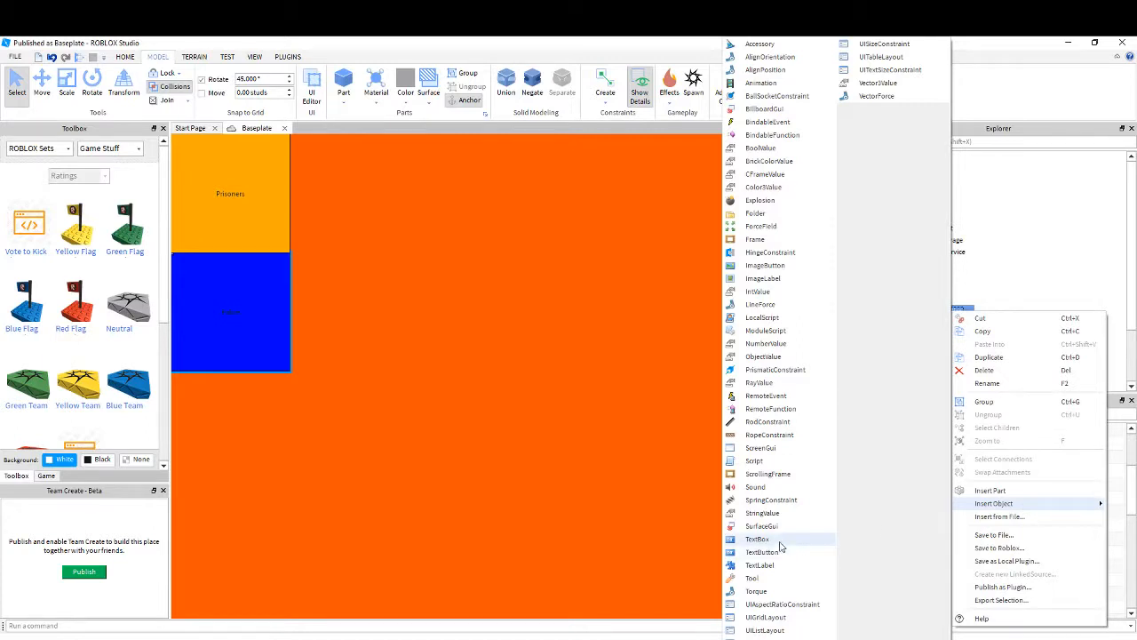
mouse_move(771, 407)
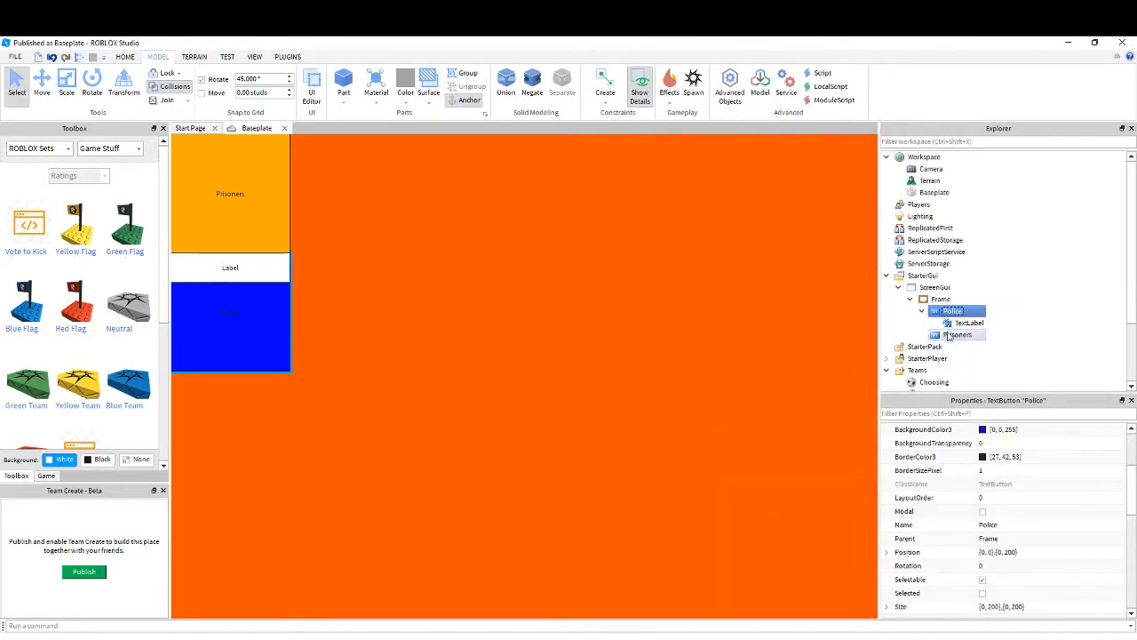
right_click(952, 311)
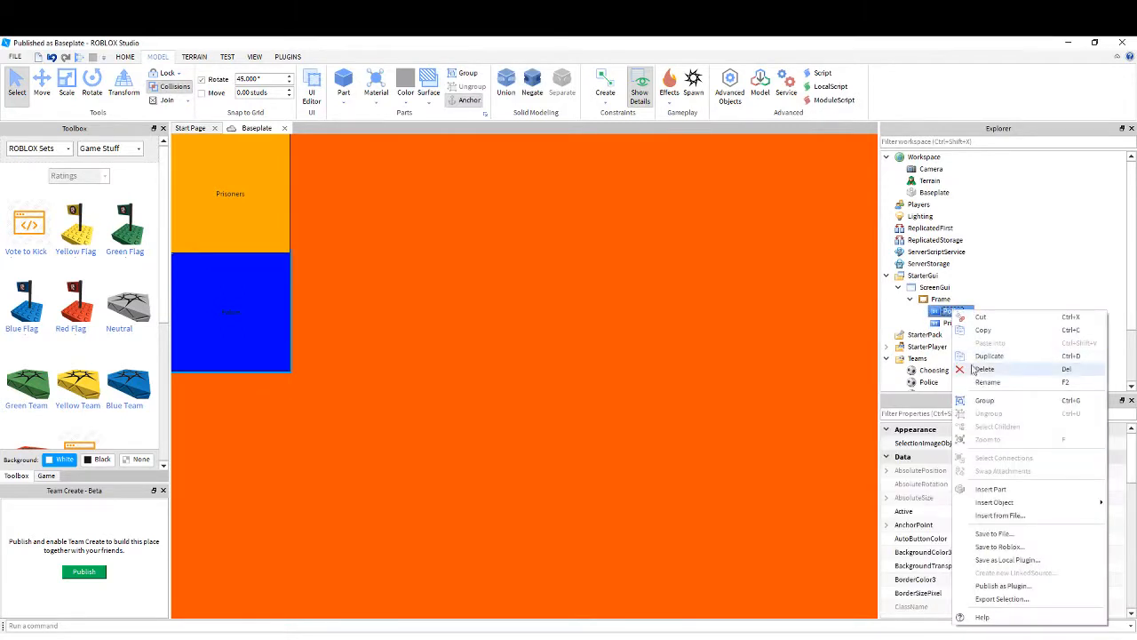
left_click(995, 501)
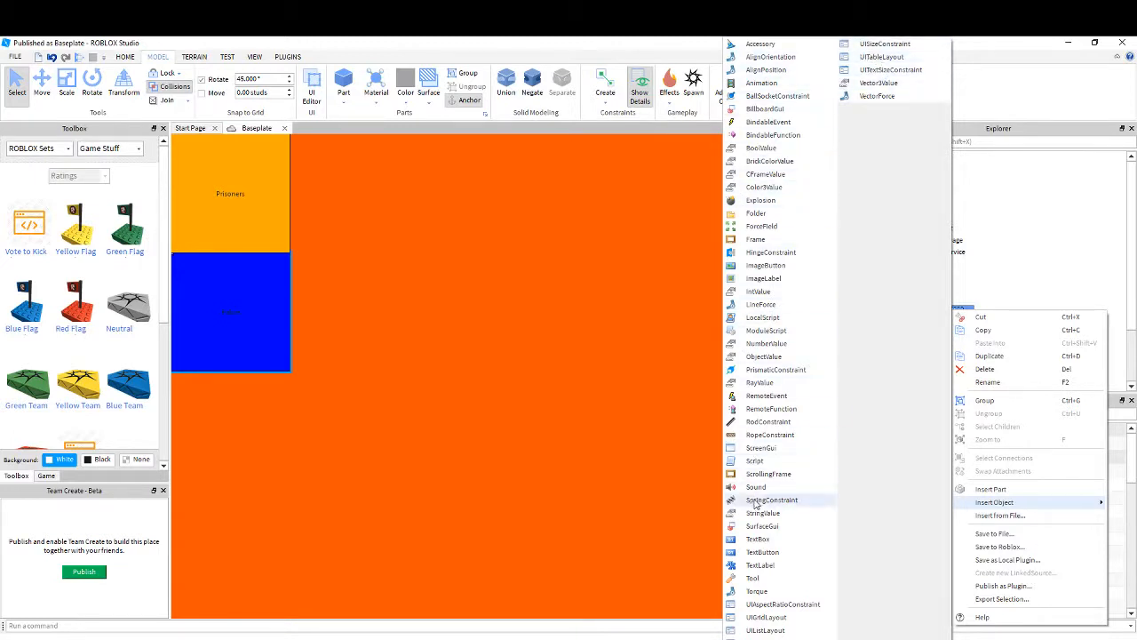
mouse_move(757, 238)
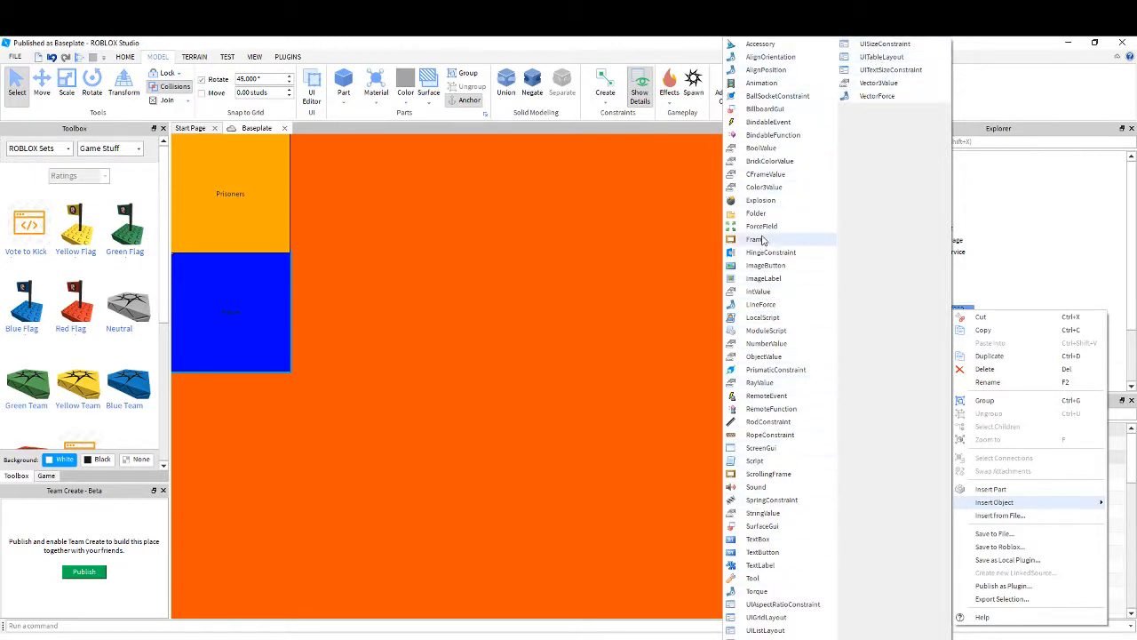
mouse_move(766, 329)
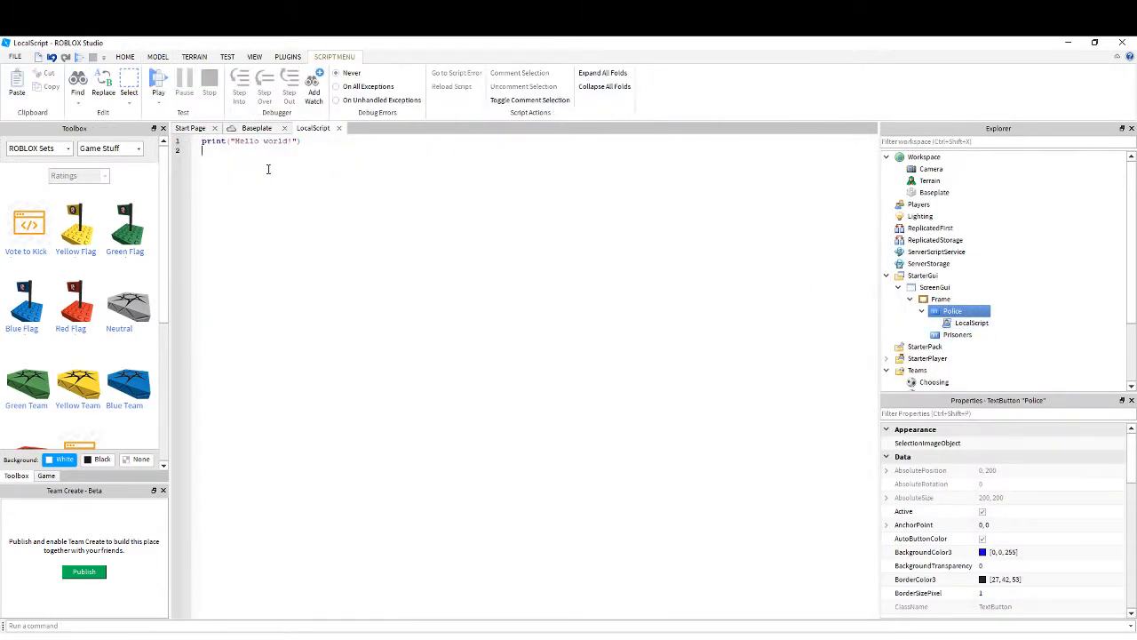
In the reference place, open Police's LocalScript and select all of its team-switching code
left_click(972, 324)
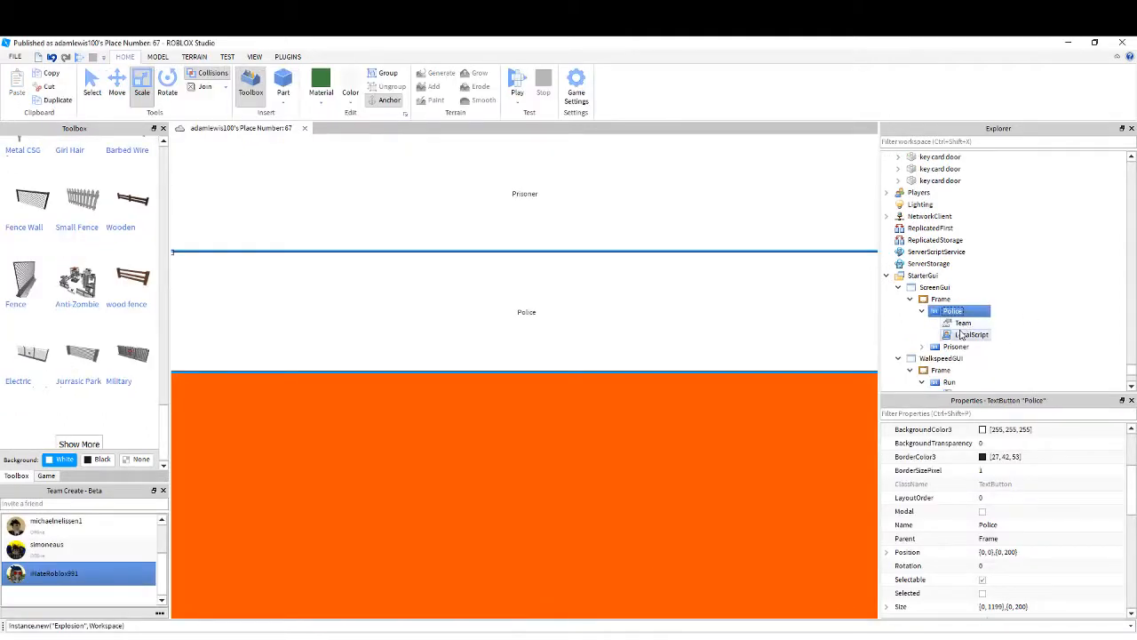
double_click(971, 334)
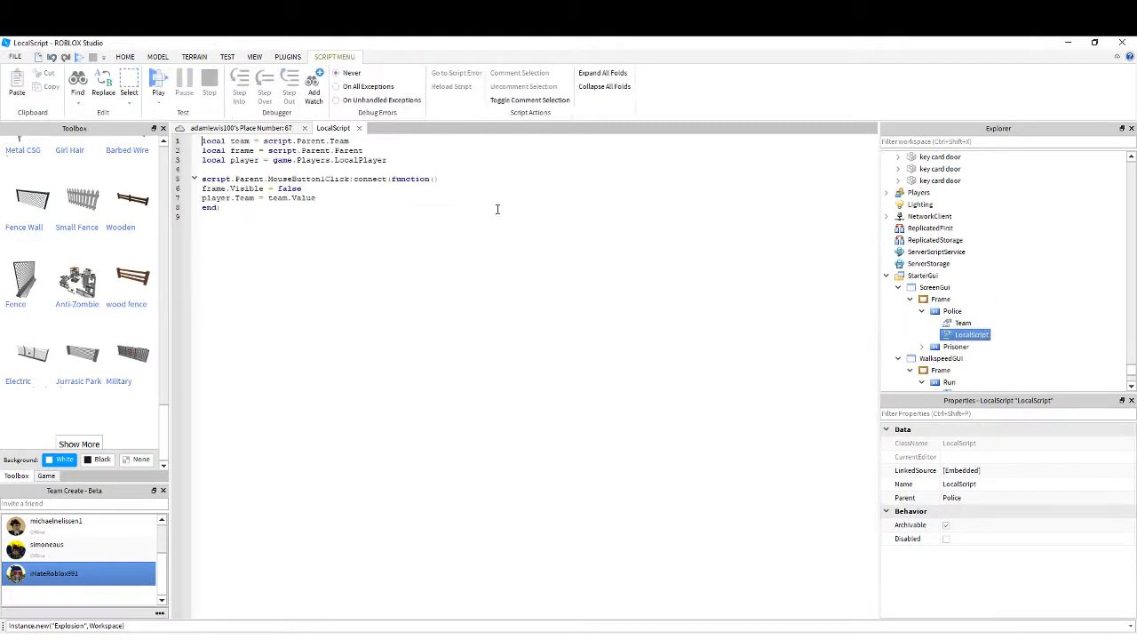
double_click(213, 141)
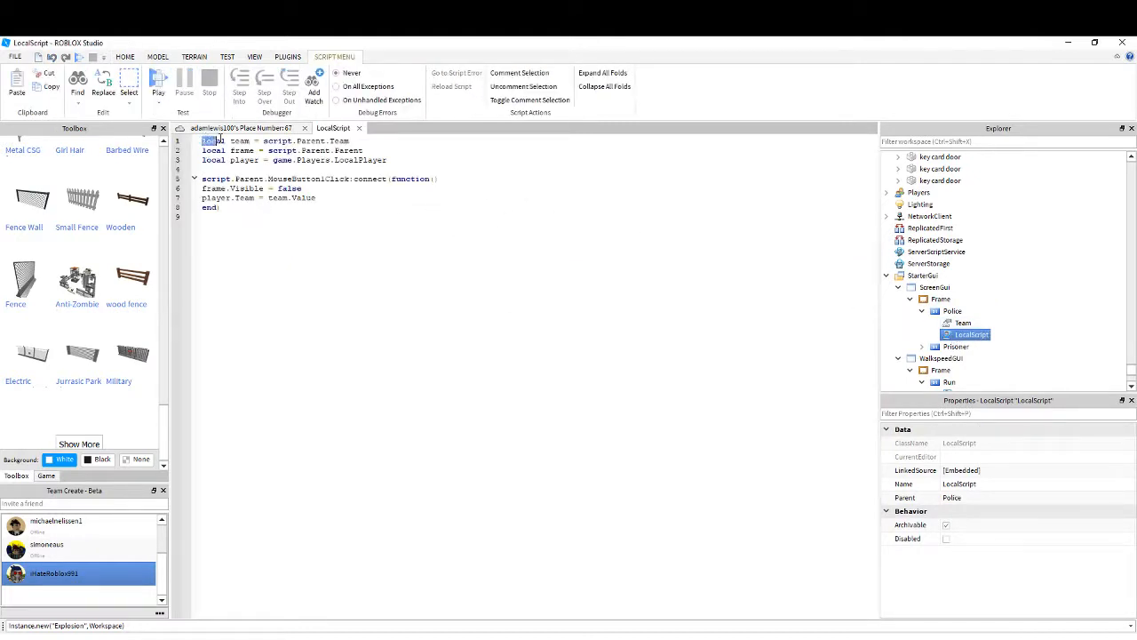
key("ctrl+a")
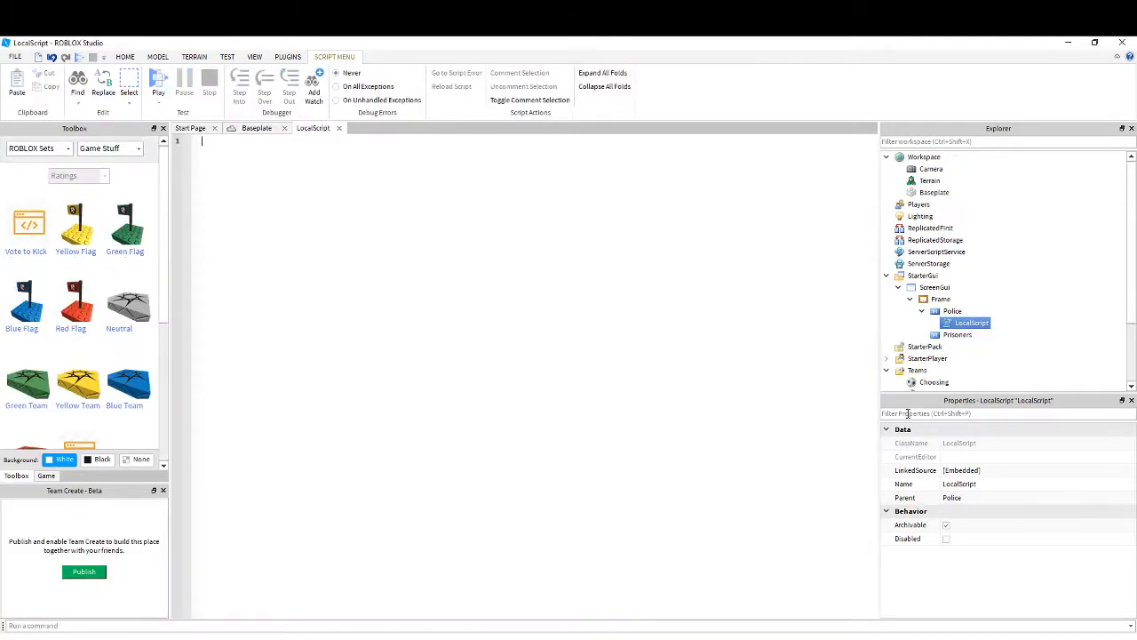
mouse_move(469, 215)
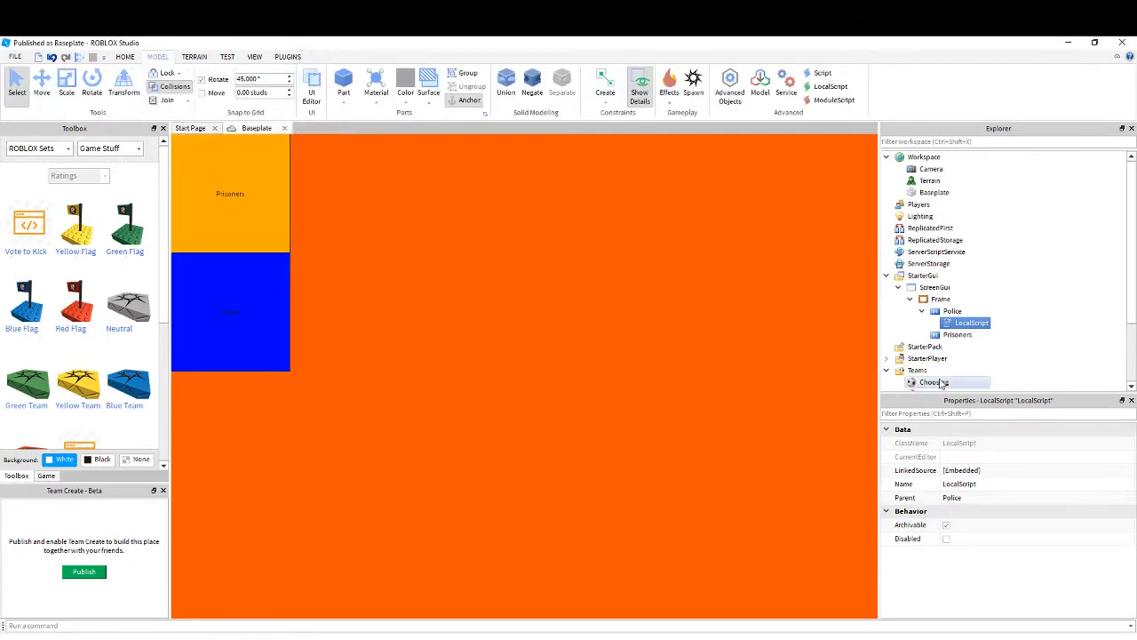
Check Police's insert options against the reference place and return to the Baseplate place
right_click(952, 311)
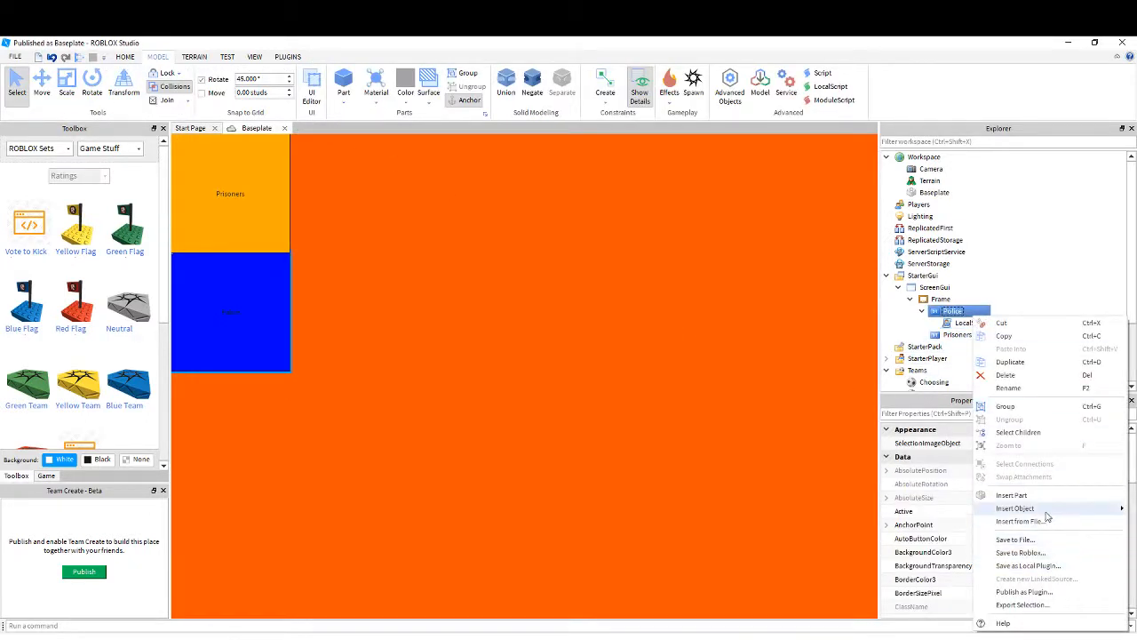
mouse_move(981, 492)
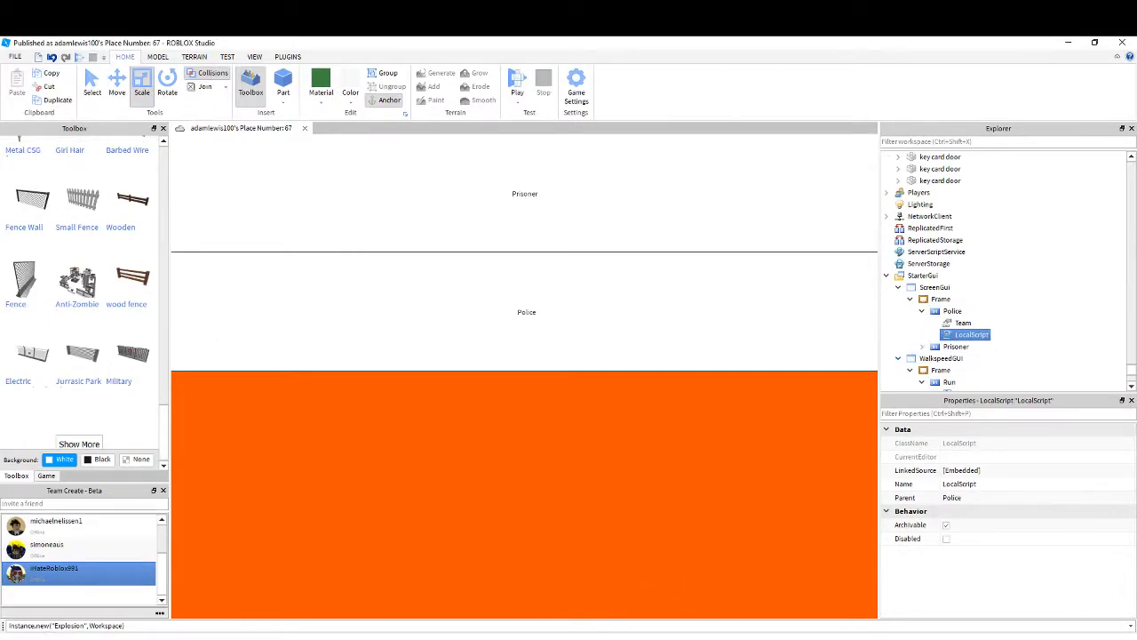
left_click(962, 323)
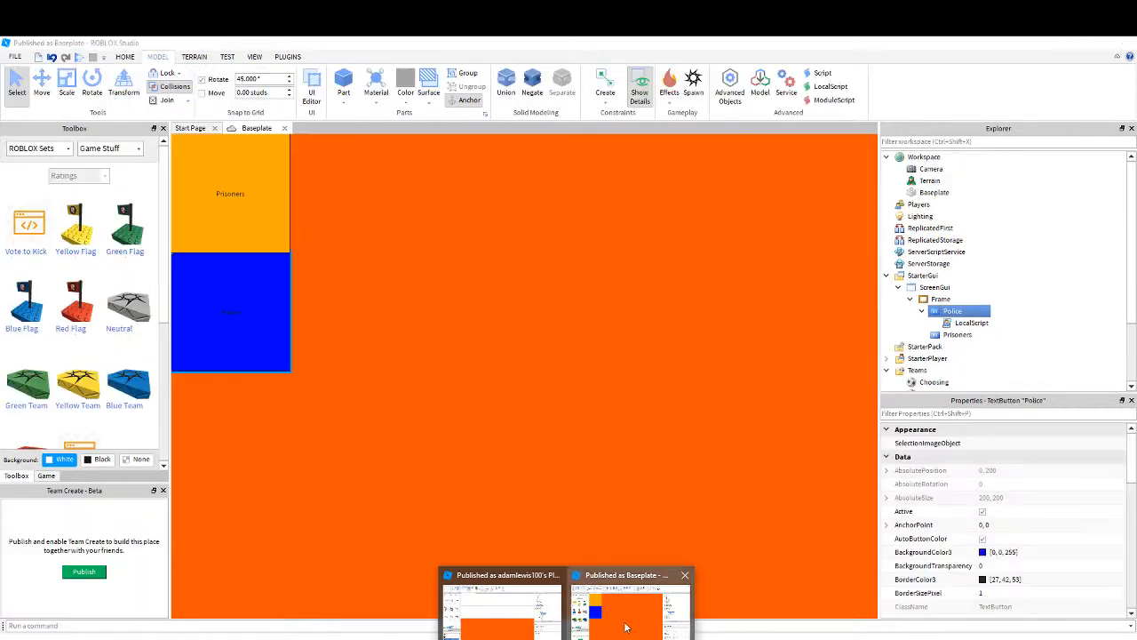
Insert an ObjectValue into Police and rename it 'Team'
right_click(952, 309)
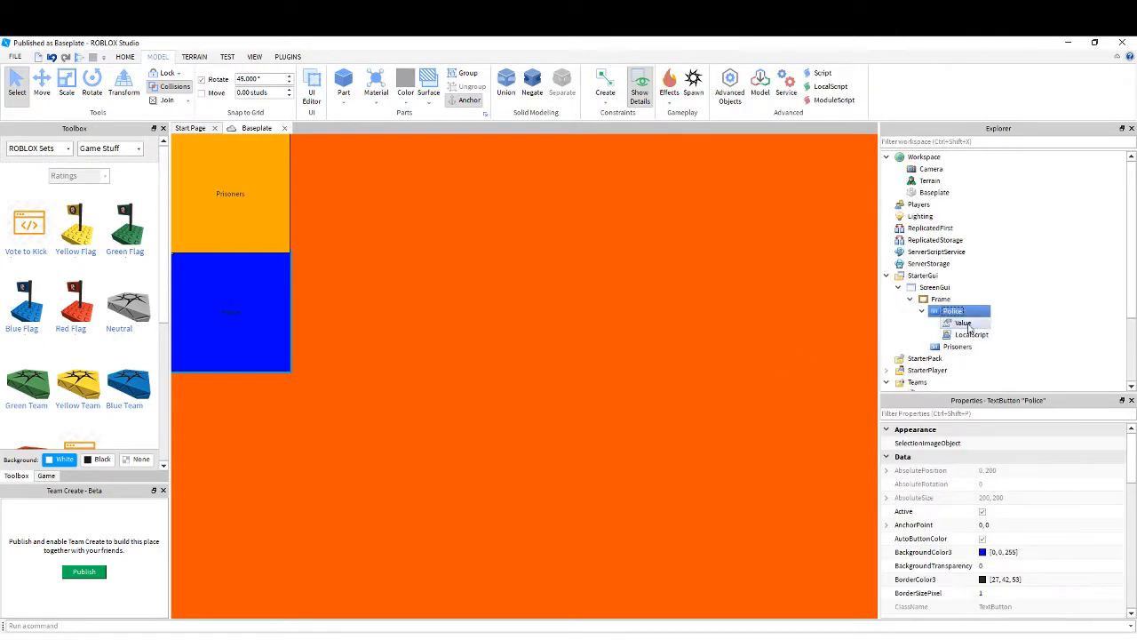
left_click(962, 322)
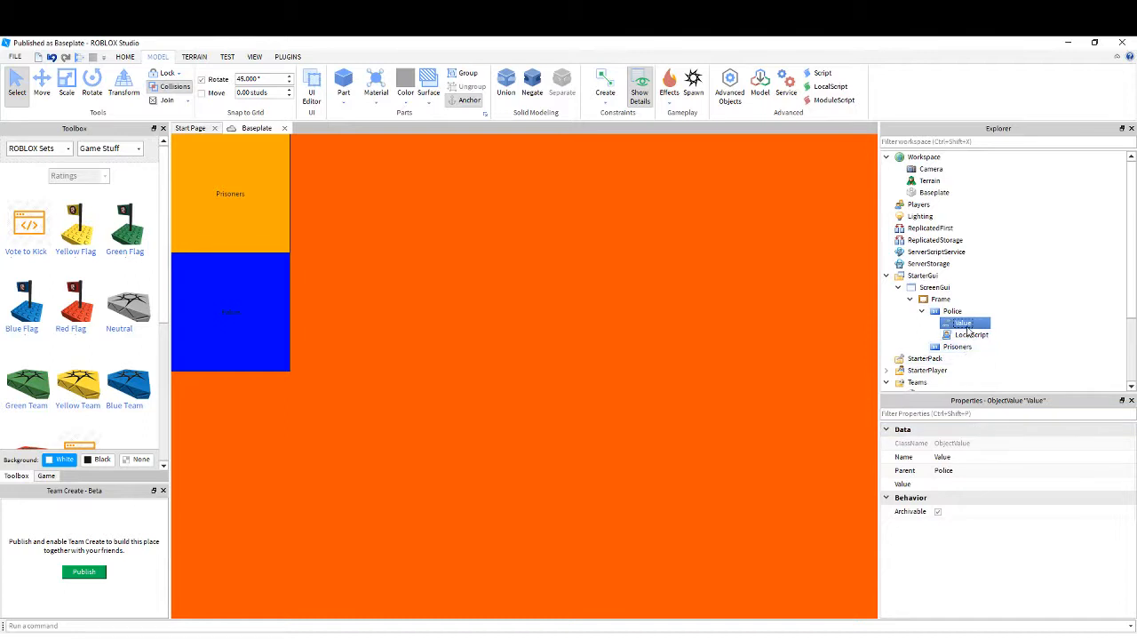
right_click(961, 324)
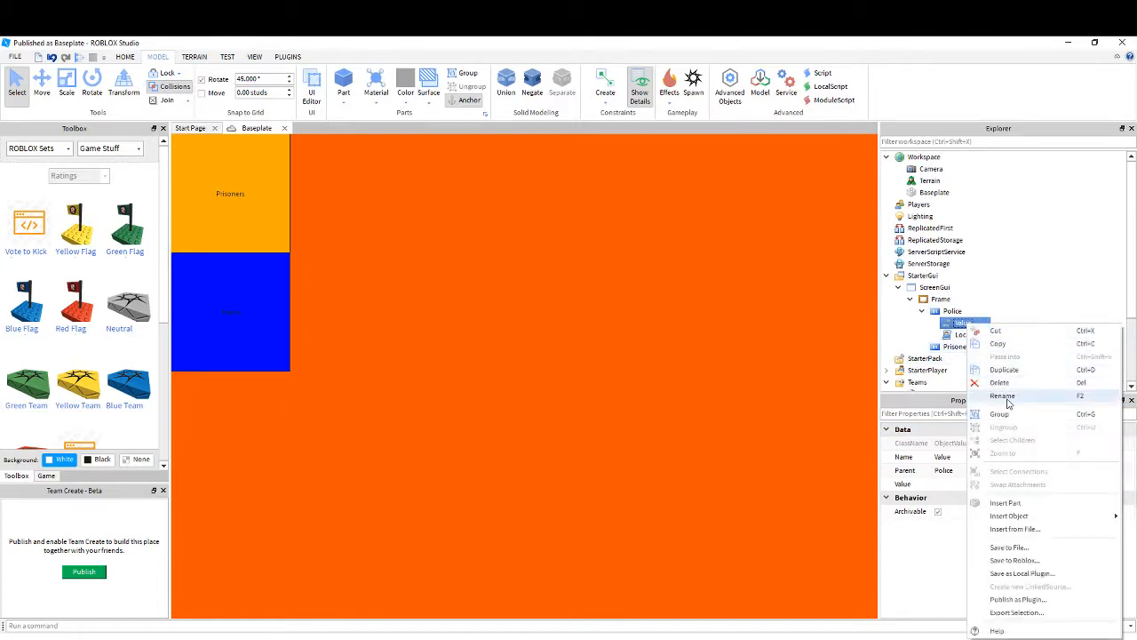
left_click(1002, 394)
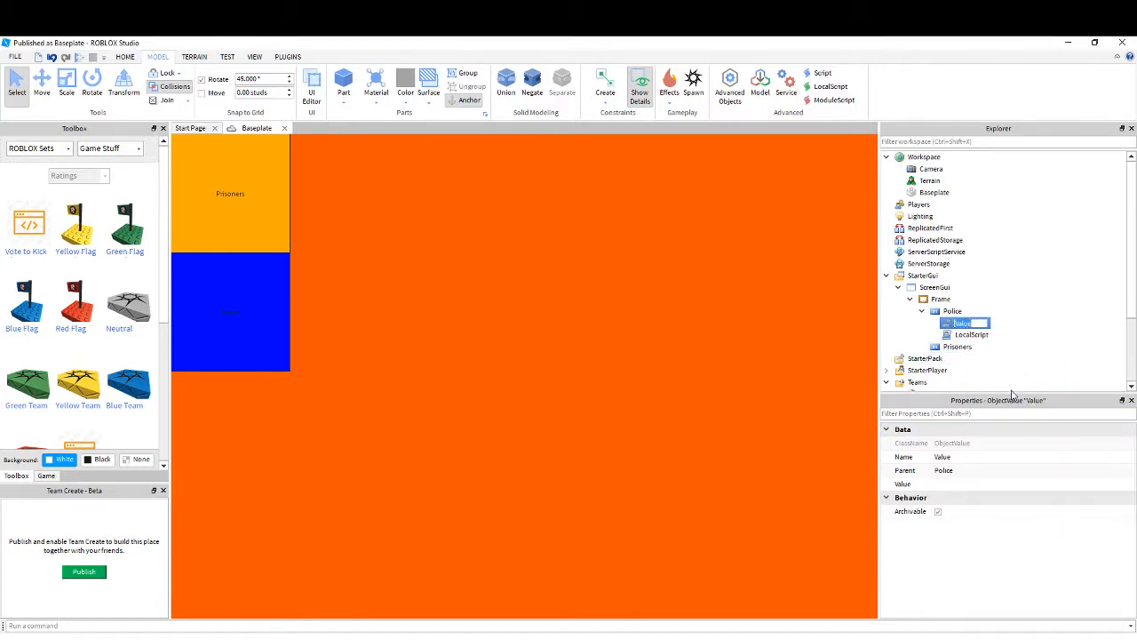
type("Team")
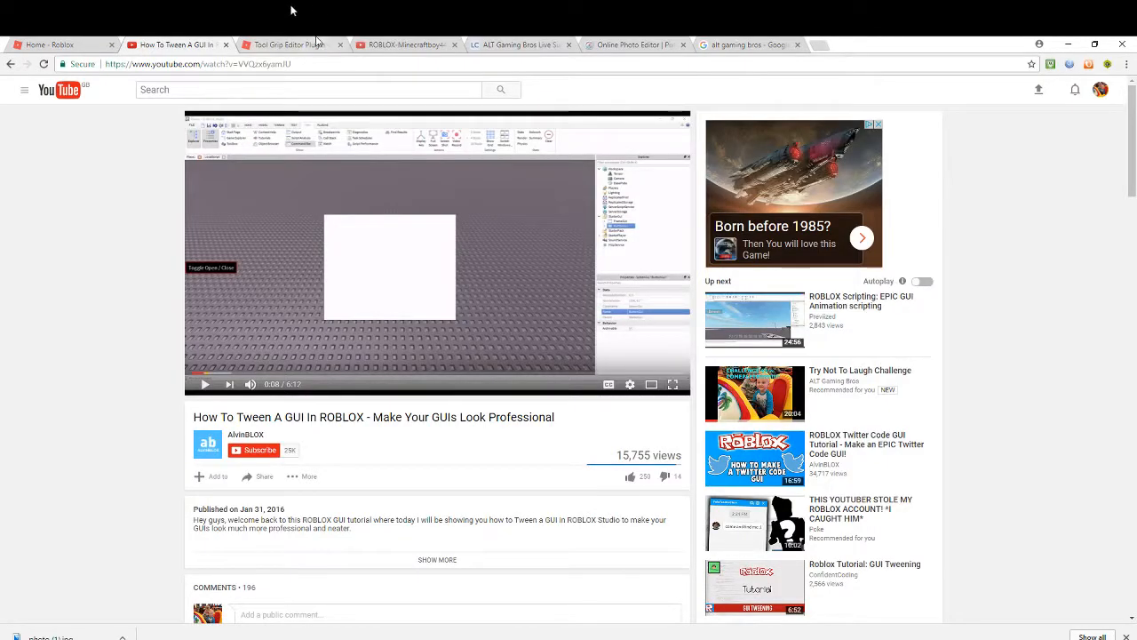
Compare with the reference place and set Team's Value to the Police team
left_click(287, 45)
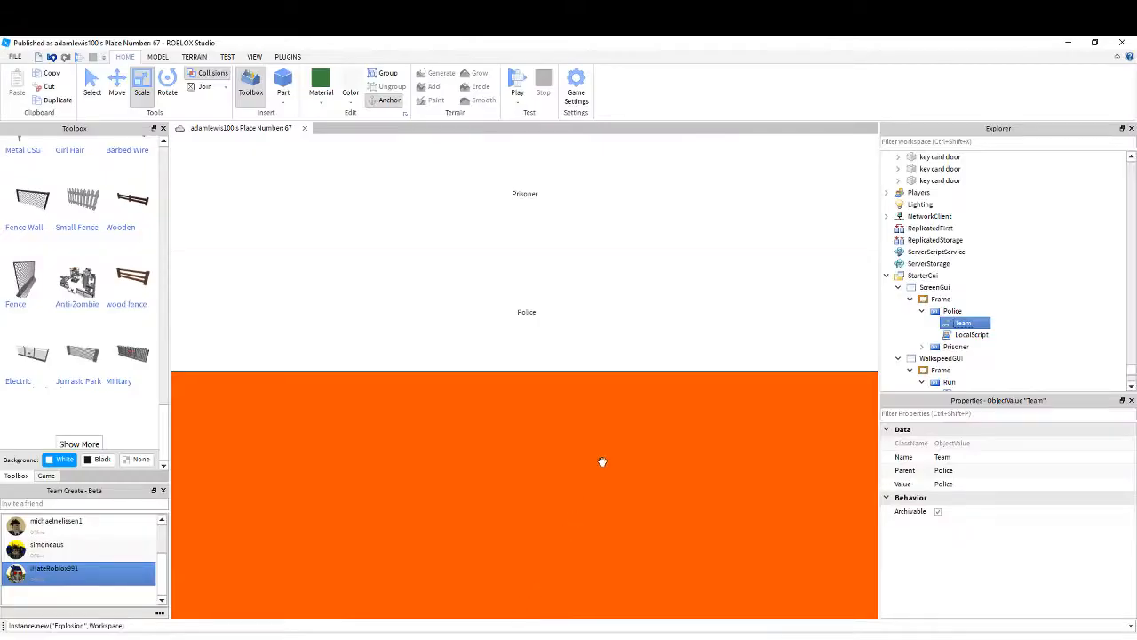
mouse_move(690, 377)
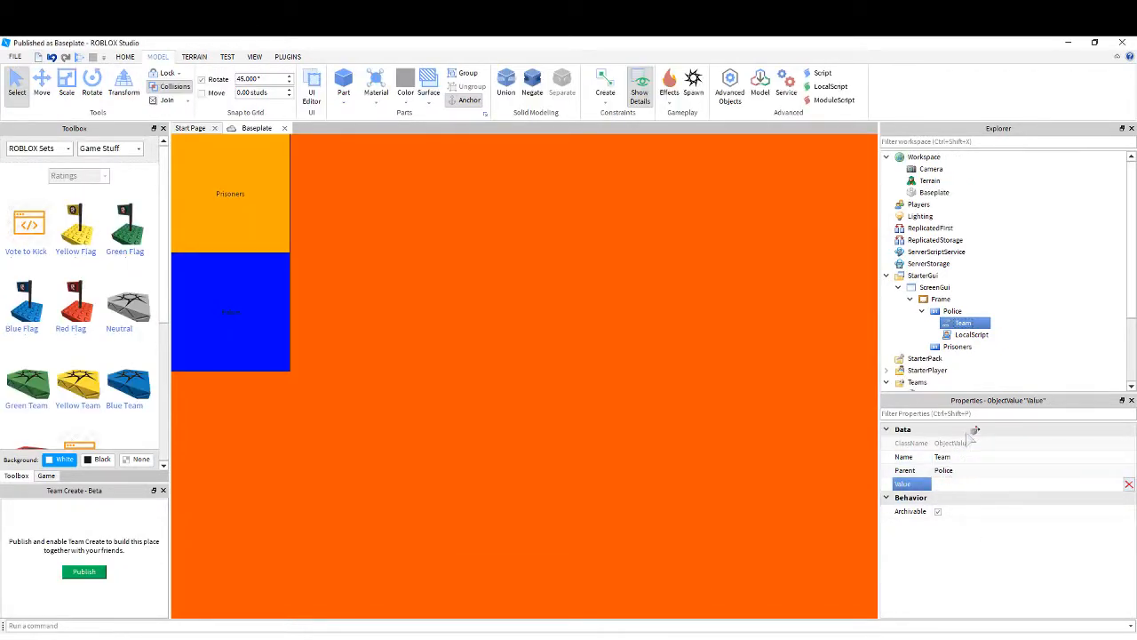
type("Police")
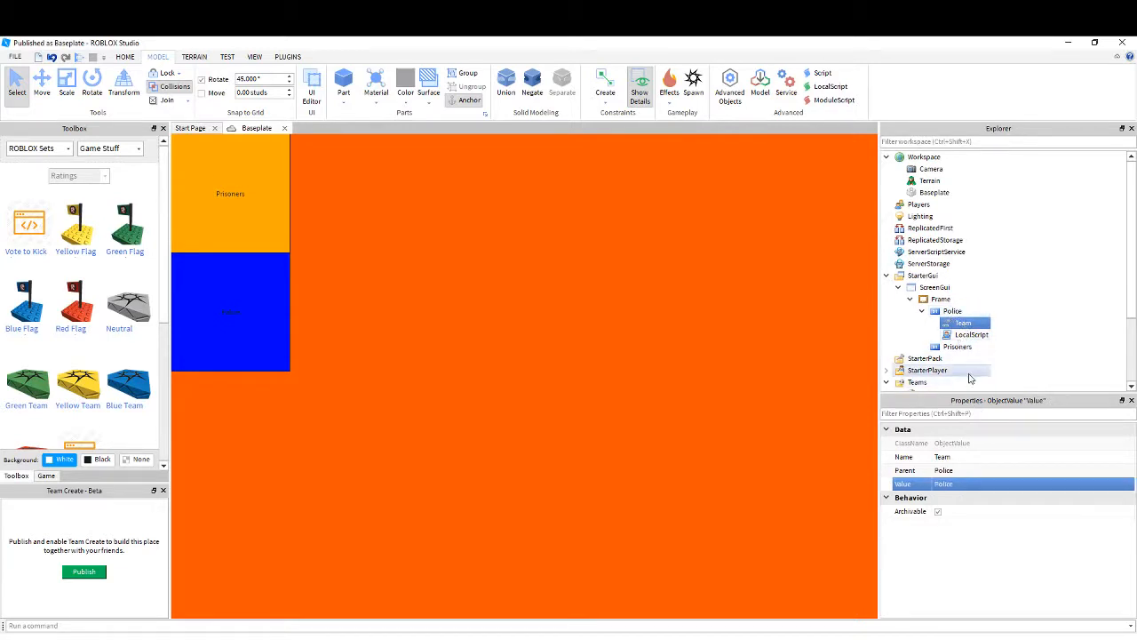
Insert a LocalScript and an ObjectValue inside the Prisoners button
right_click(957, 347)
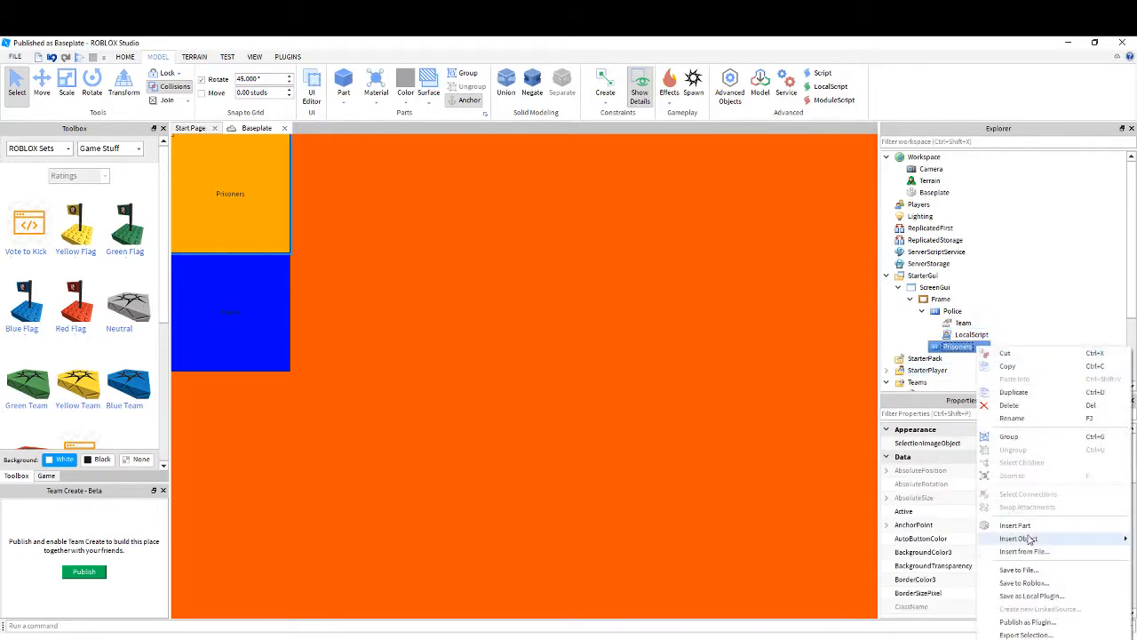
left_click(1020, 537)
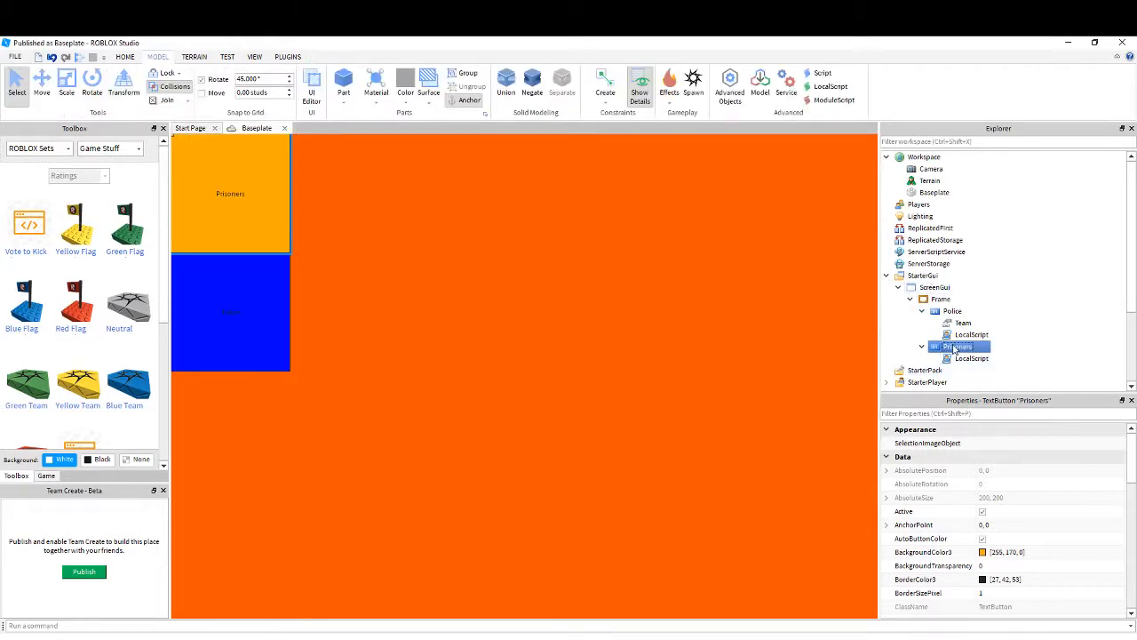
right_click(958, 344)
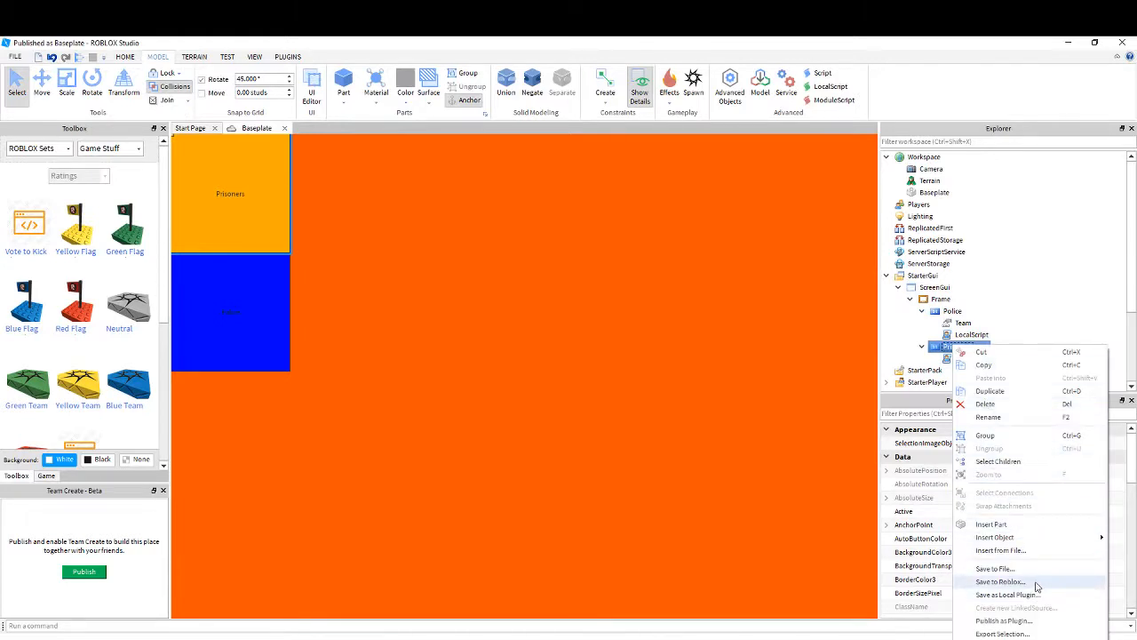
left_click(995, 537)
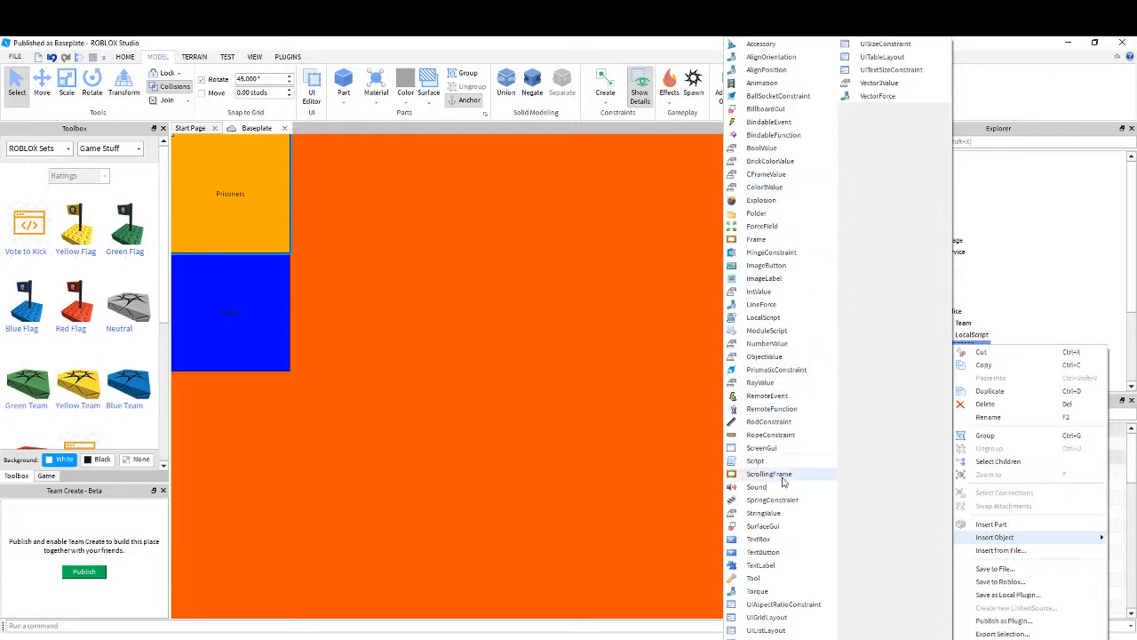
mouse_move(798, 382)
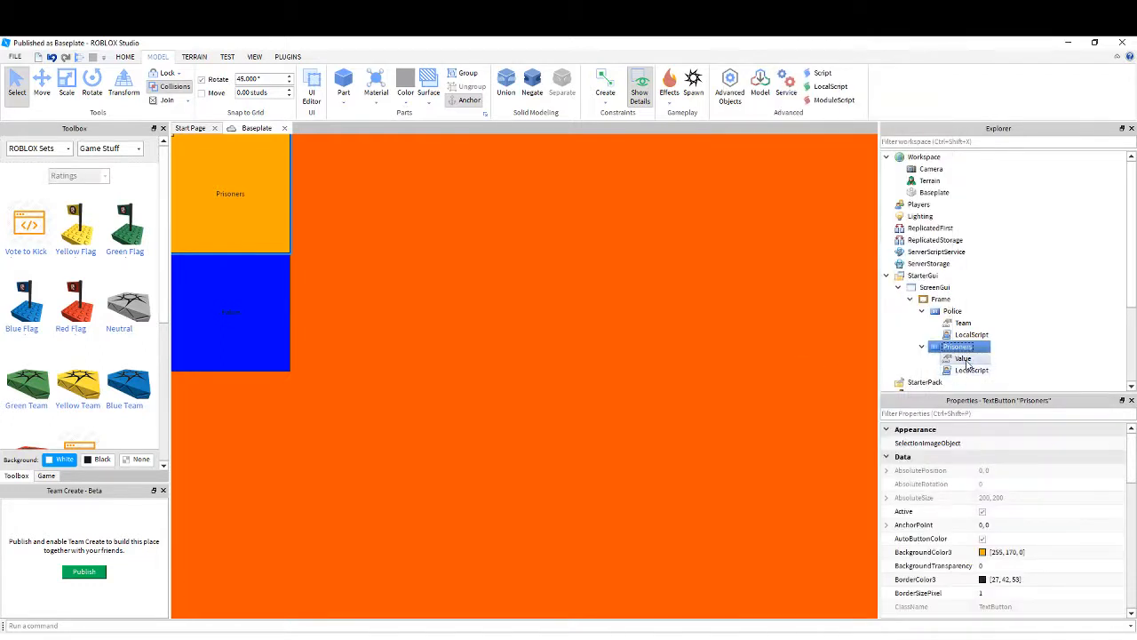
Name the Prisoners ObjectValue 'Team' with its Value pointing to the Prisoners team
left_click(963, 358)
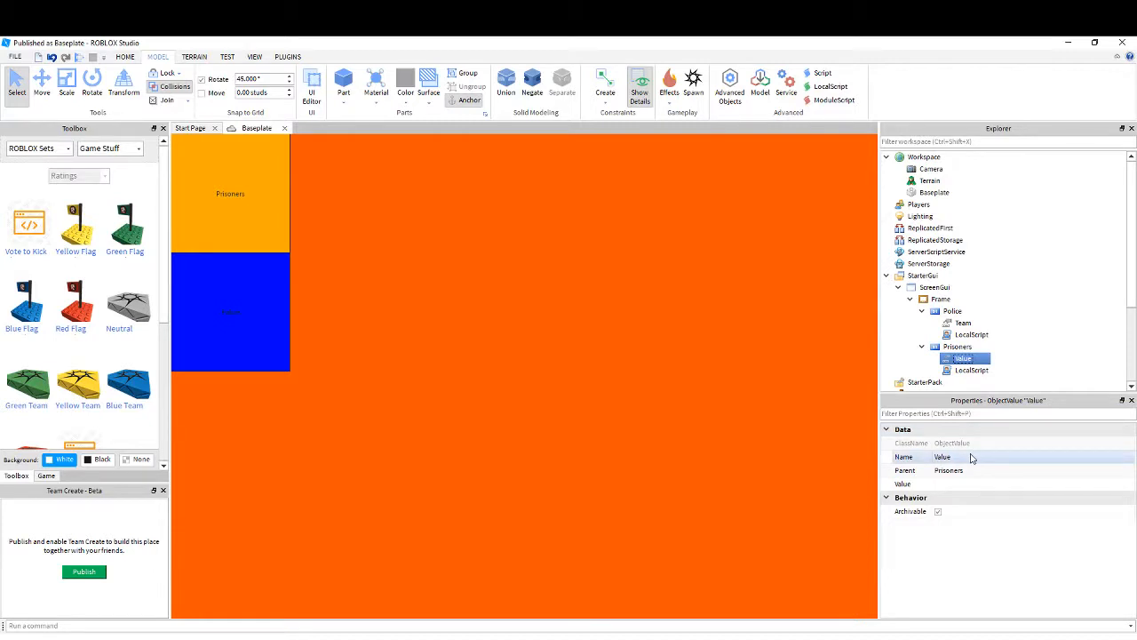
right_click(963, 359)
type("Team")
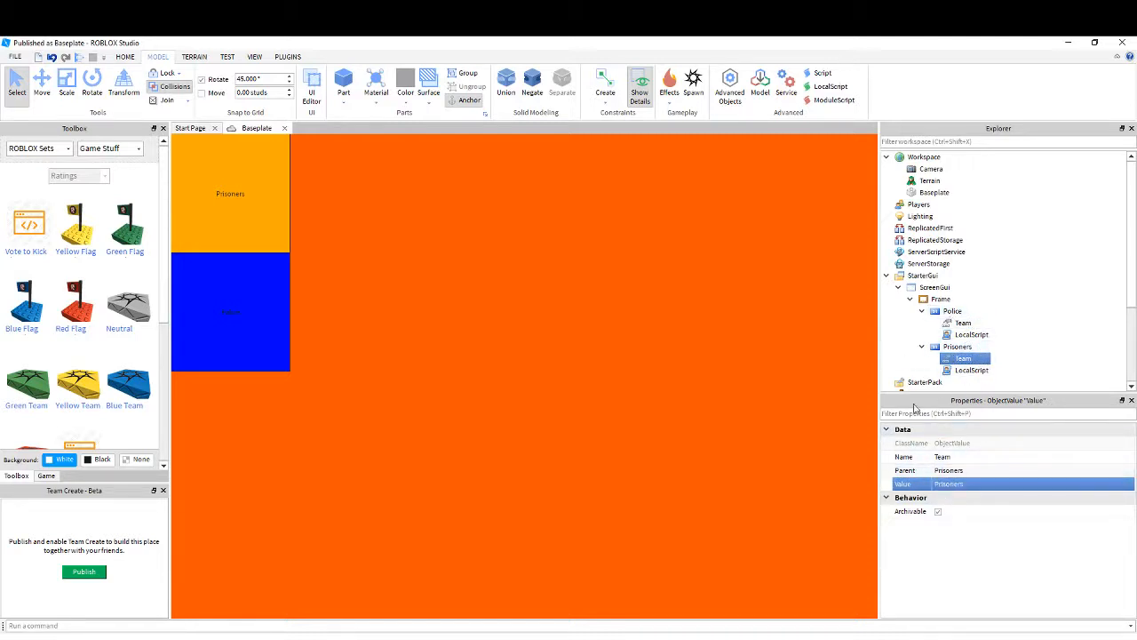
left_click(655, 270)
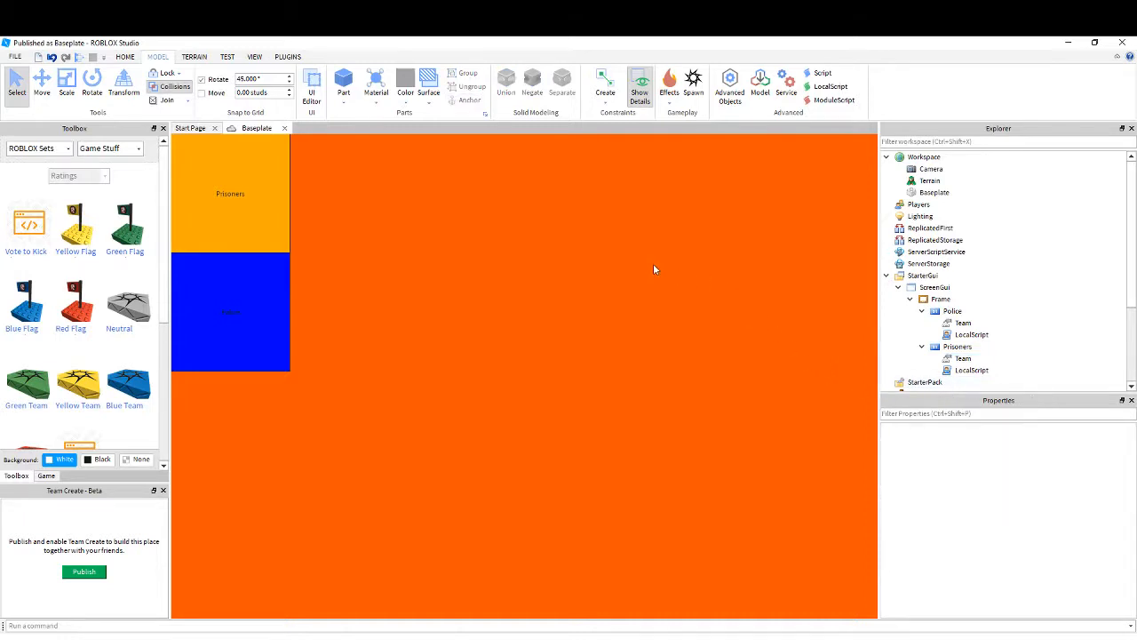
Launch a play test from Home, then switch over to the reference place window
left_click(124, 55)
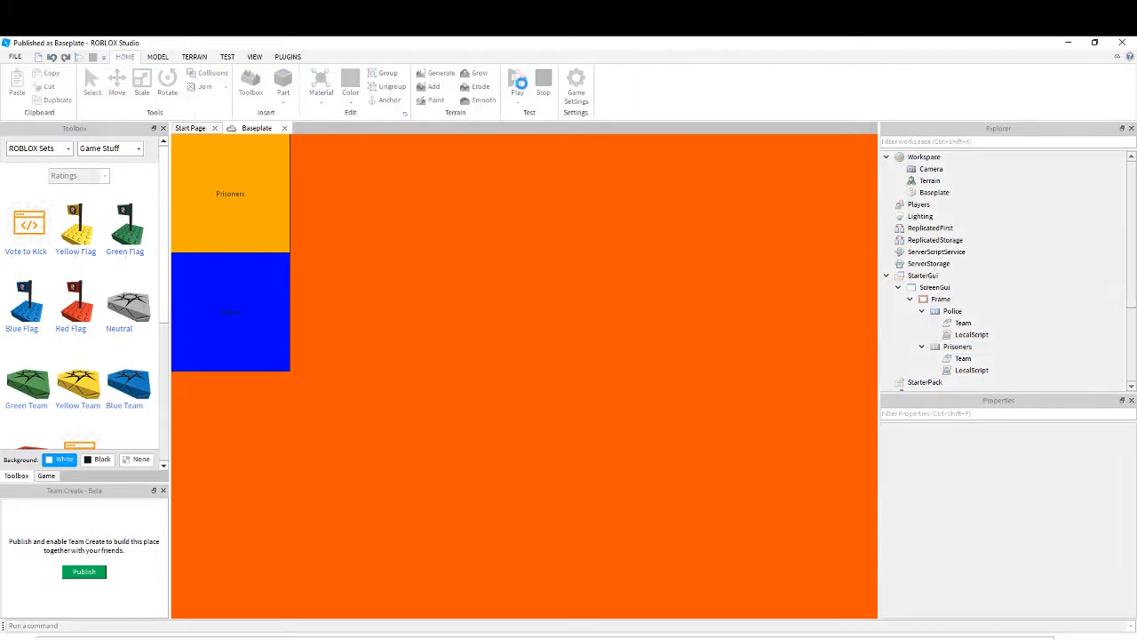
left_click(519, 85)
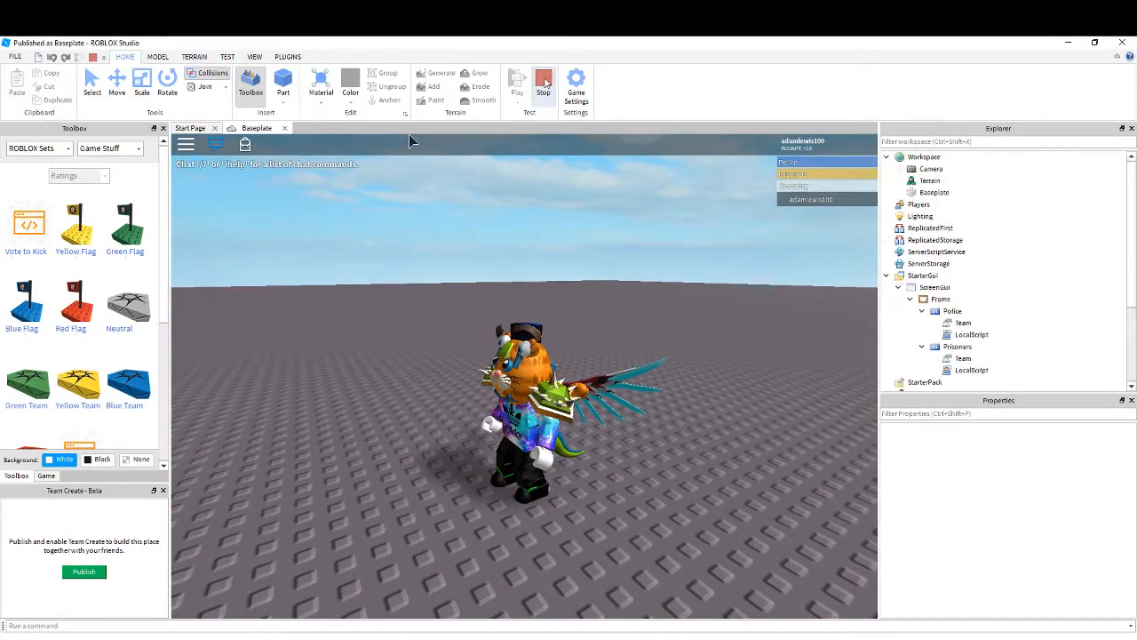
left_click(544, 80)
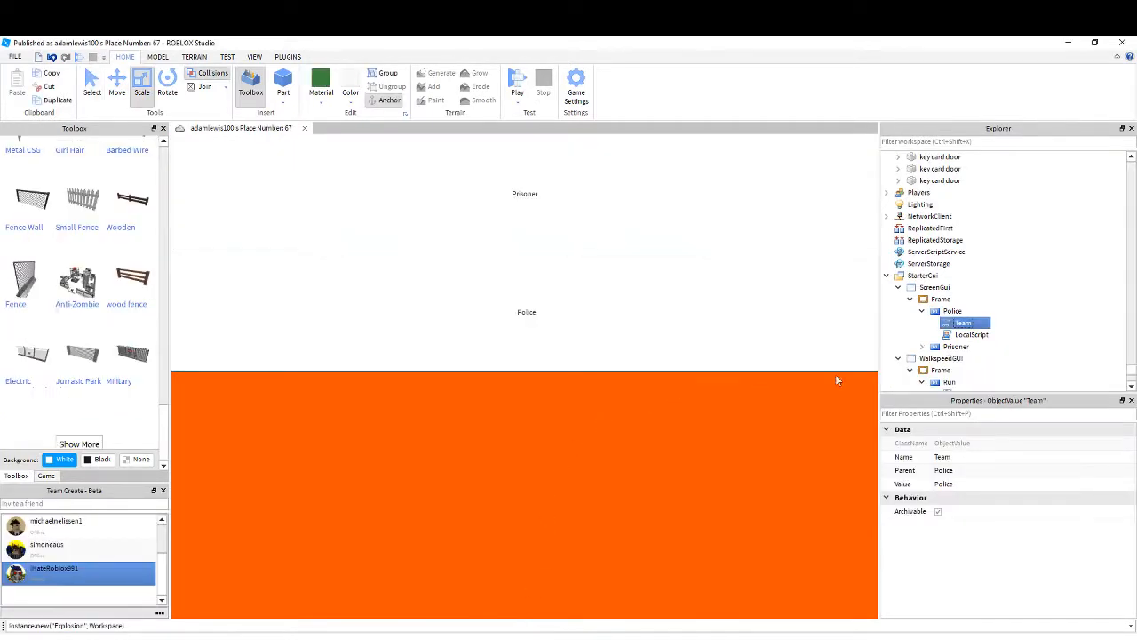
Inspect the reference place's ScreenGui, Police script and Prisoner team, then return to Baseplate
left_click(922, 346)
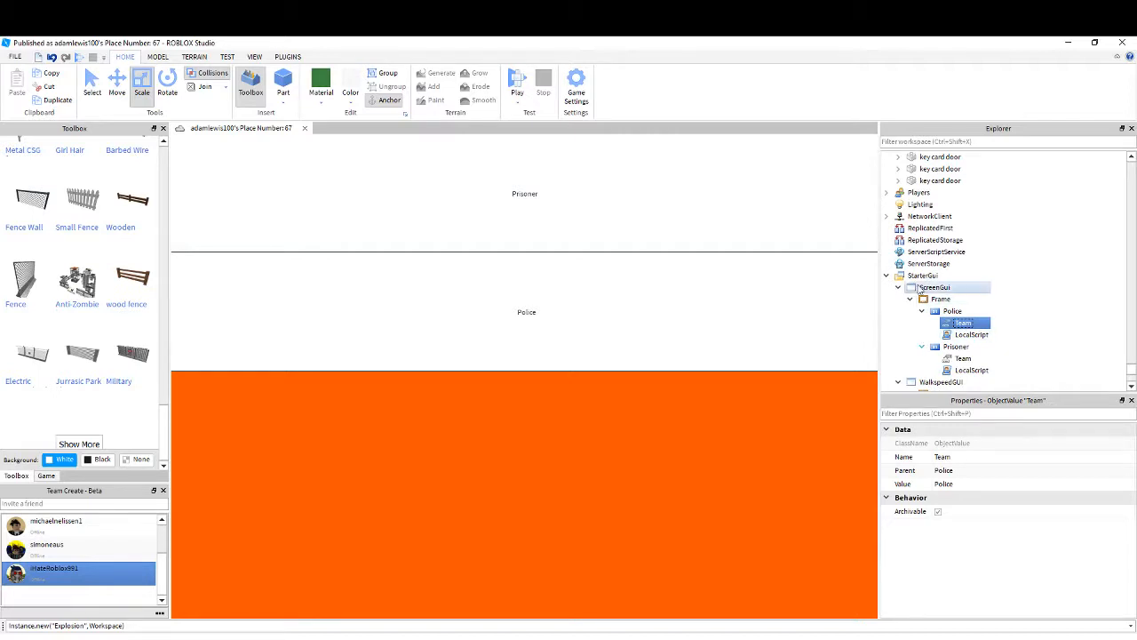
left_click(941, 298)
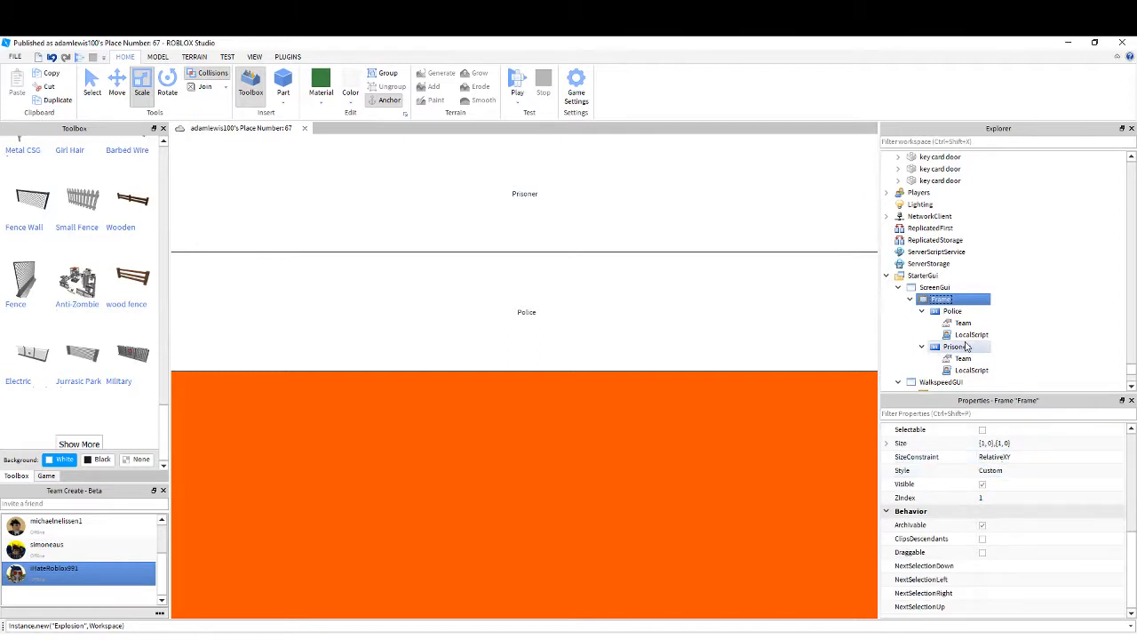
left_click(970, 334)
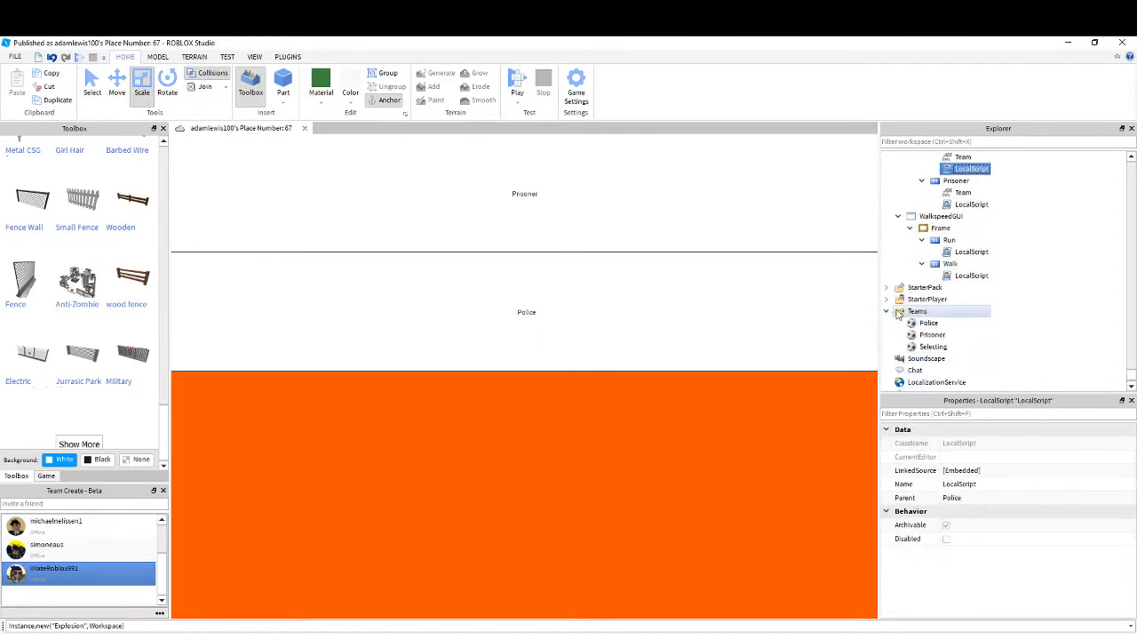
left_click(932, 334)
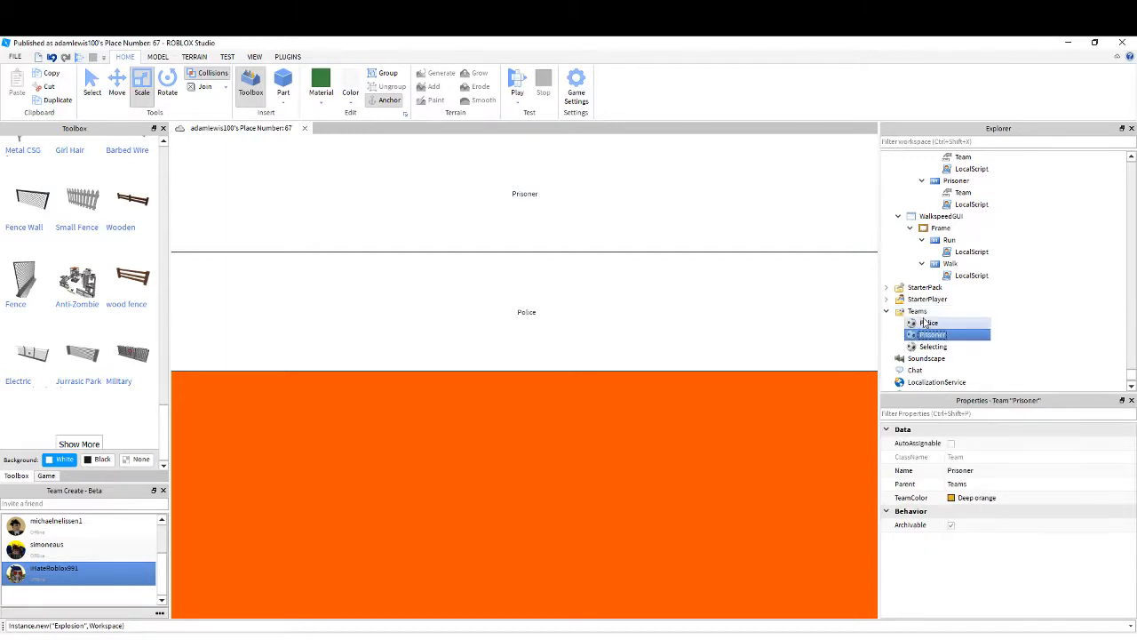
left_click(930, 324)
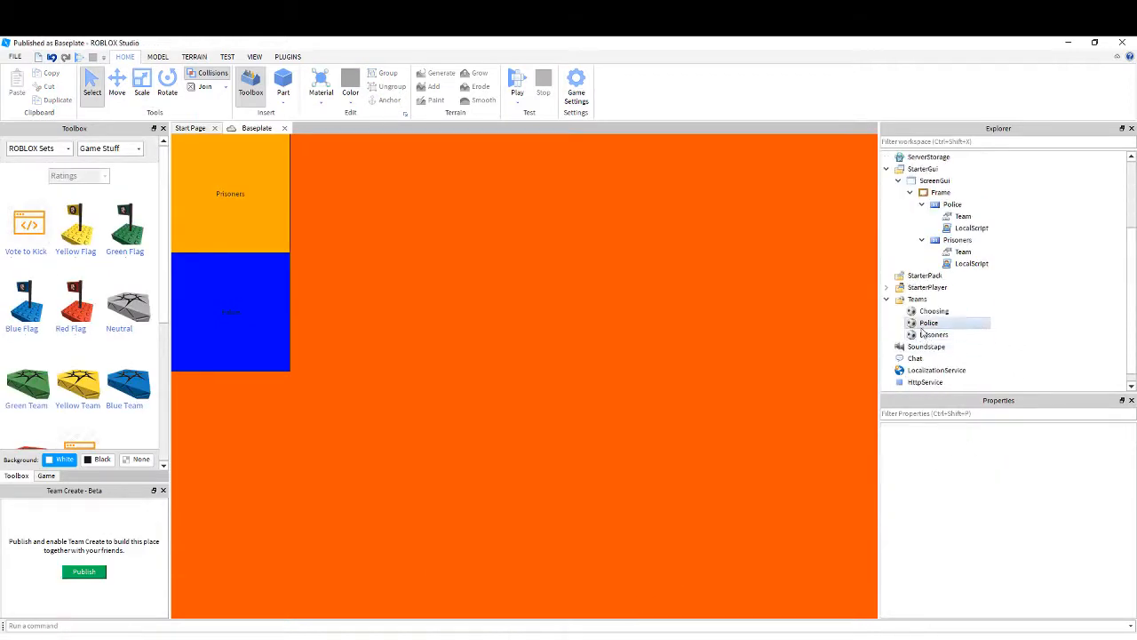
Run and stop a play test, then check the Choosing team's settings
left_click(929, 324)
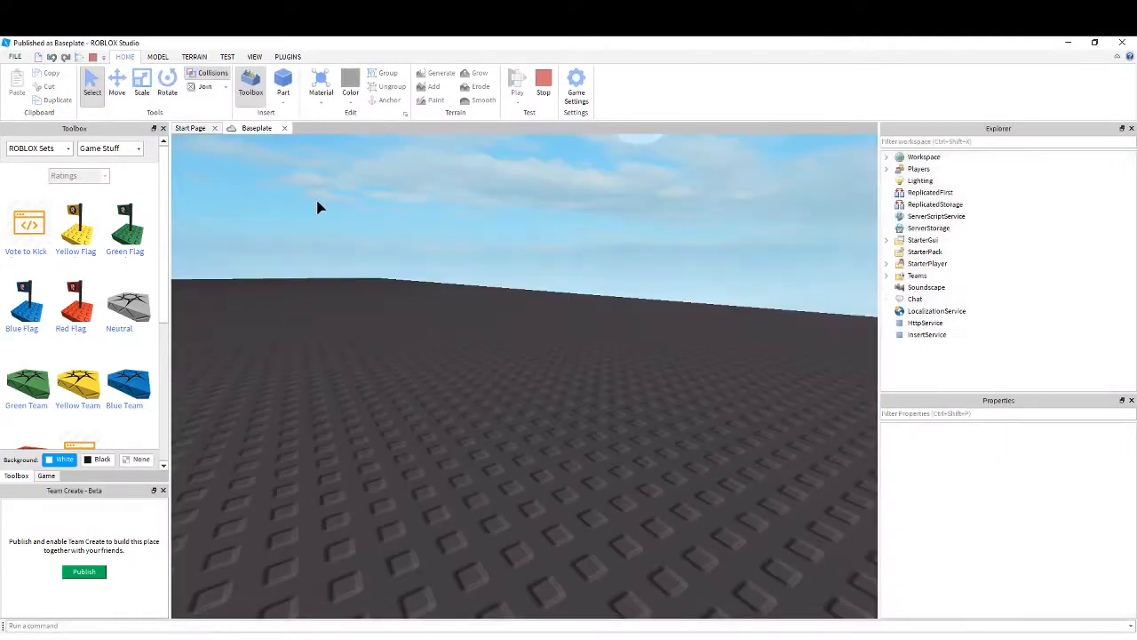
left_click(517, 80)
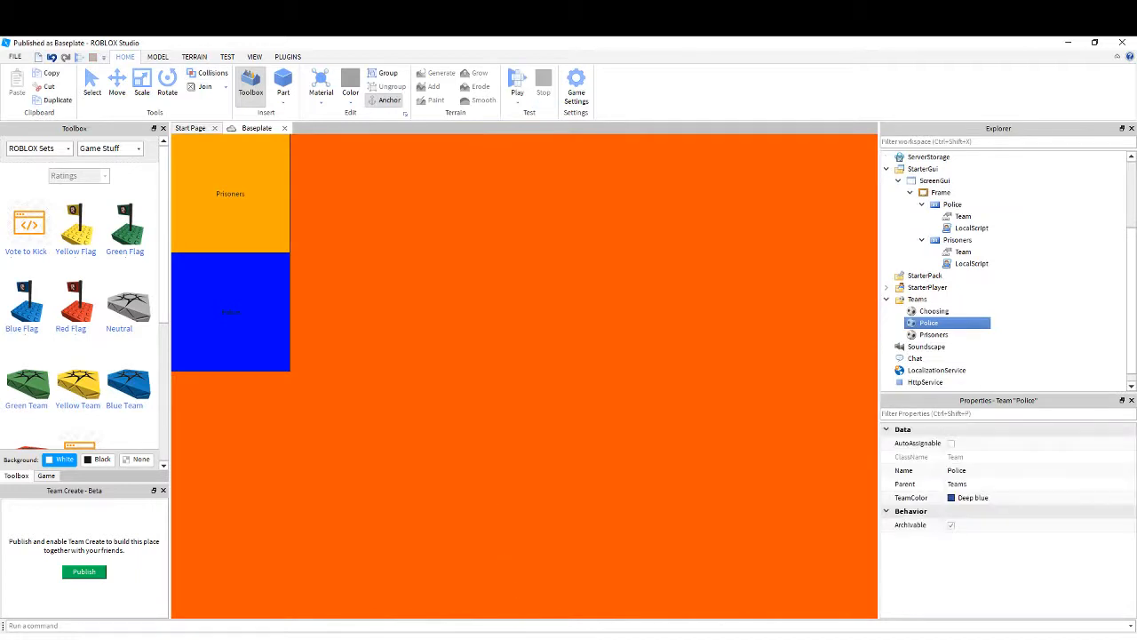
left_click(935, 311)
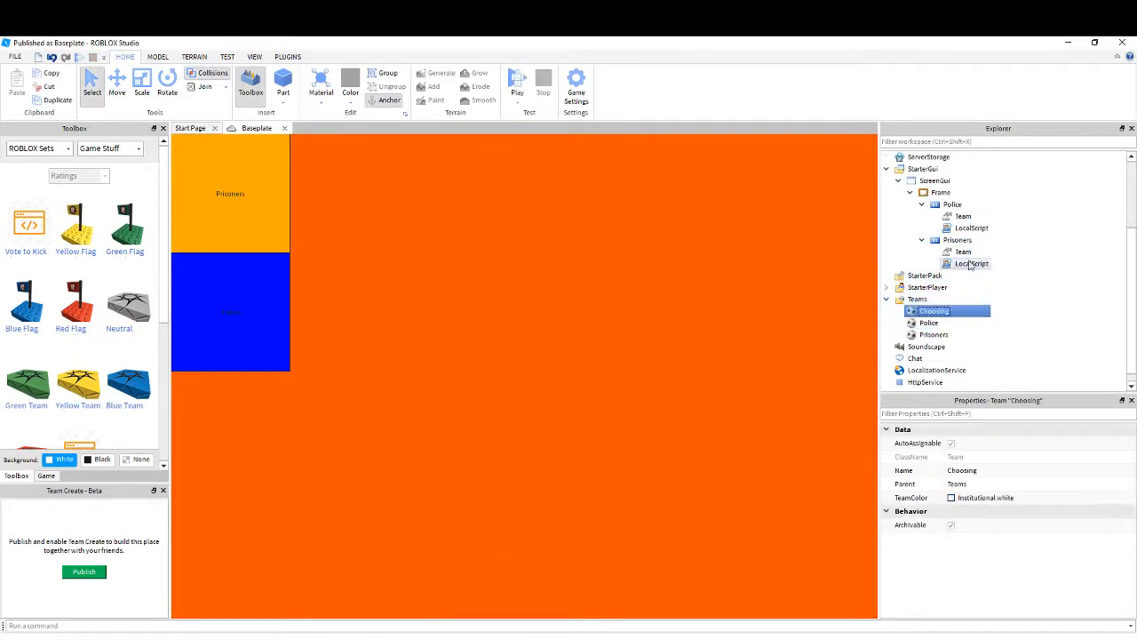
Verify the Prisoners and Police Team ObjectValues, then start another play test
left_click(963, 253)
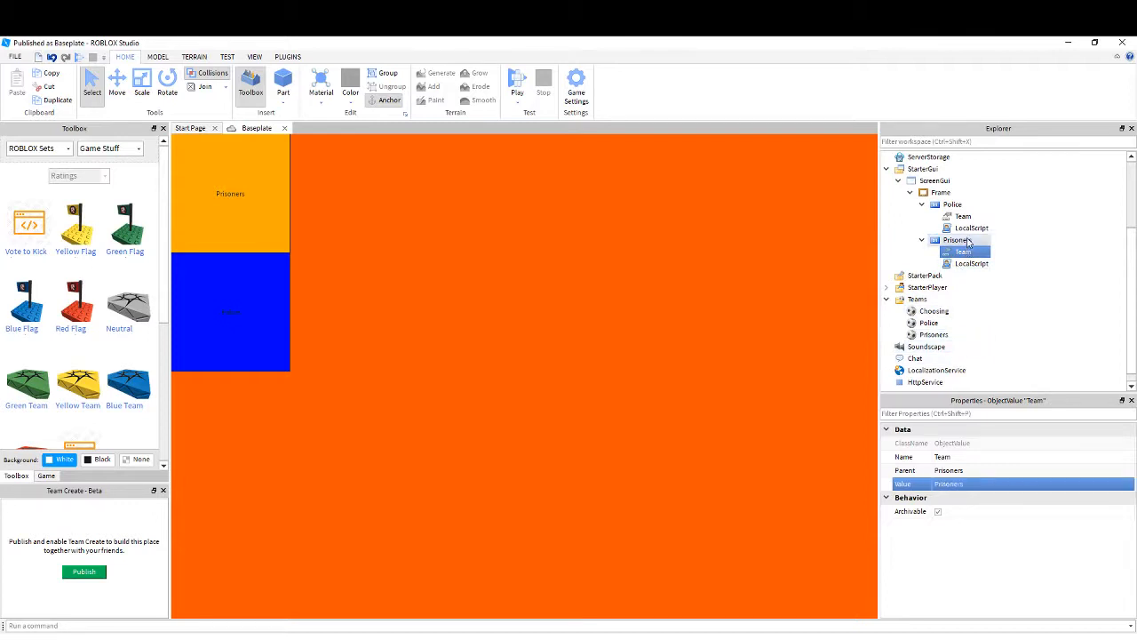
left_click(963, 217)
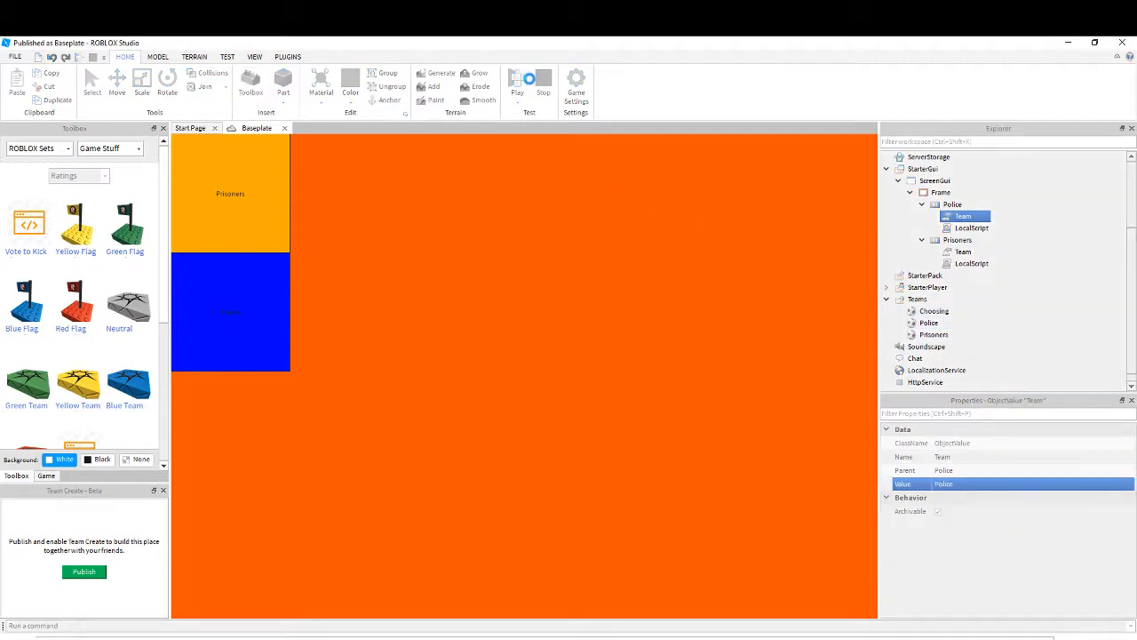
left_click(517, 85)
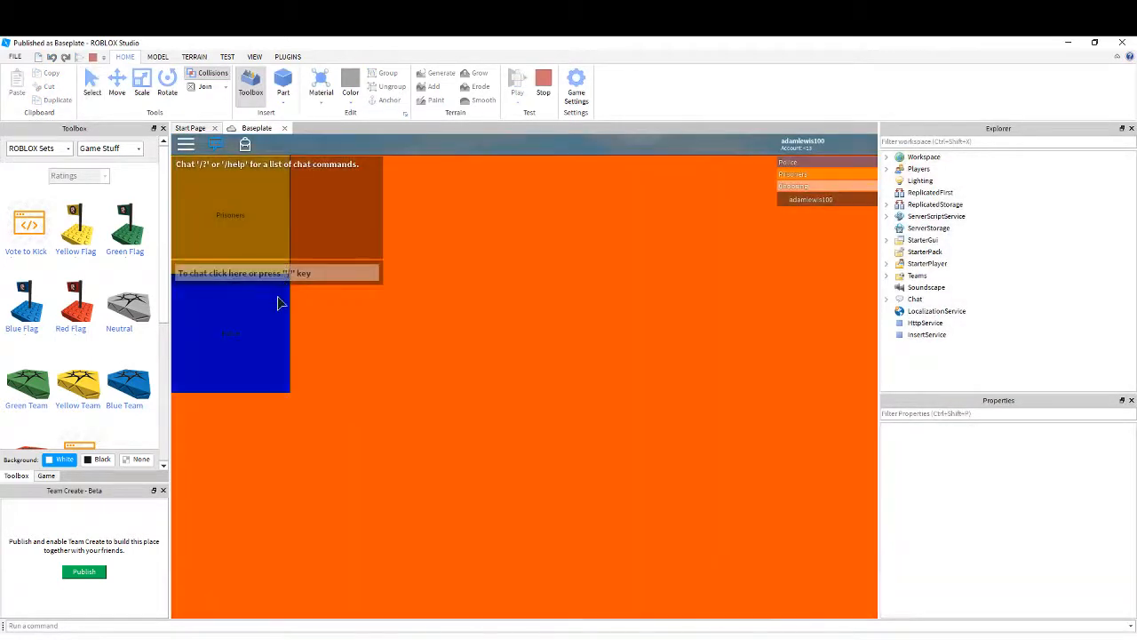